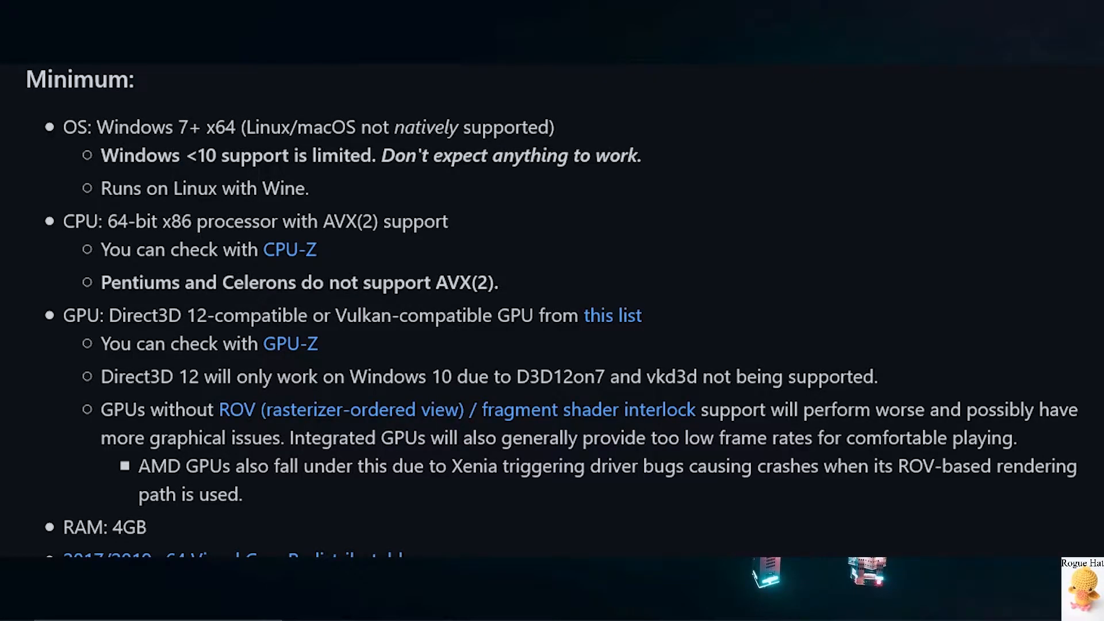
- Scroll through the Xenia wiki requirements toward the Options page
scroll("down", 3)
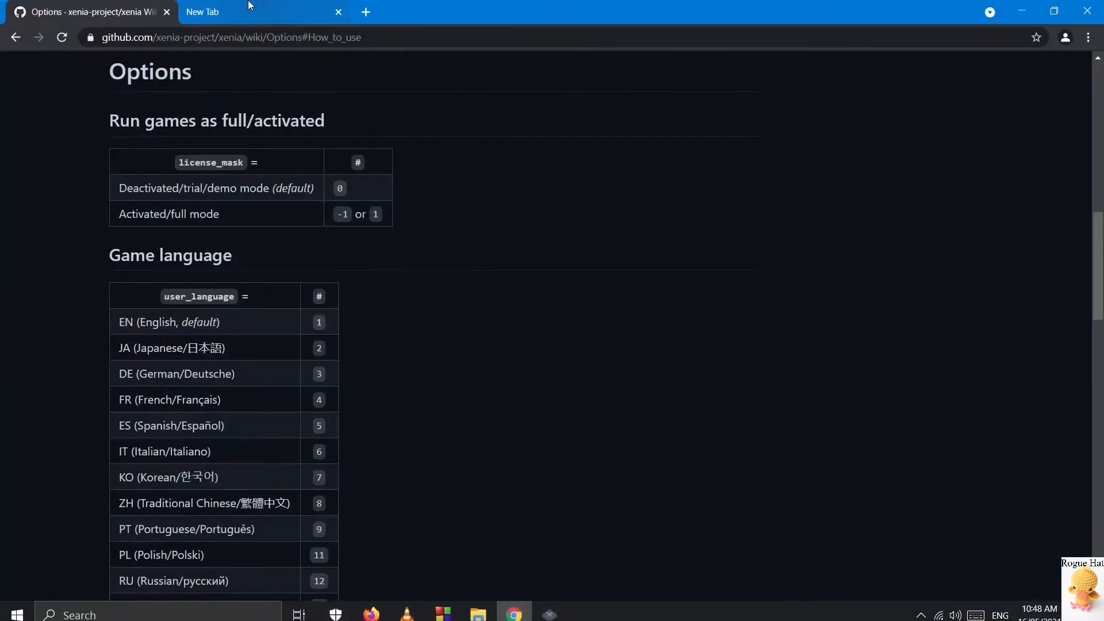
- Enter xenia.jp in the new tab's address bar to load the homepage
type("xenia.jp")
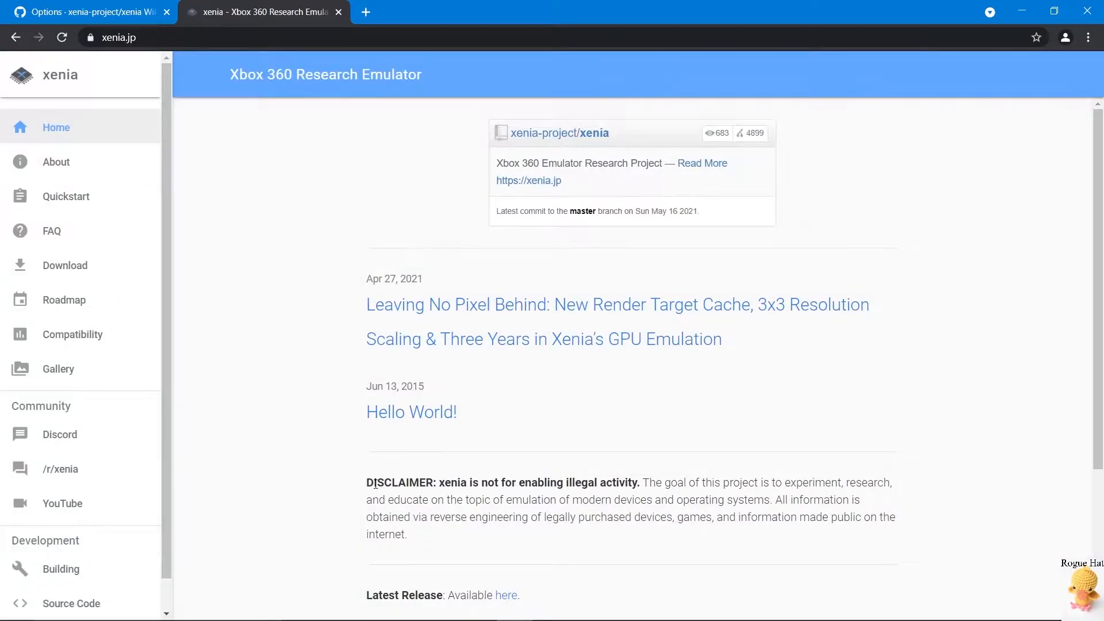
mouse_move(407, 361)
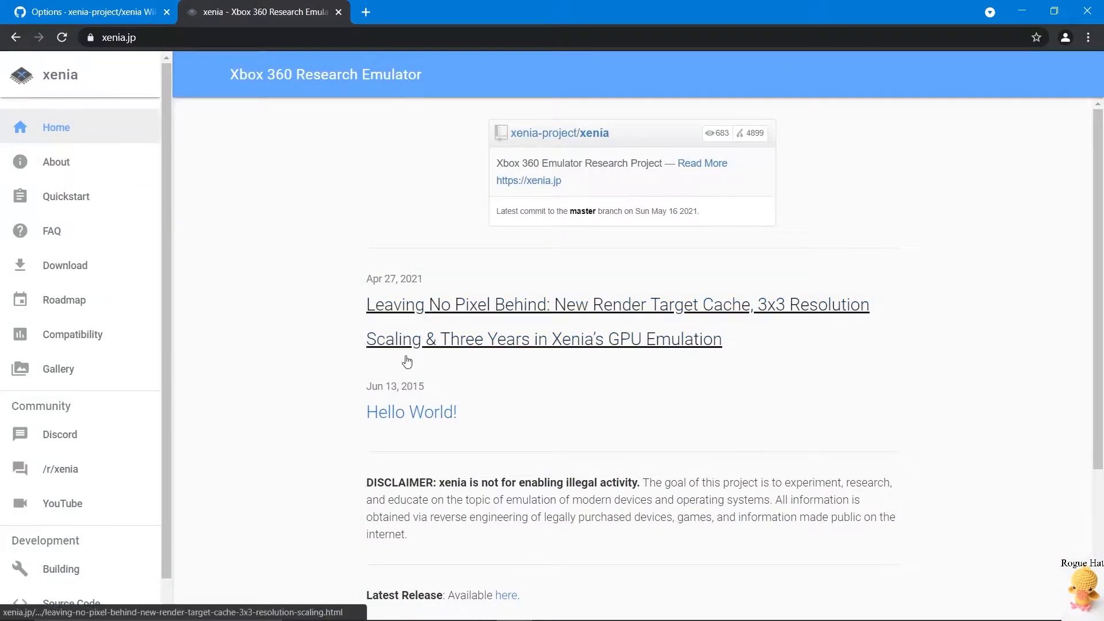
mouse_move(404, 278)
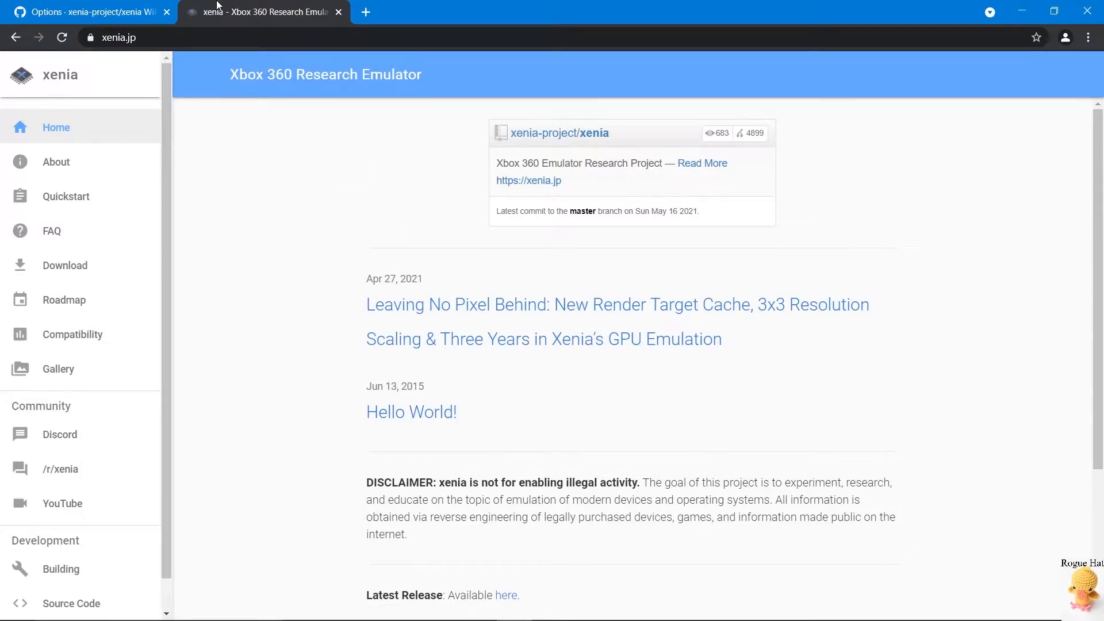
mouse_move(277, 184)
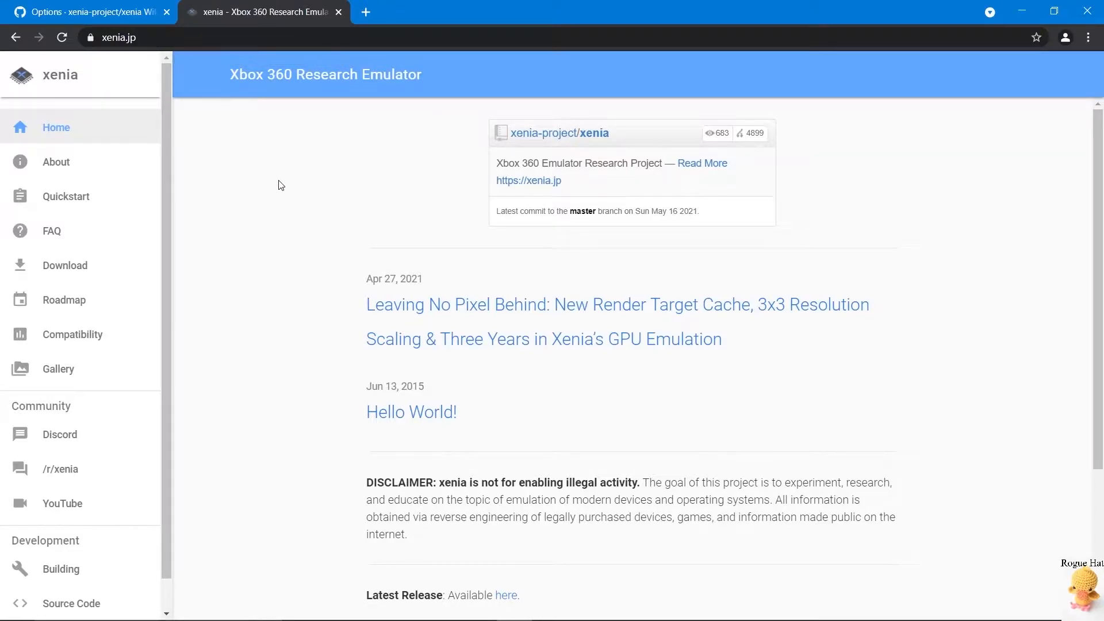
mouse_move(266, 277)
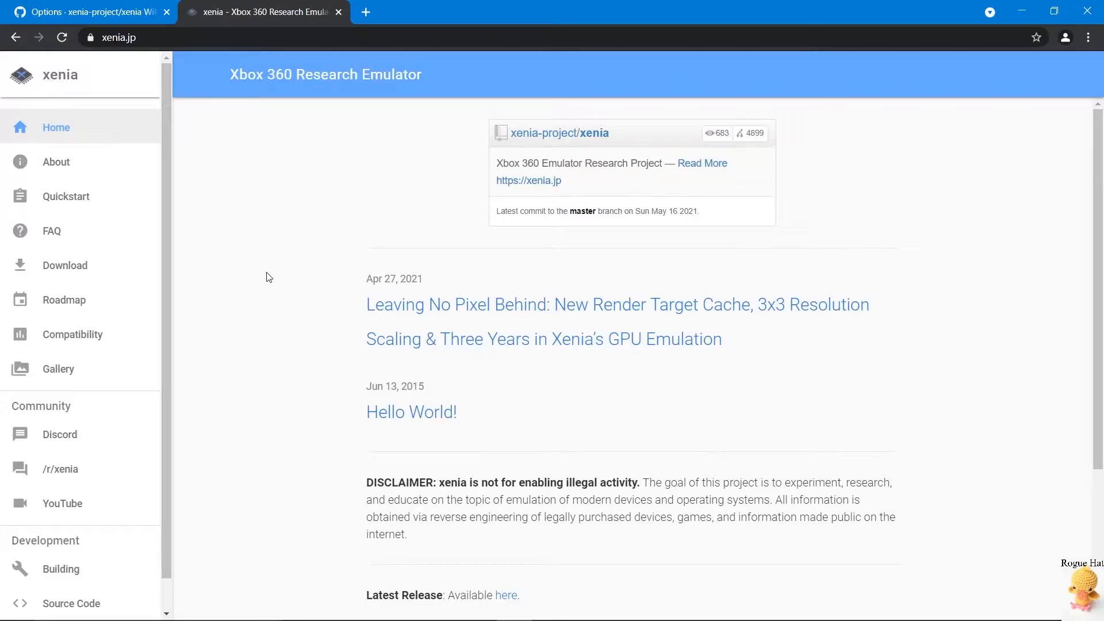
mouse_move(497, 449)
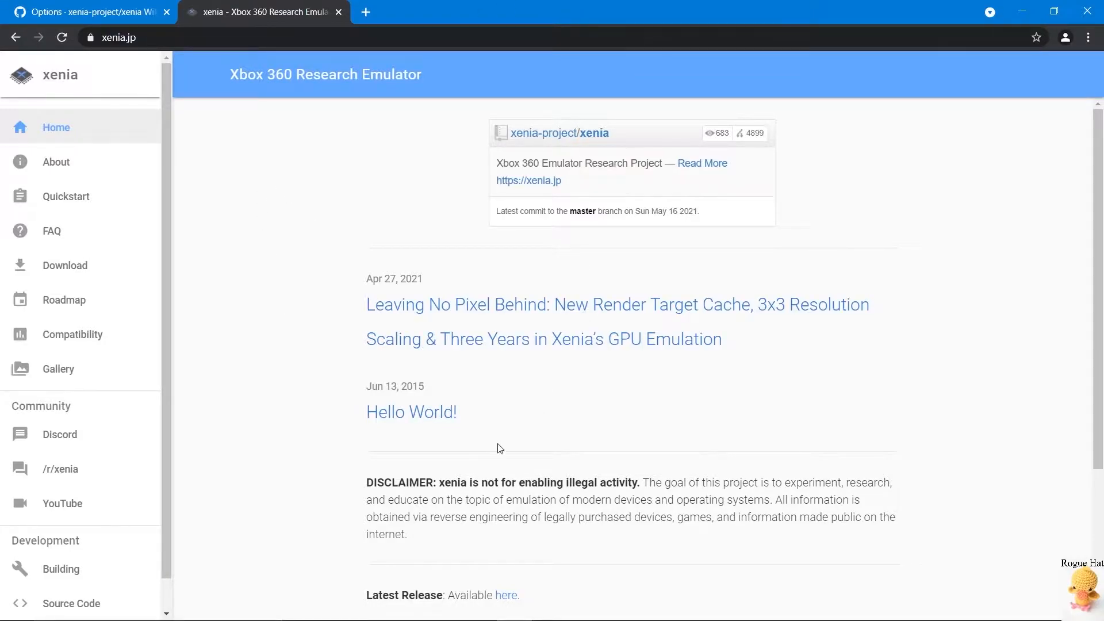
mouse_move(279, 237)
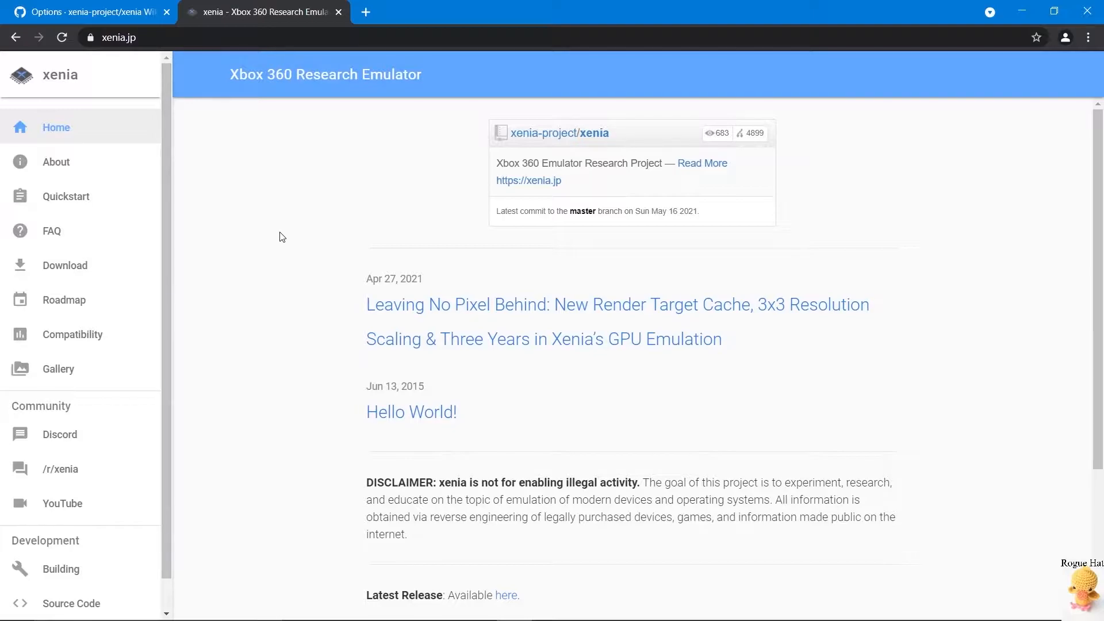
mouse_move(269, 236)
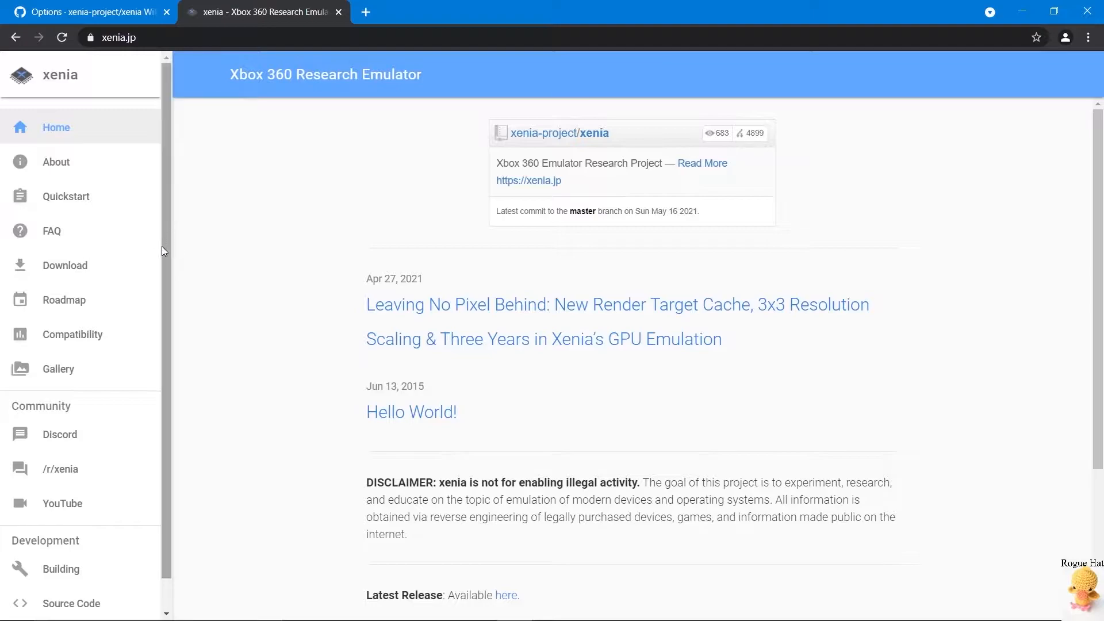
mouse_move(162, 275)
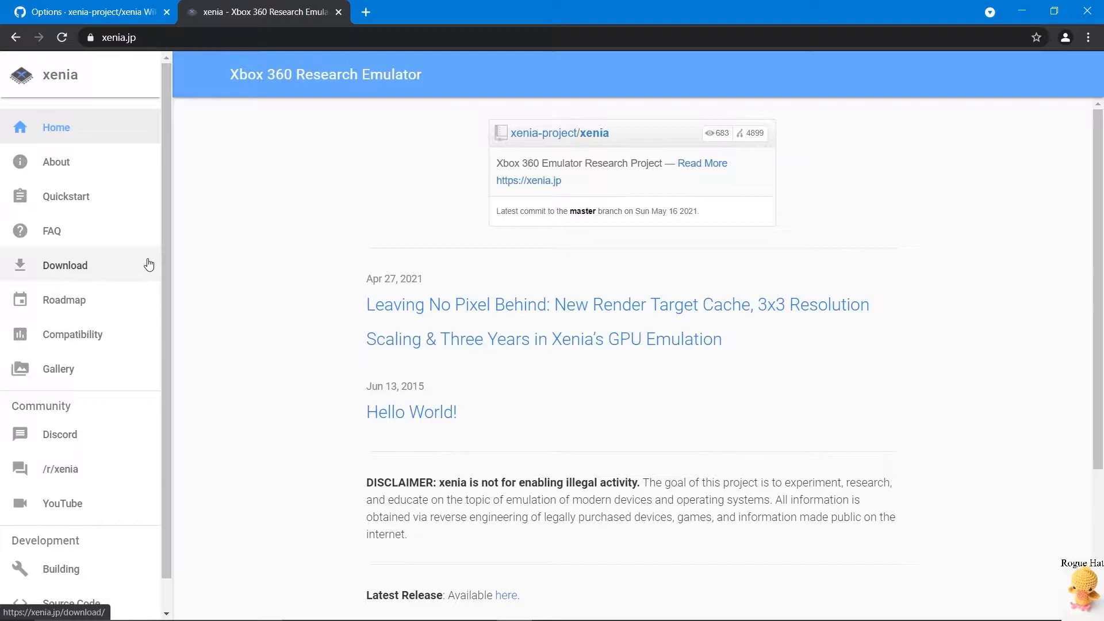
- Load the xenia.jp Download page listing the Windows master branch build
left_click(65, 264)
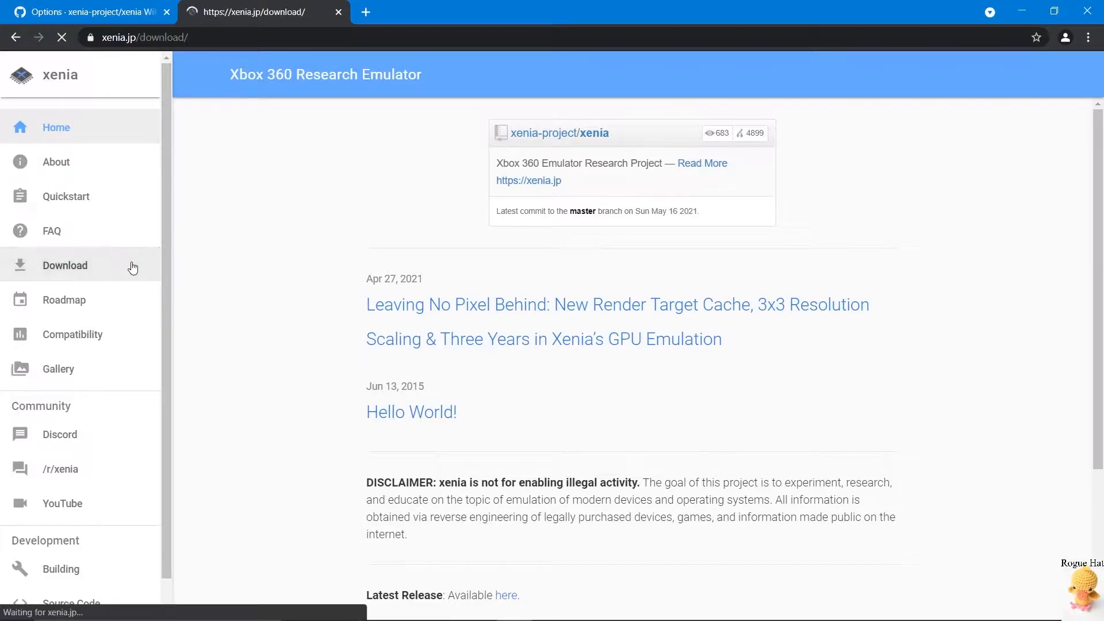
left_click(65, 265)
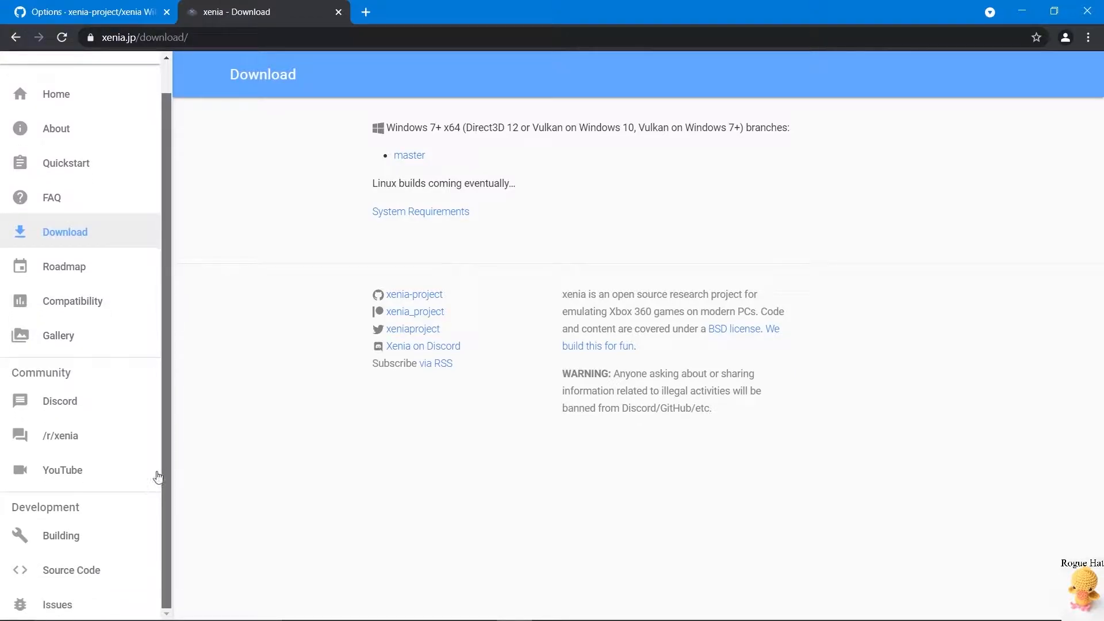
mouse_move(384, 407)
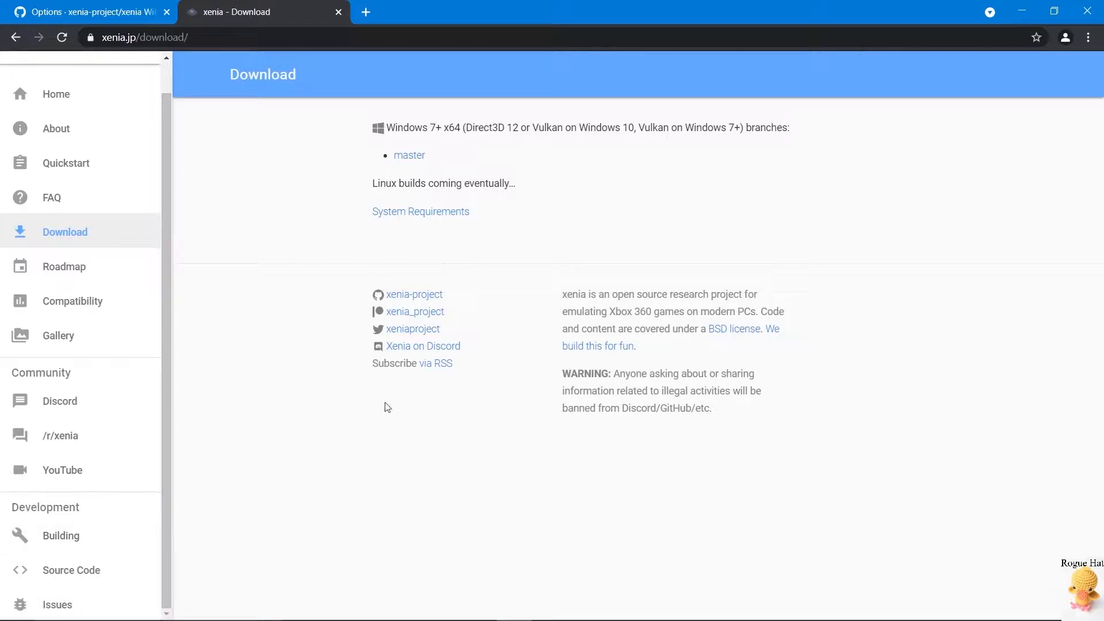
mouse_move(378, 6)
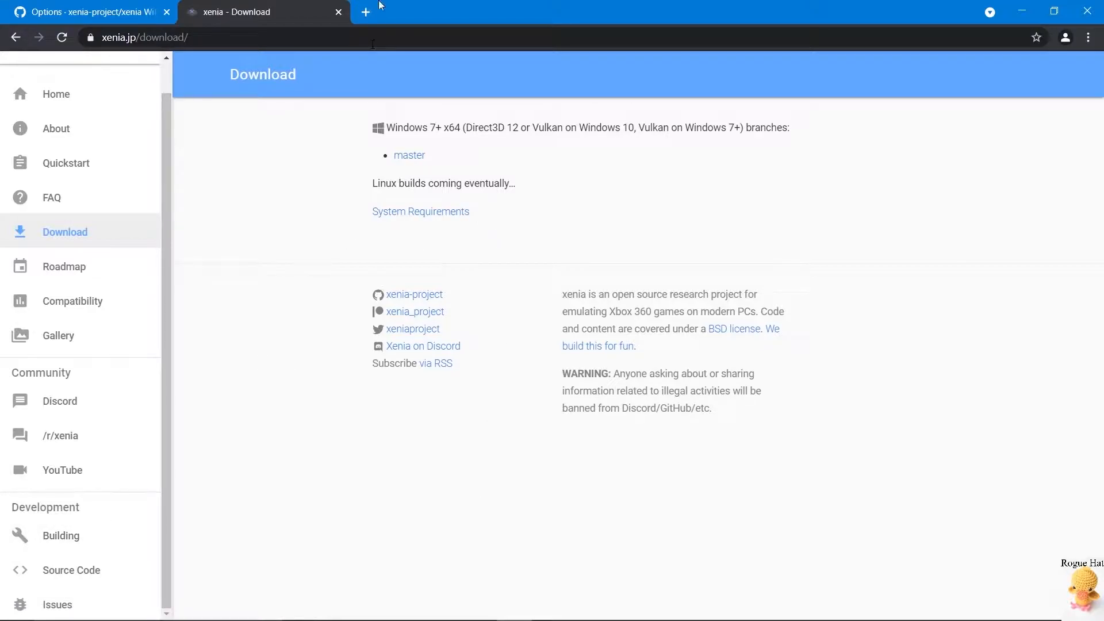
type("xenia")
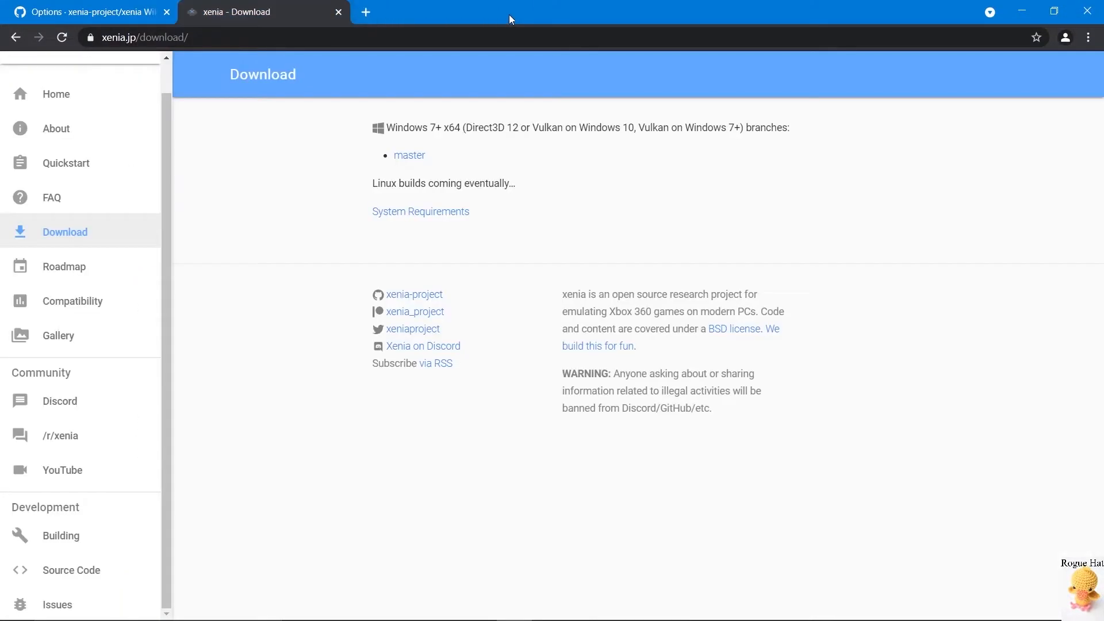
mouse_move(420, 212)
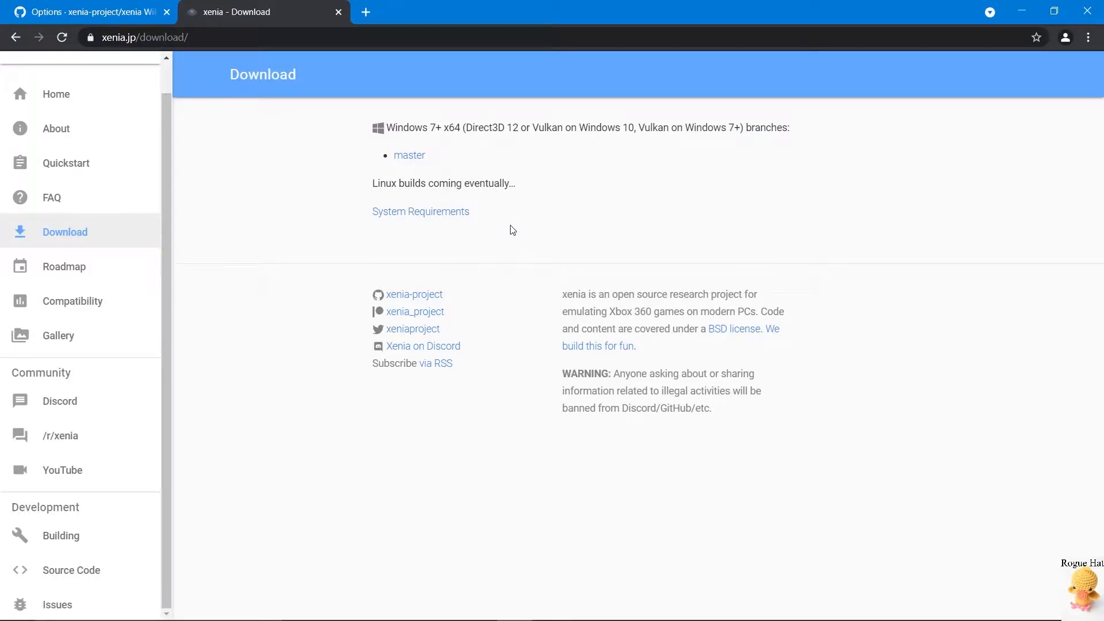
mouse_move(757, 193)
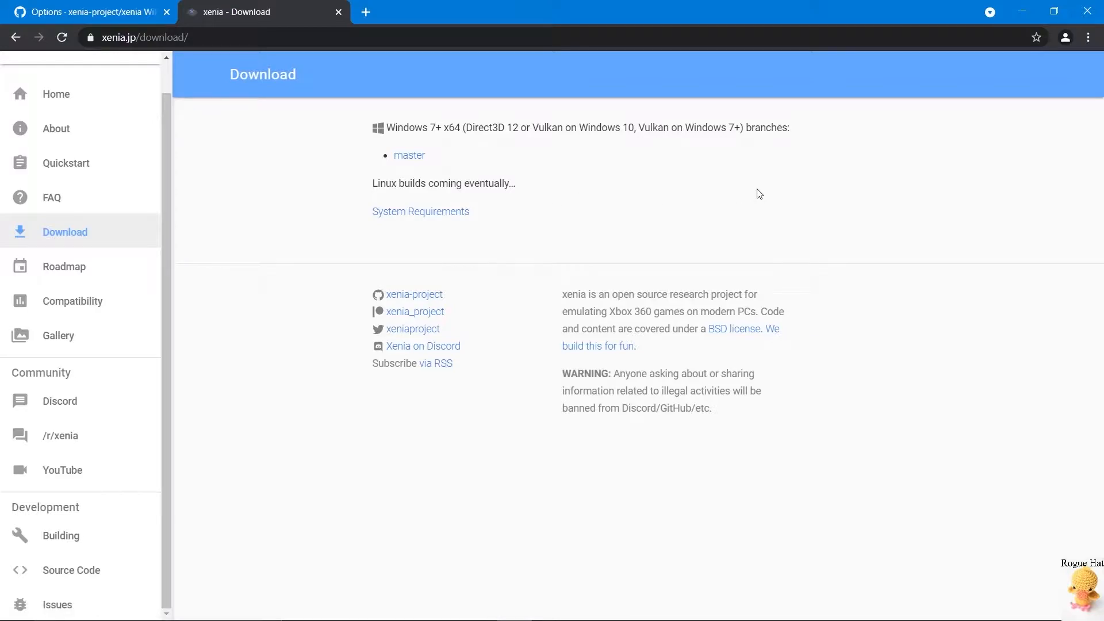
mouse_move(626, 199)
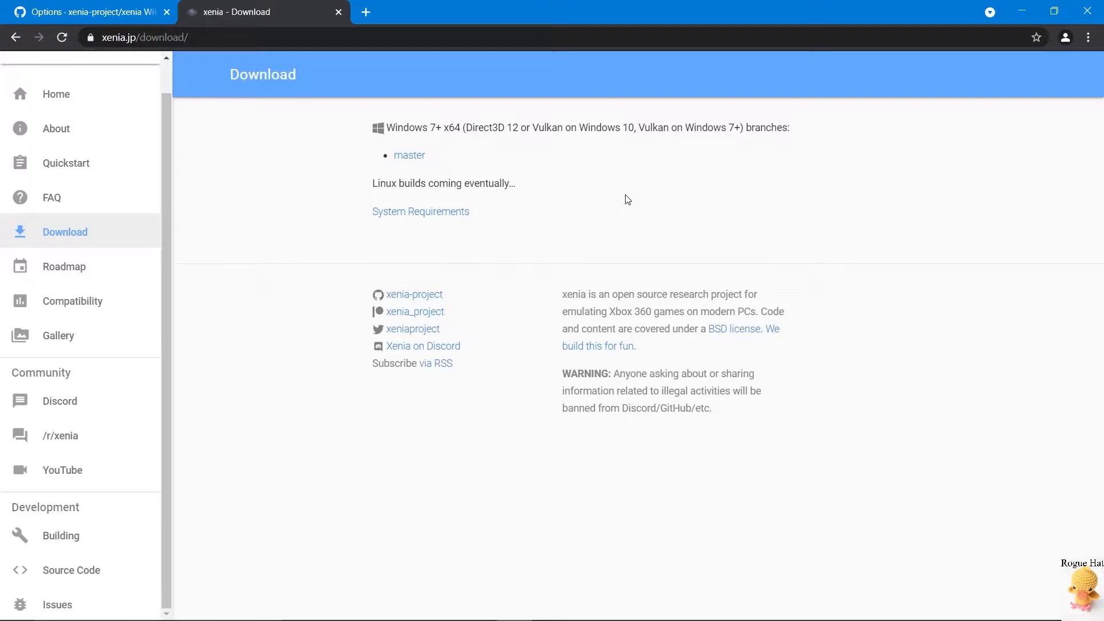
mouse_move(1036, 30)
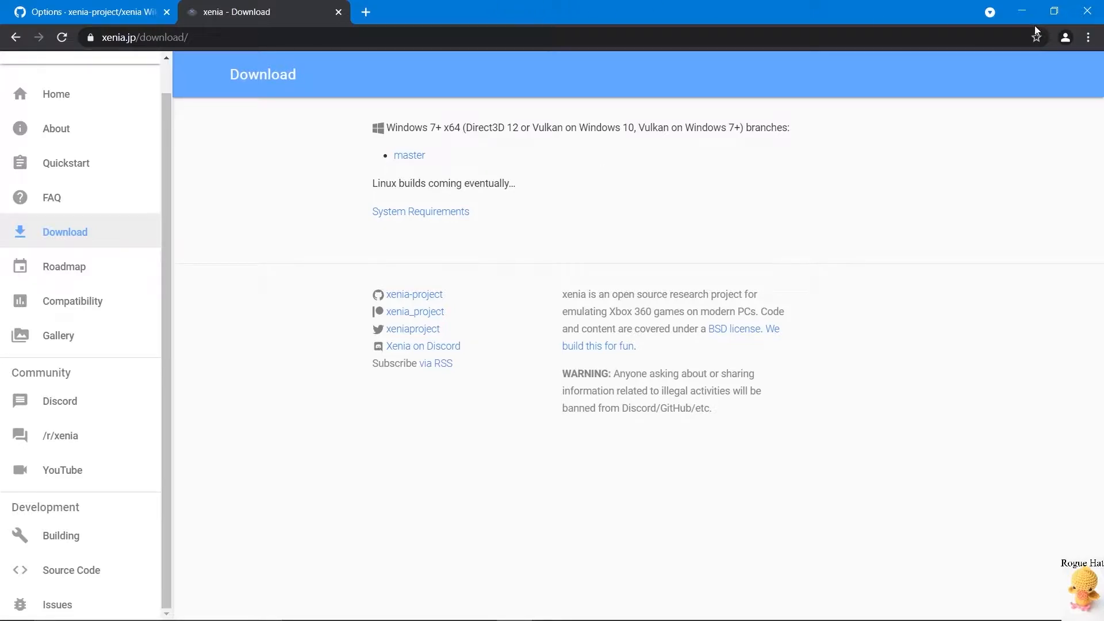
- Minimize Chrome, refresh the Xenia Master folder and launch xenia.exe
left_click(1021, 12)
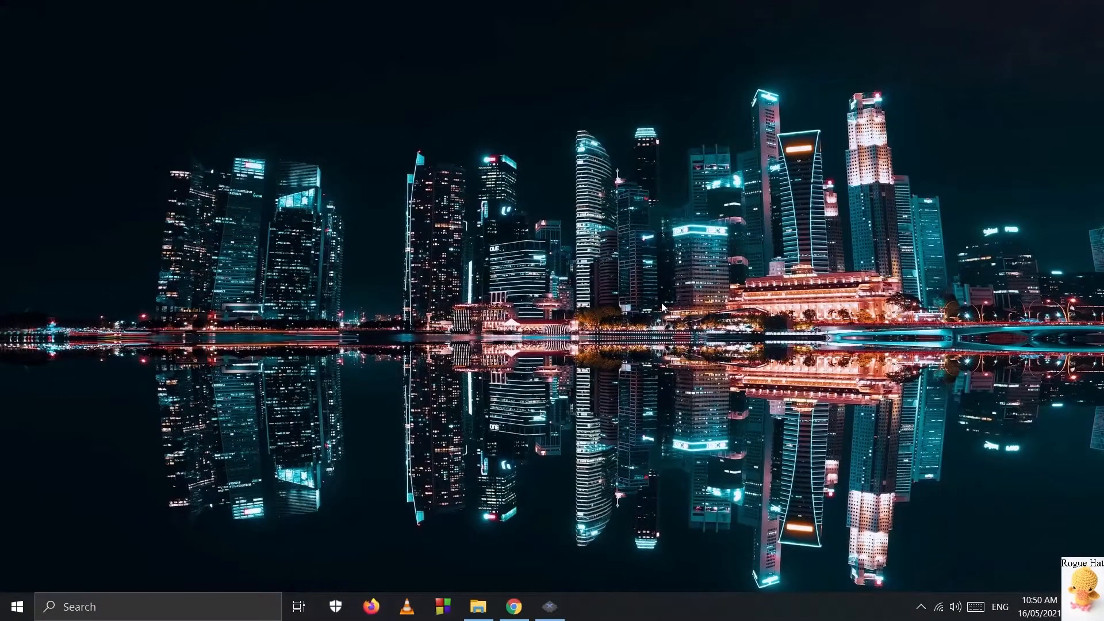
left_click(477, 606)
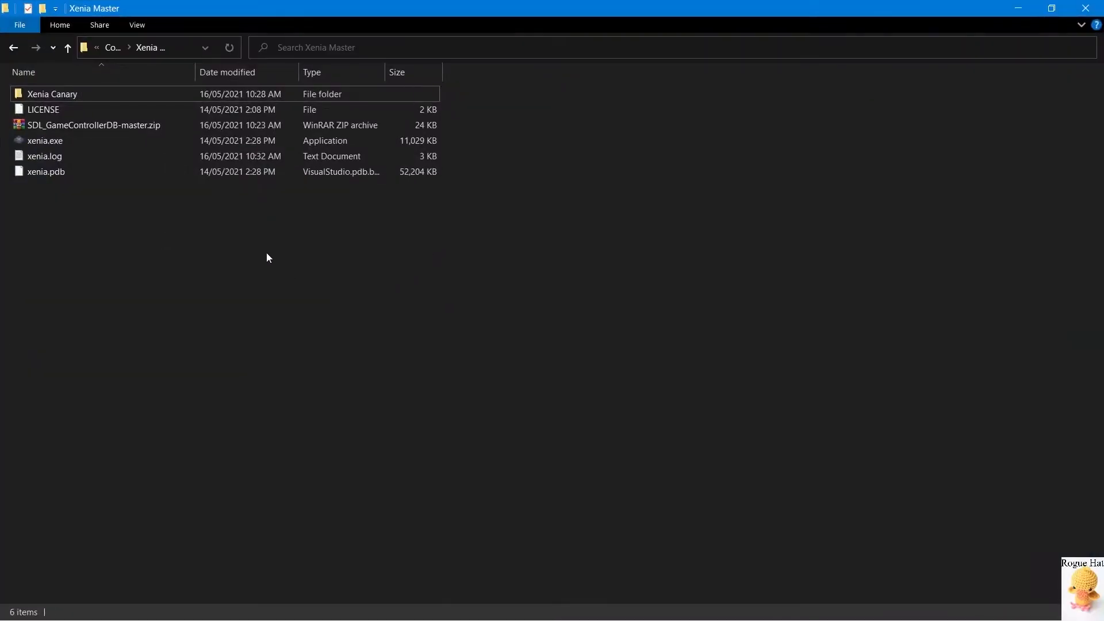
right_click(266, 256)
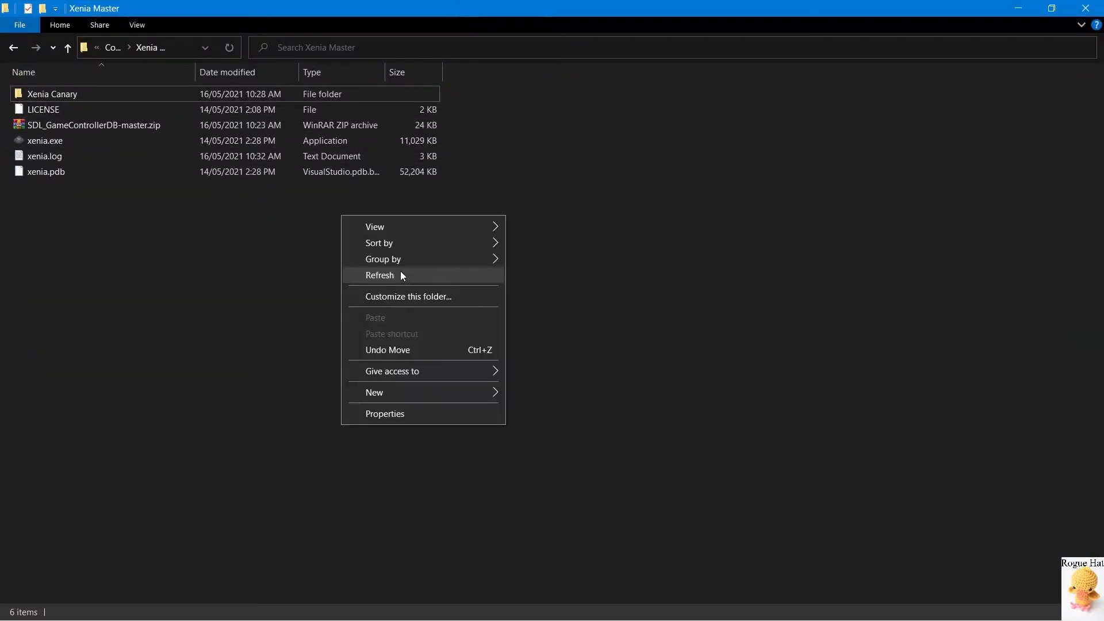
left_click(379, 274)
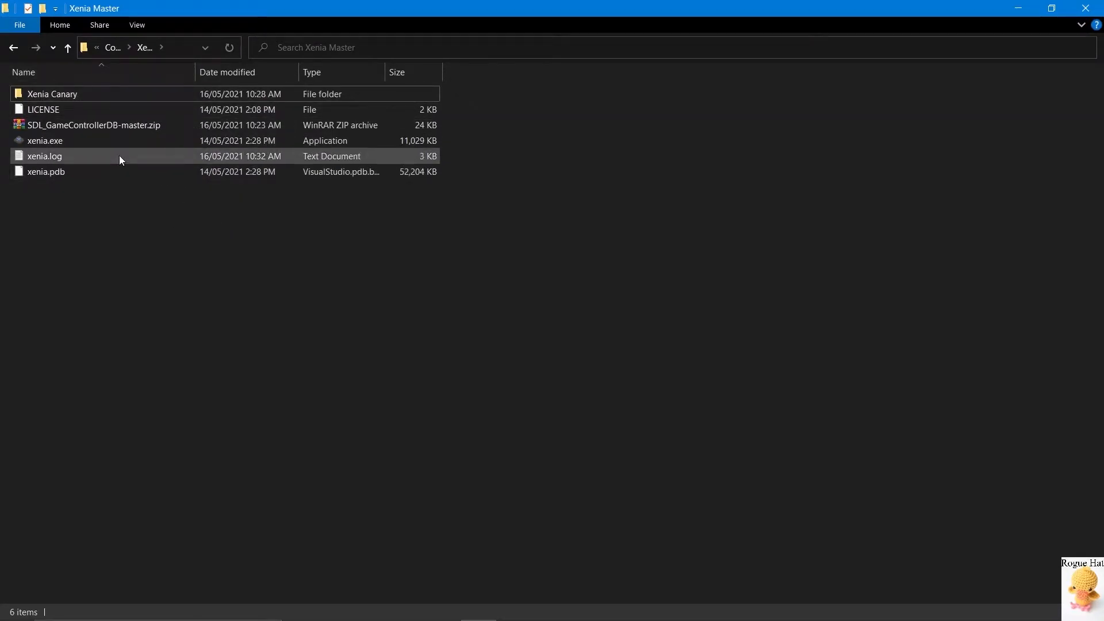
double_click(45, 140)
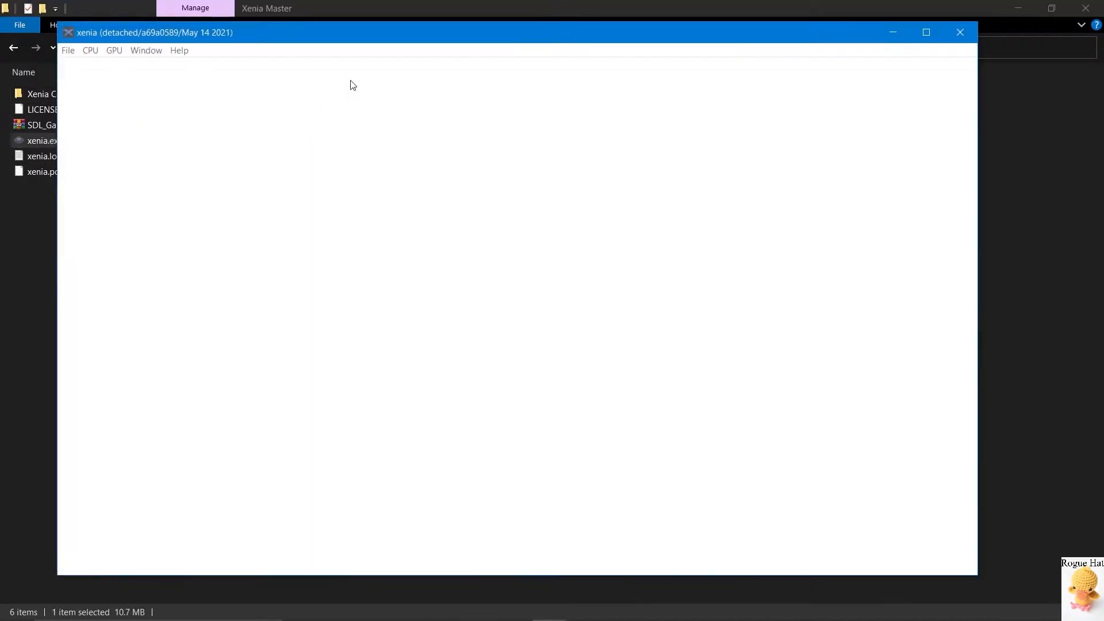
left_click(68, 49)
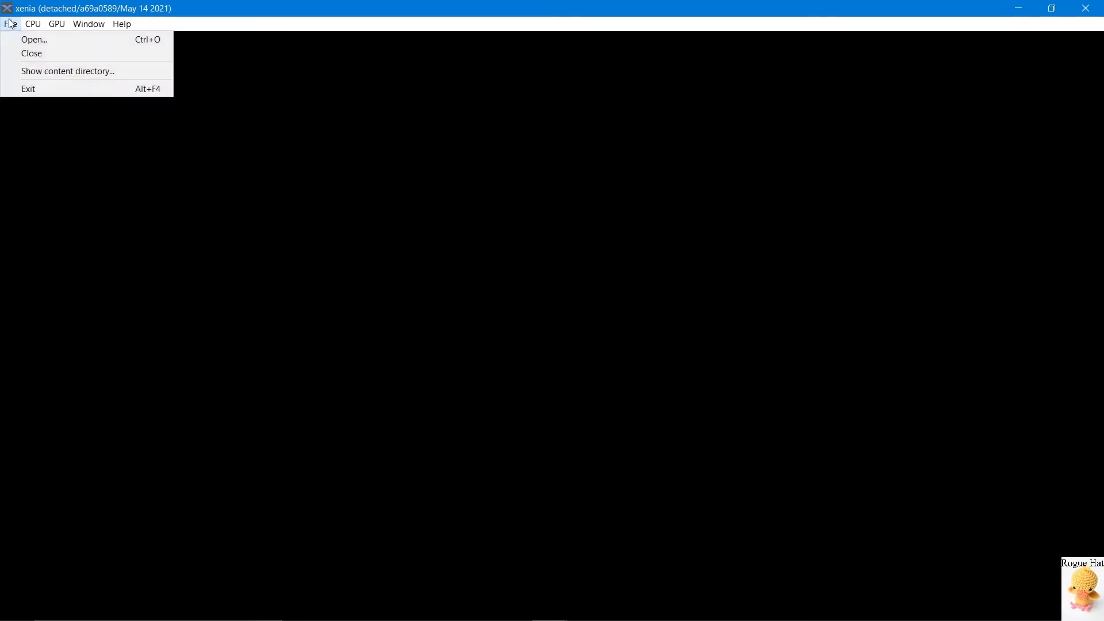
mouse_move(31, 54)
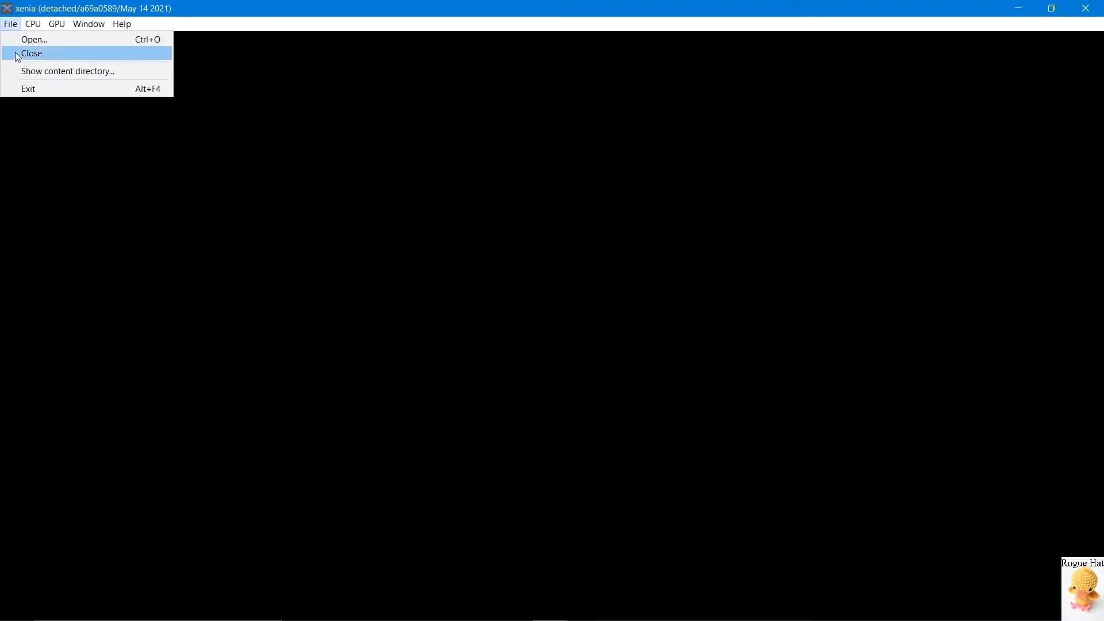
mouse_move(42, 82)
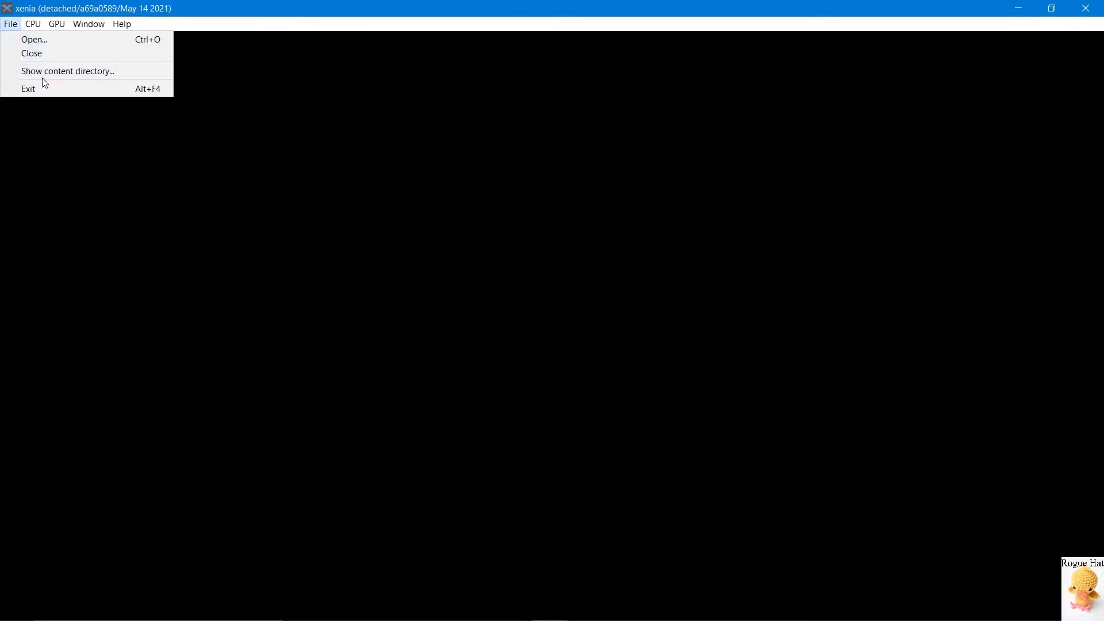
mouse_move(67, 71)
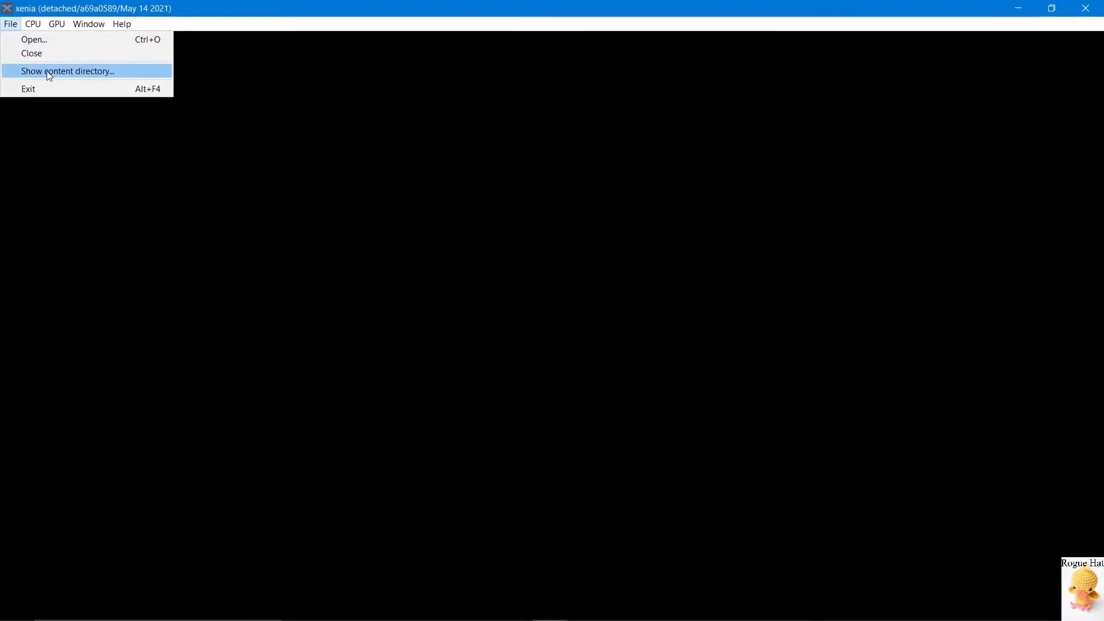
mouse_move(206, 45)
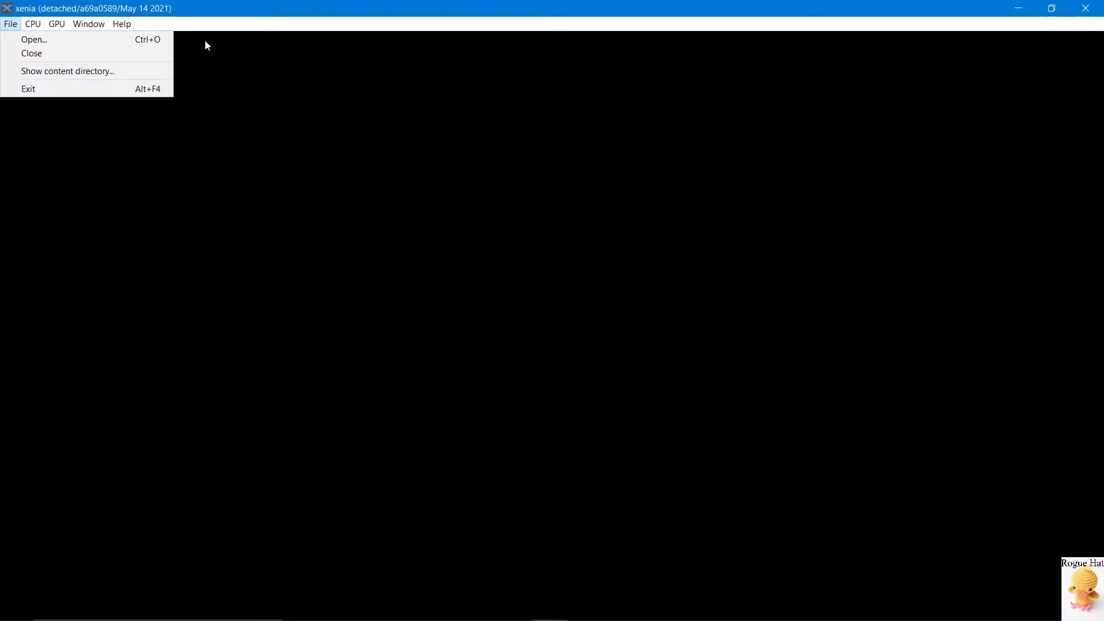
left_click(33, 23)
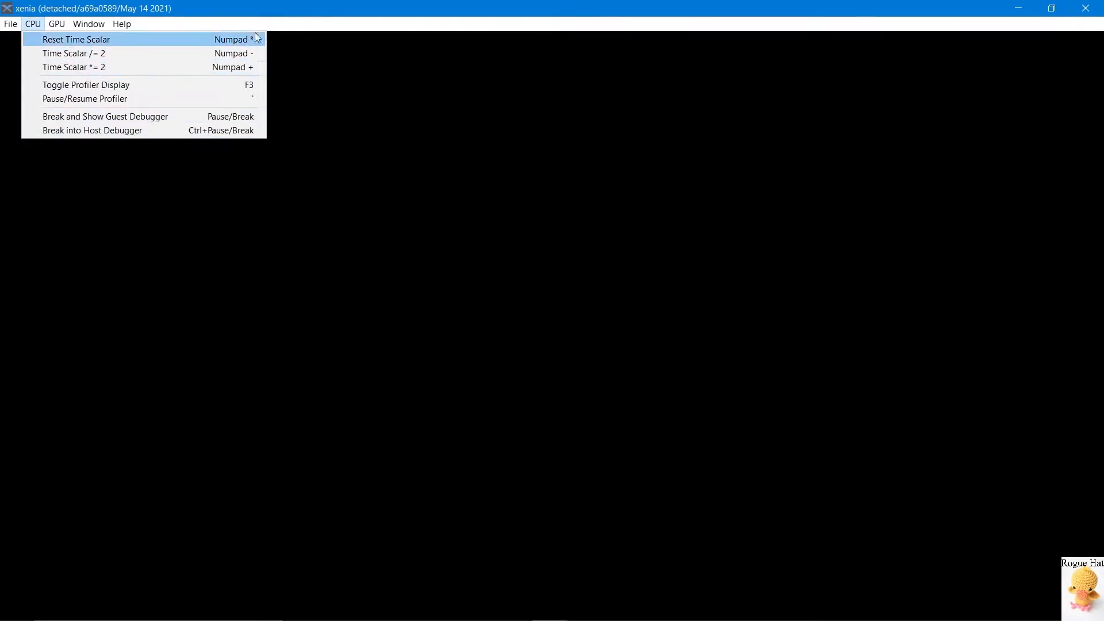
left_click(11, 23)
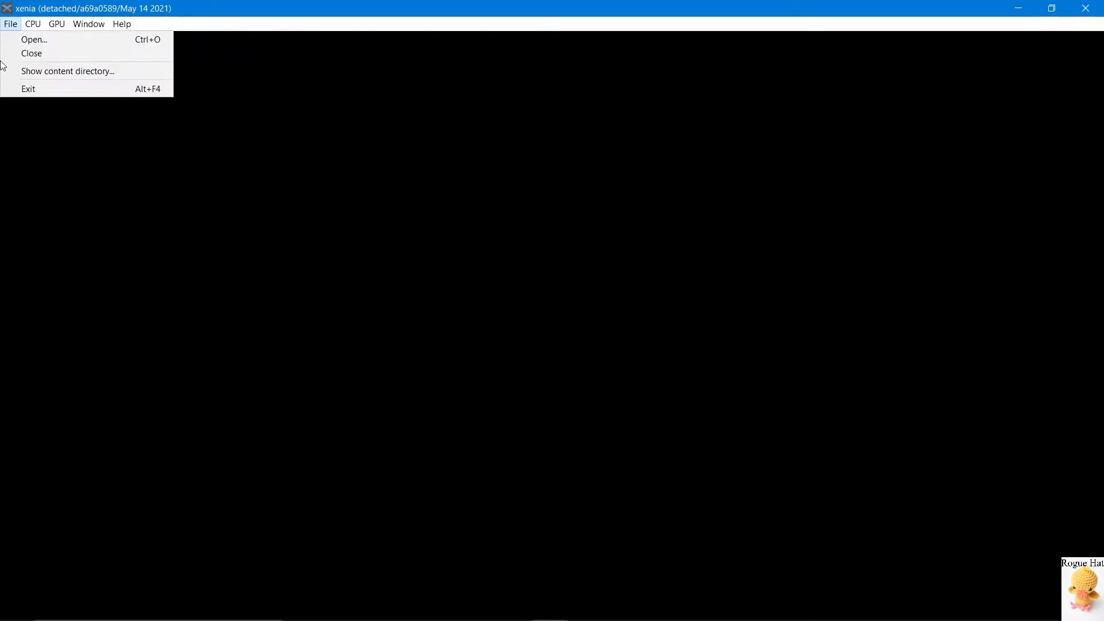
left_click(32, 23)
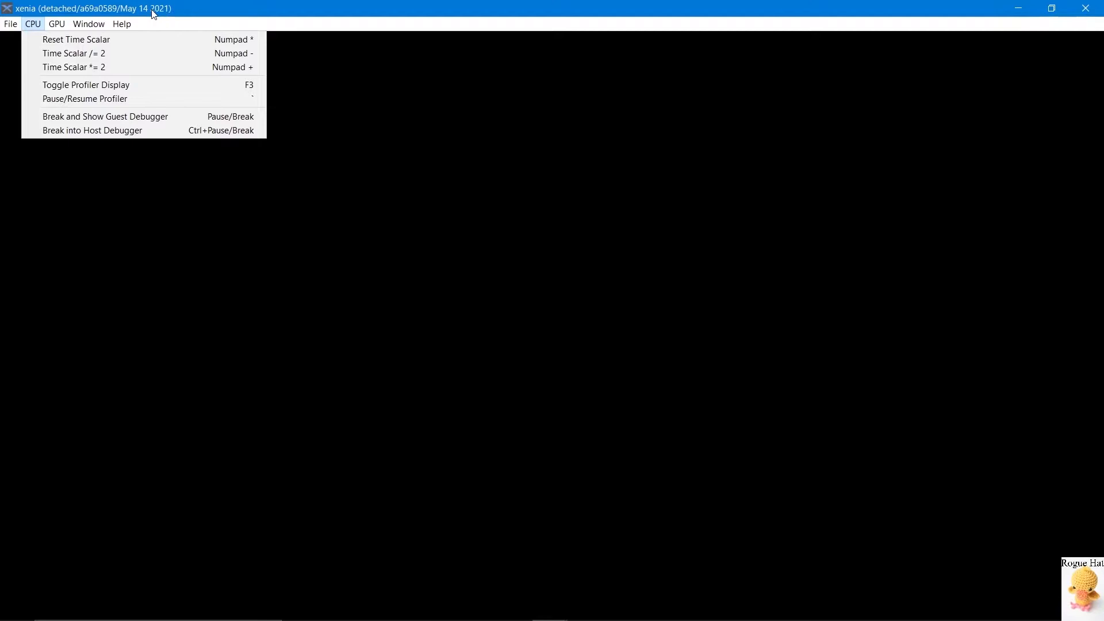
mouse_move(123, 15)
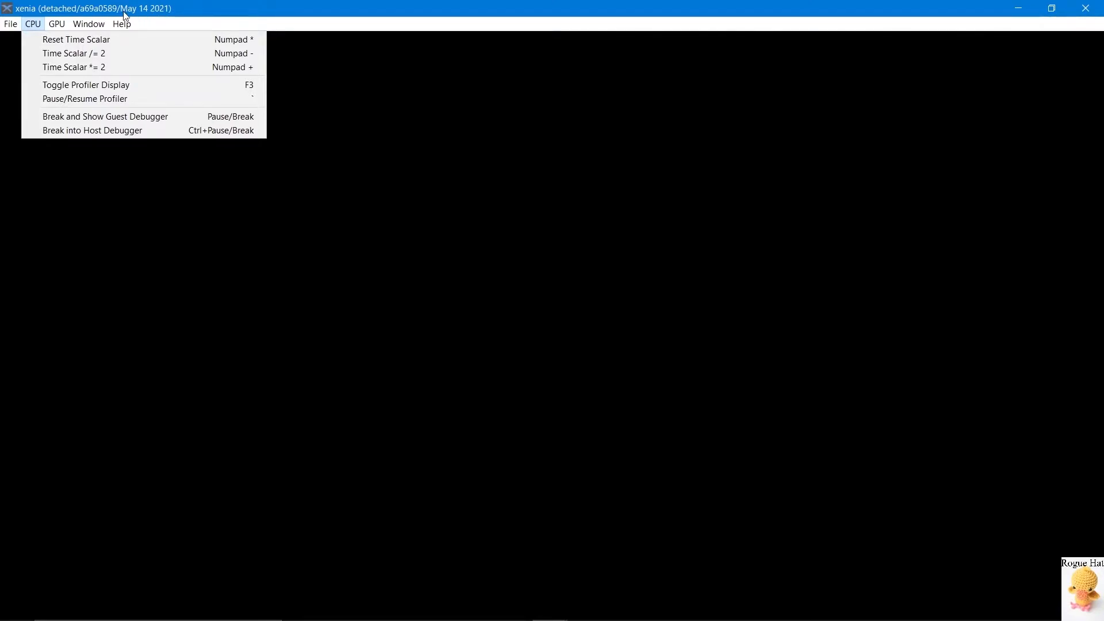
mouse_move(74, 66)
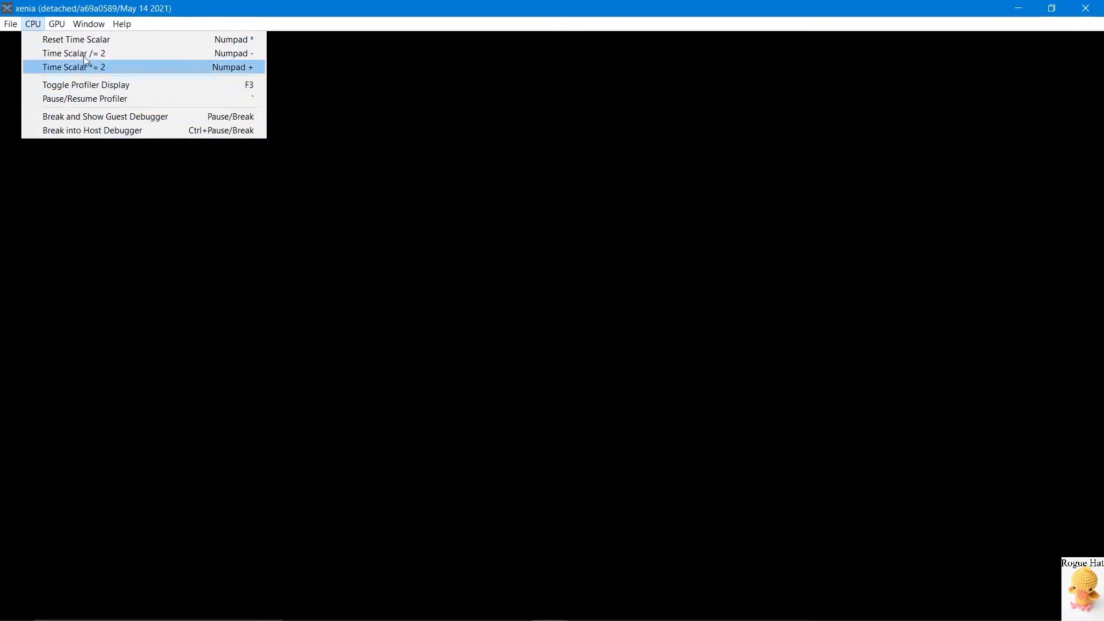
left_click(56, 23)
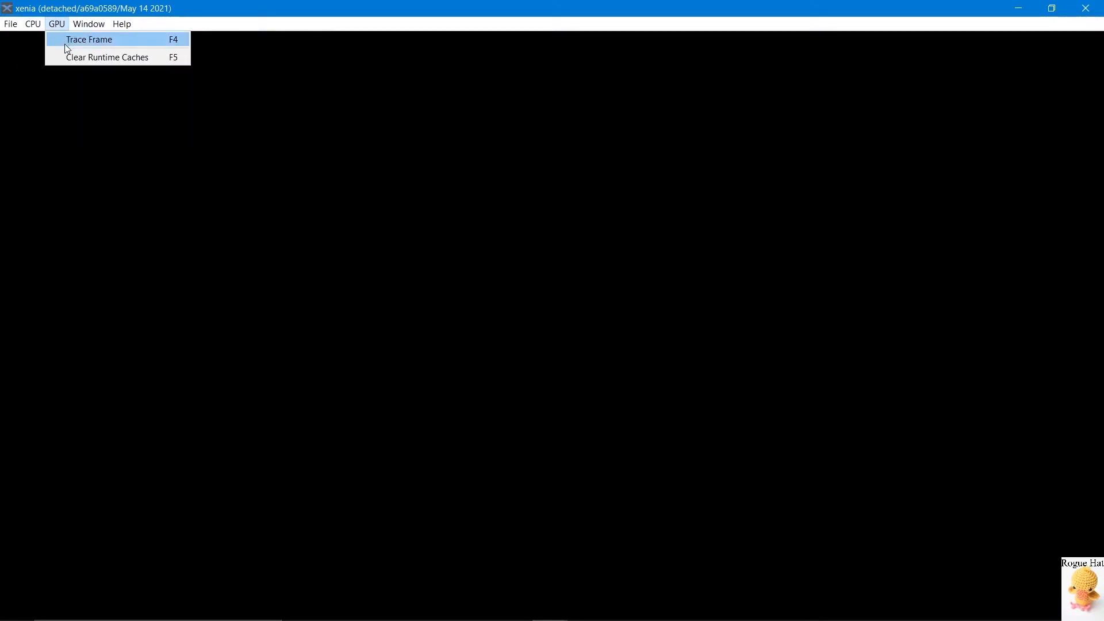
left_click(90, 40)
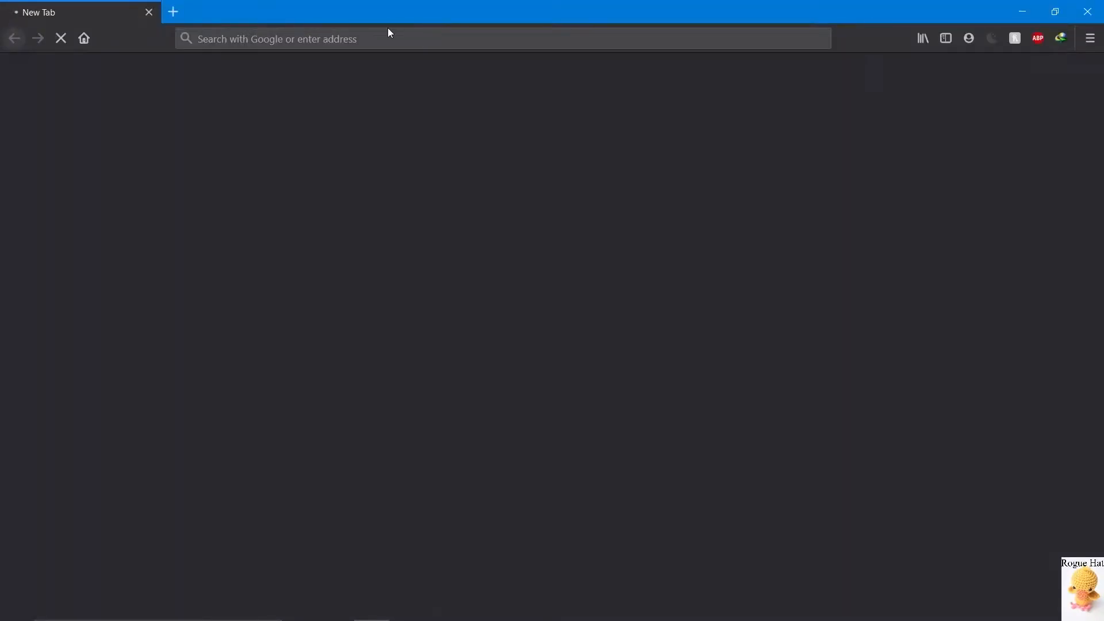
type("https://xenia.jp/about/")
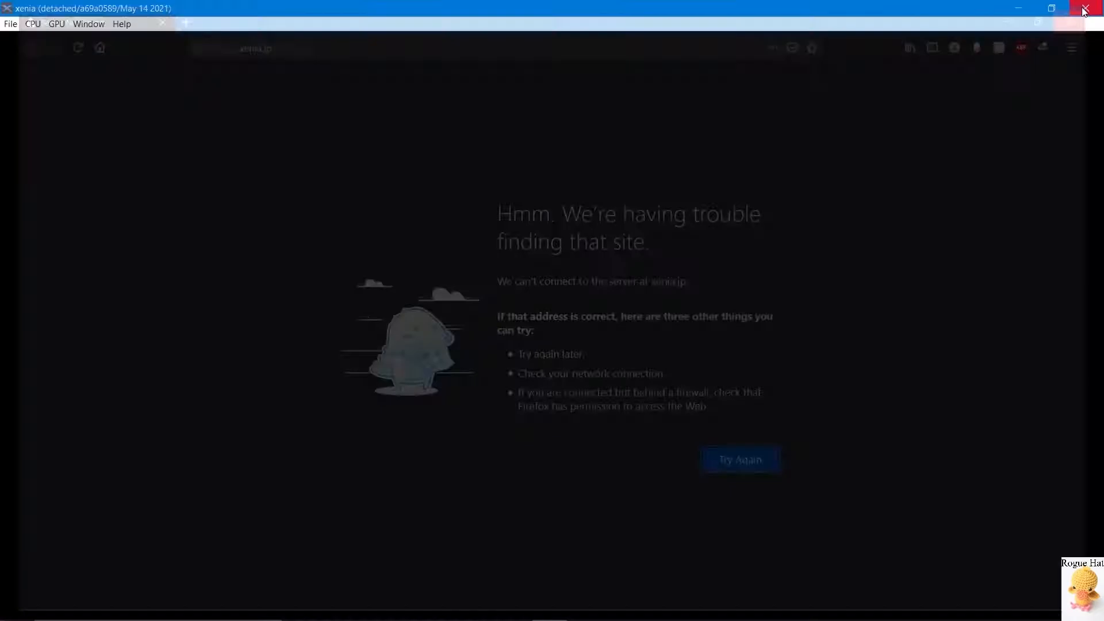
left_click(32, 23)
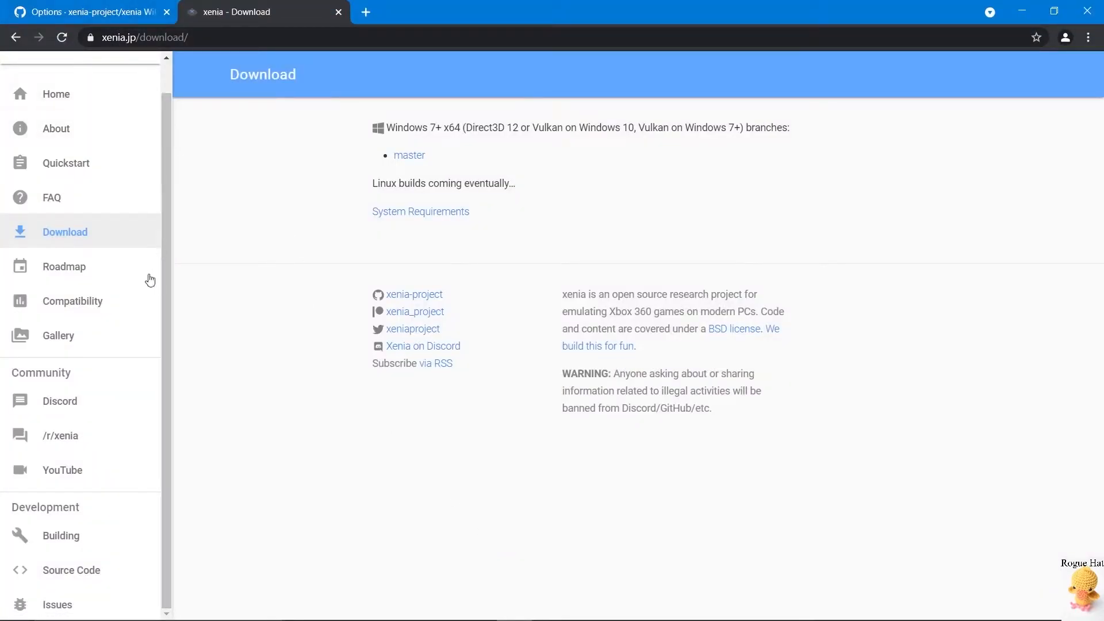
- Browse the xenia-project game-compatibility GitHub issues and their status labels
left_click(71, 300)
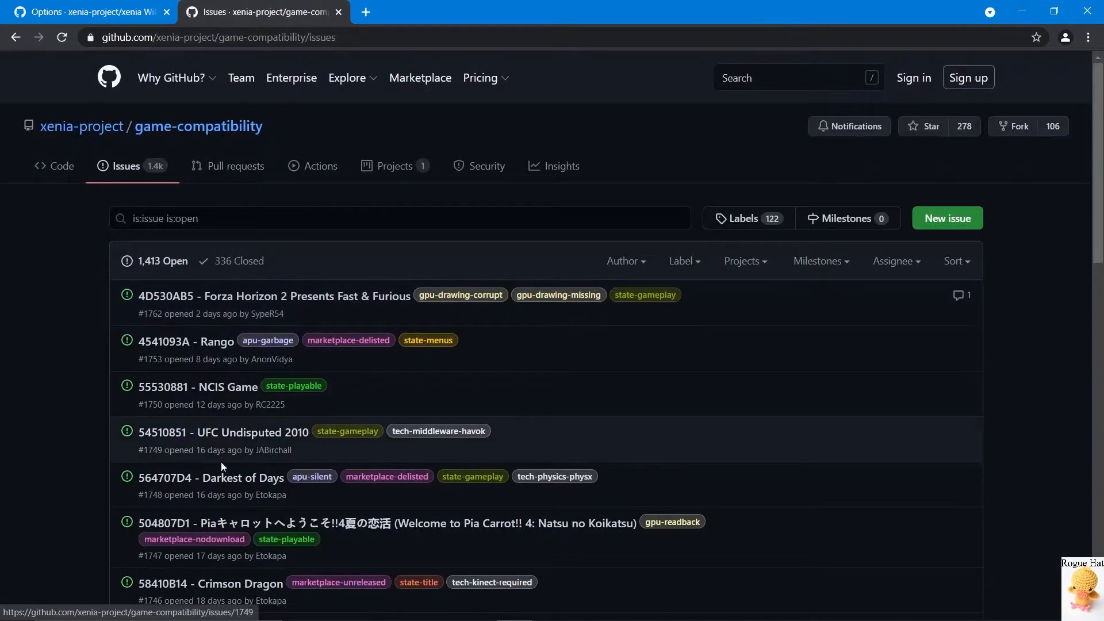
scroll("down", 3)
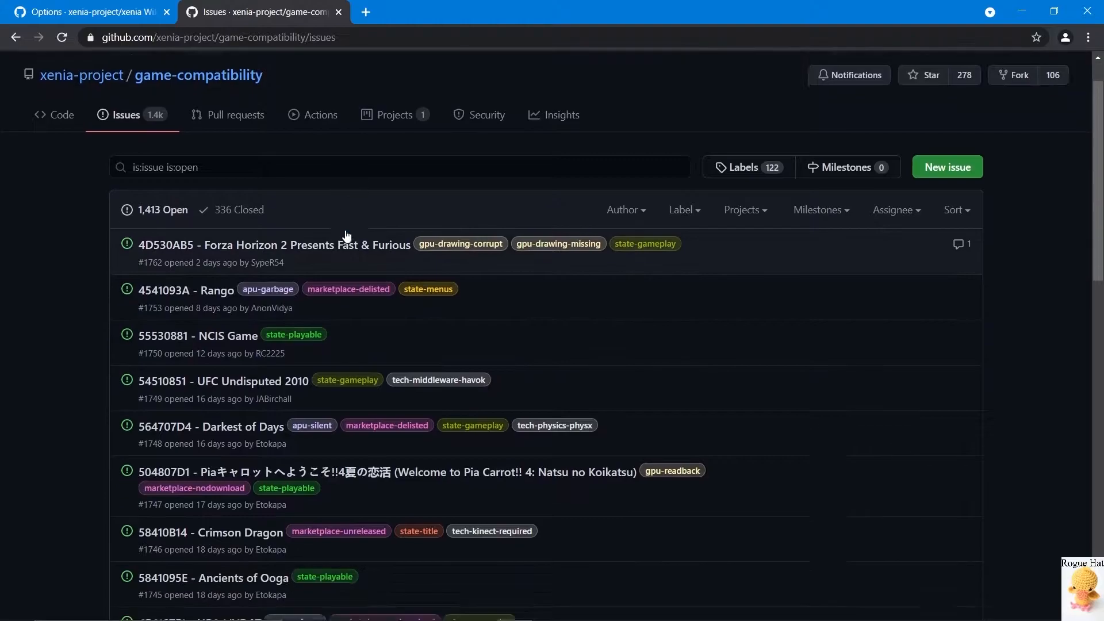
scroll("down", 3)
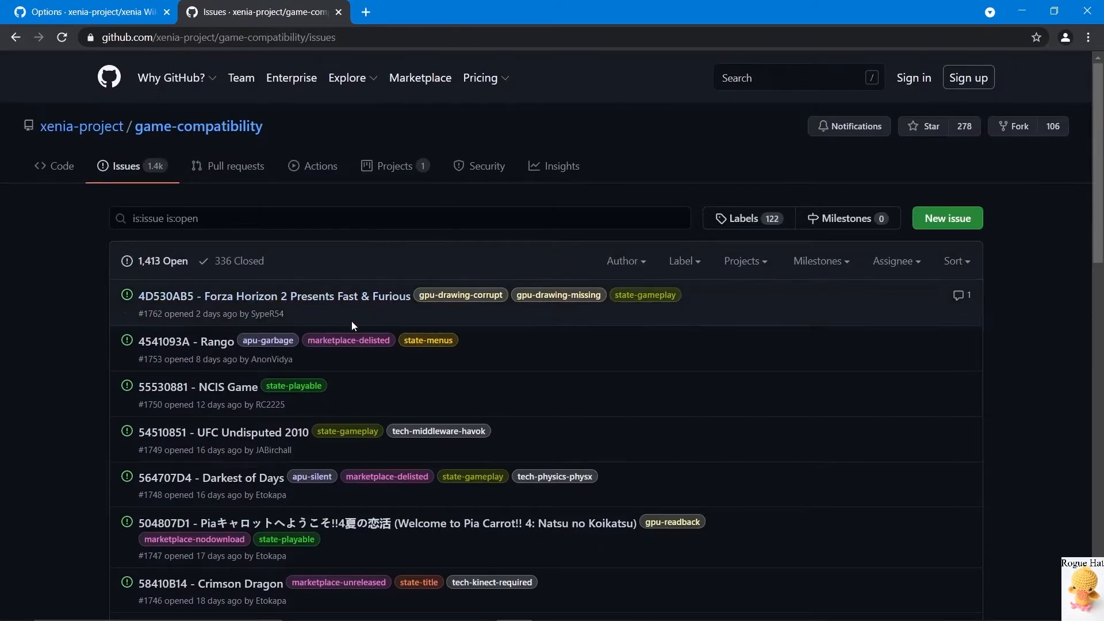
mouse_move(352, 365)
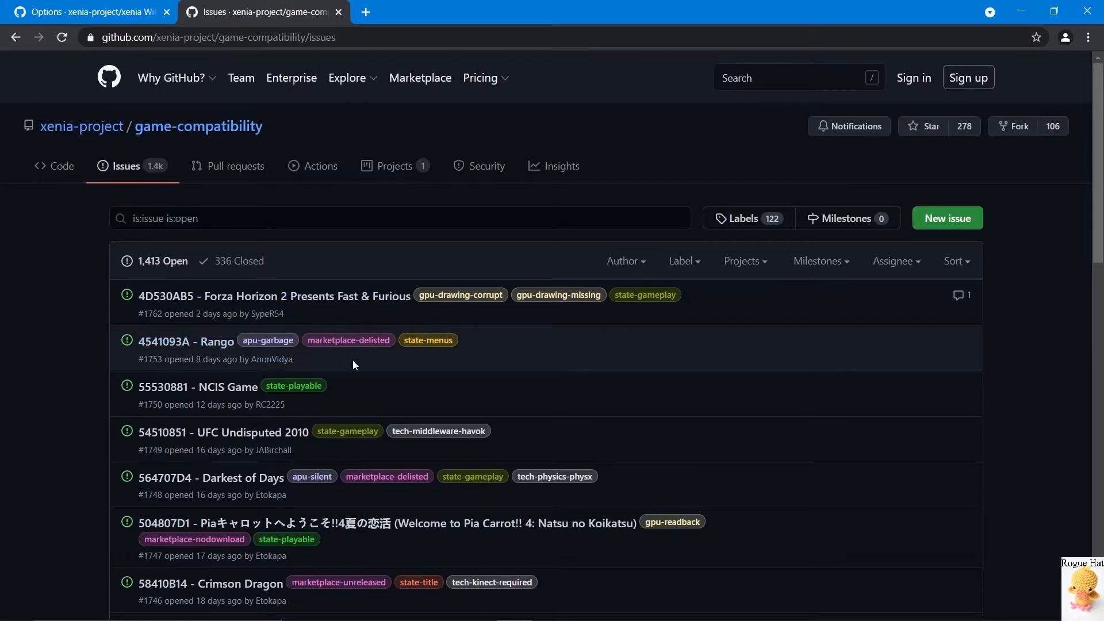
mouse_move(386, 318)
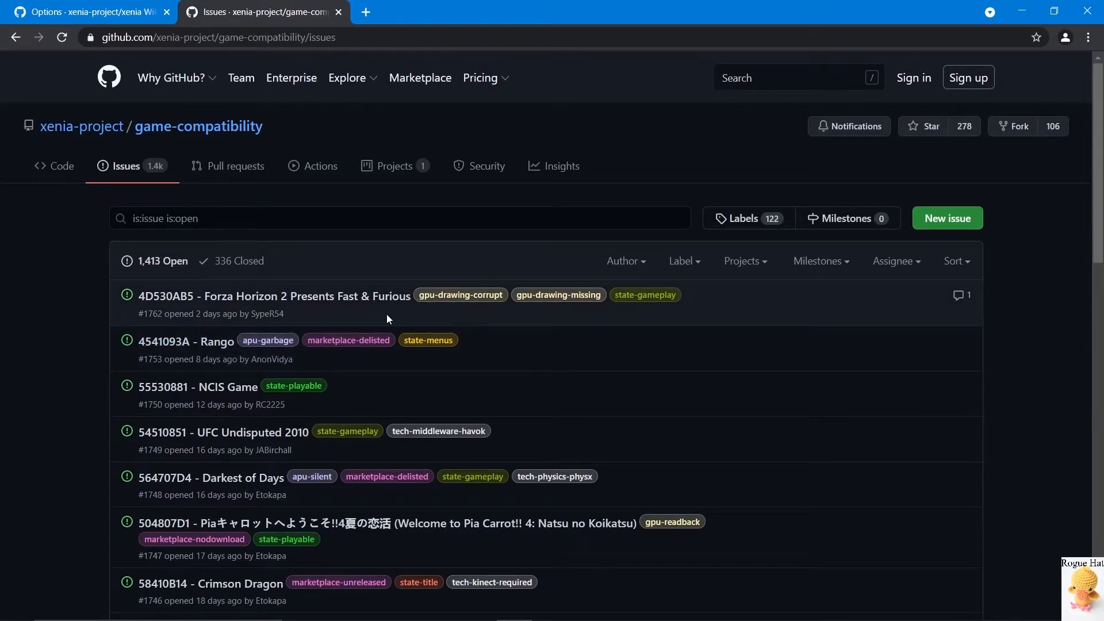
mouse_move(459, 294)
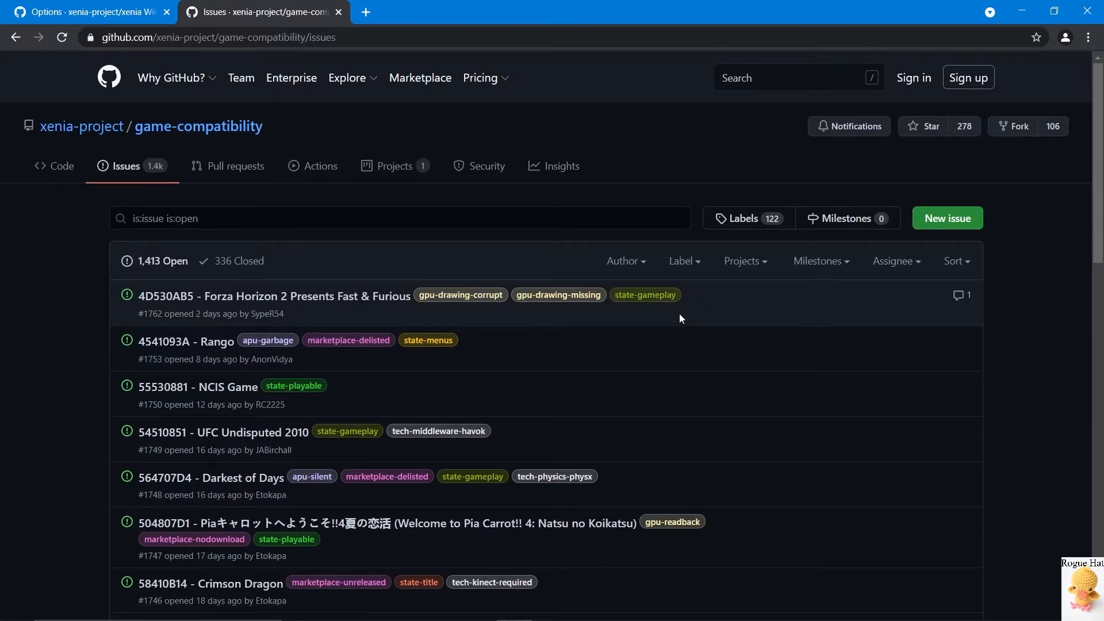
mouse_move(682, 308)
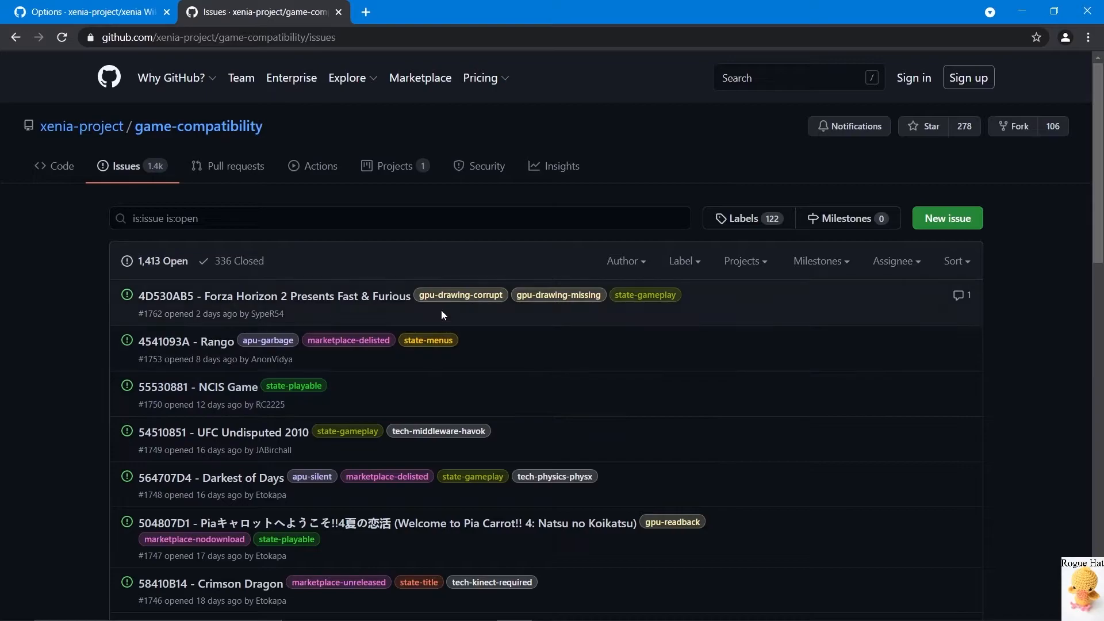
mouse_move(558, 294)
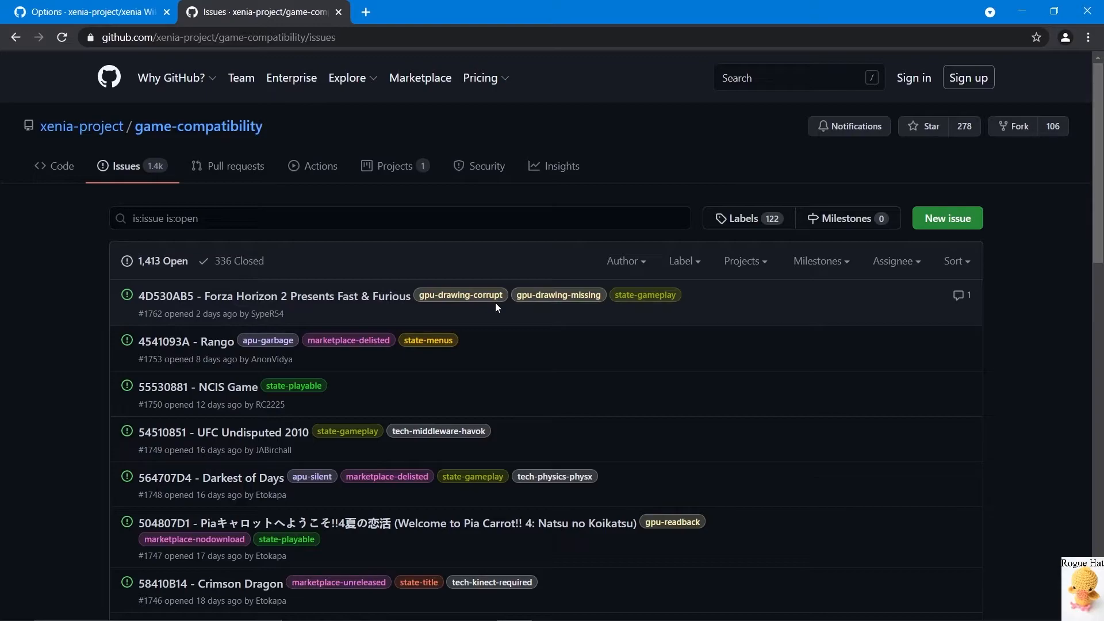
mouse_move(411, 315)
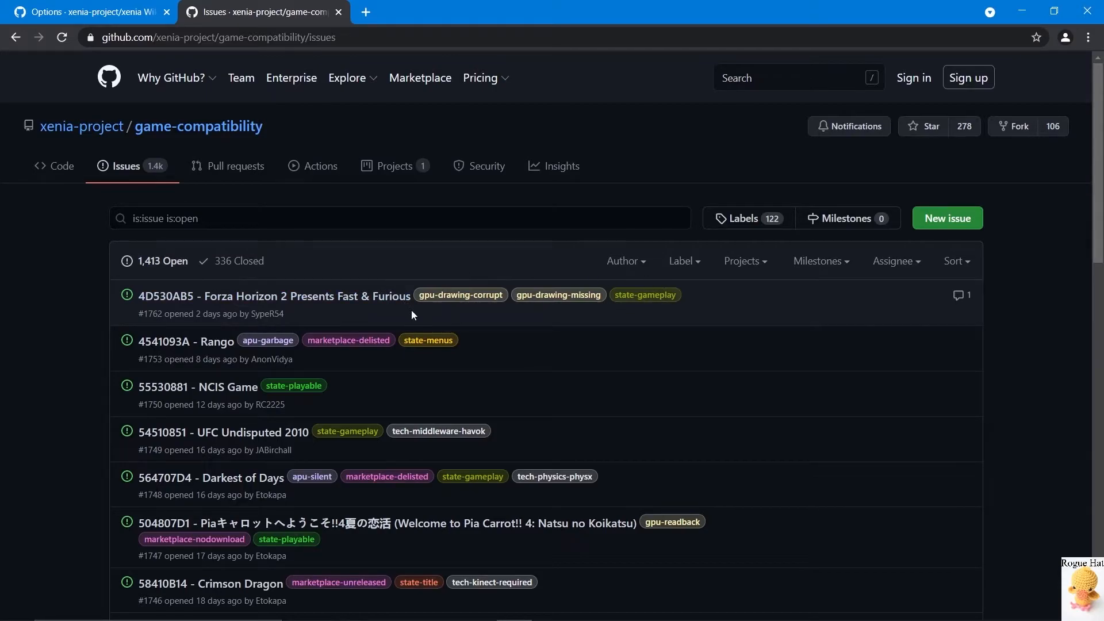
mouse_move(607, 307)
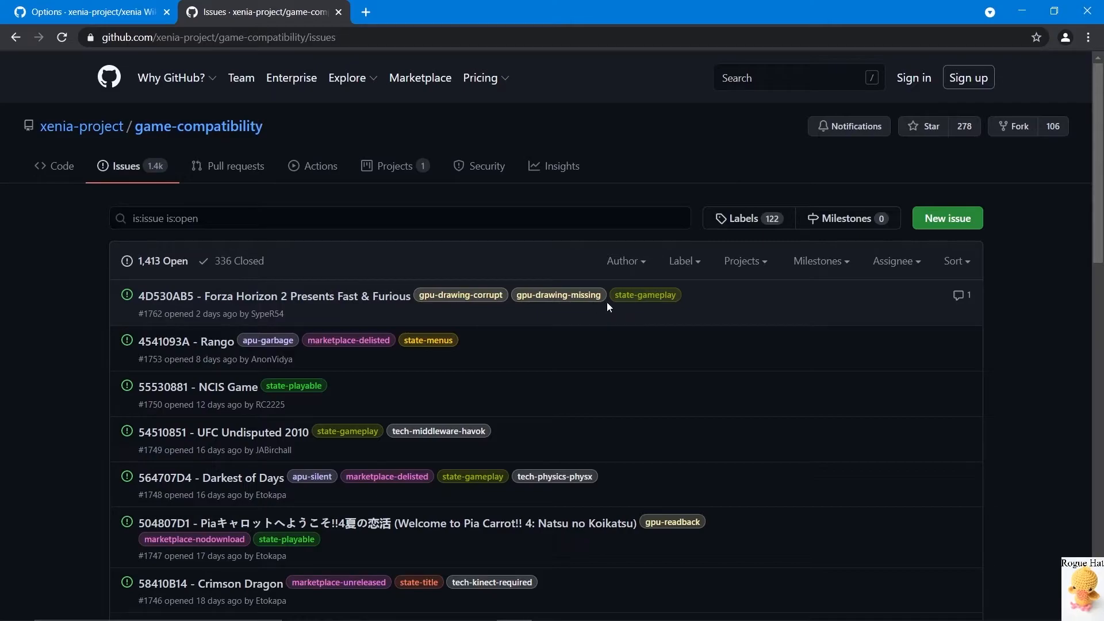
mouse_move(516, 316)
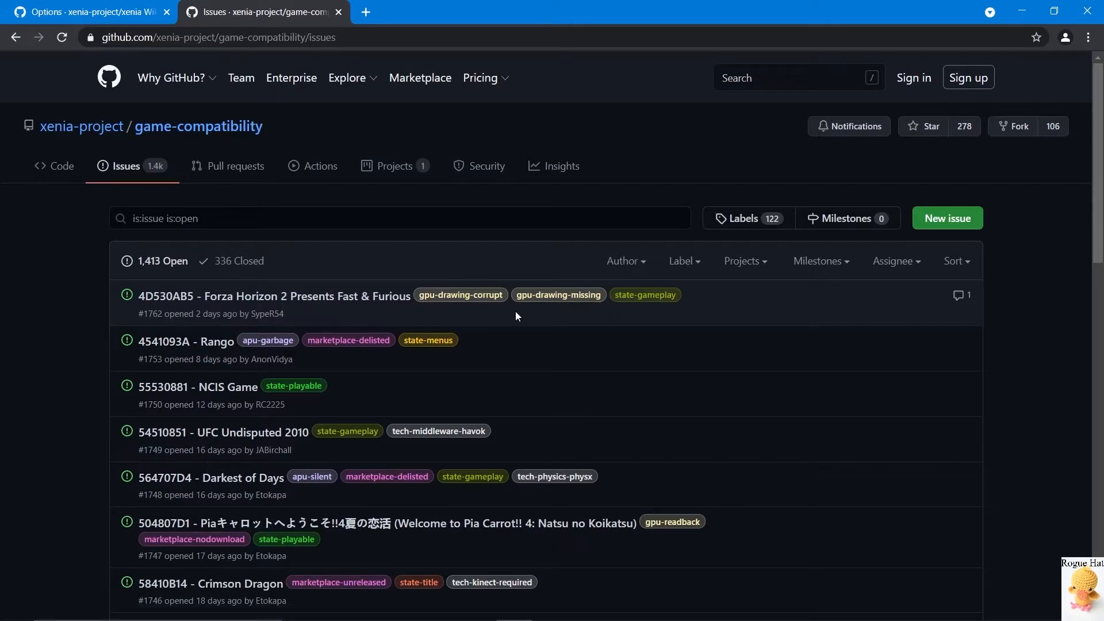
scroll("down", 3)
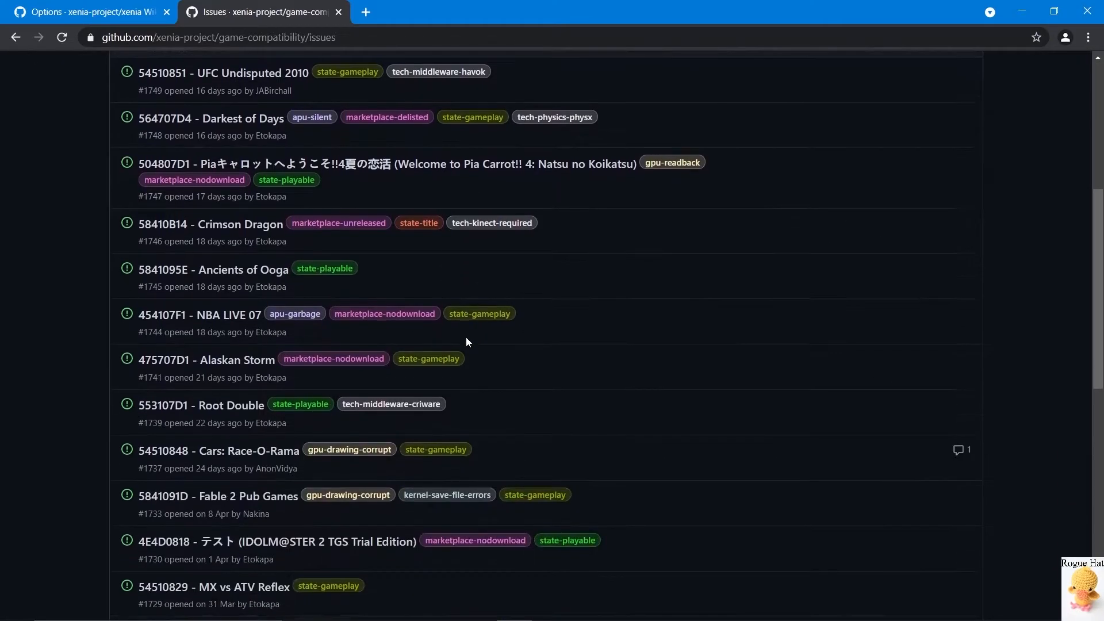
mouse_move(671, 162)
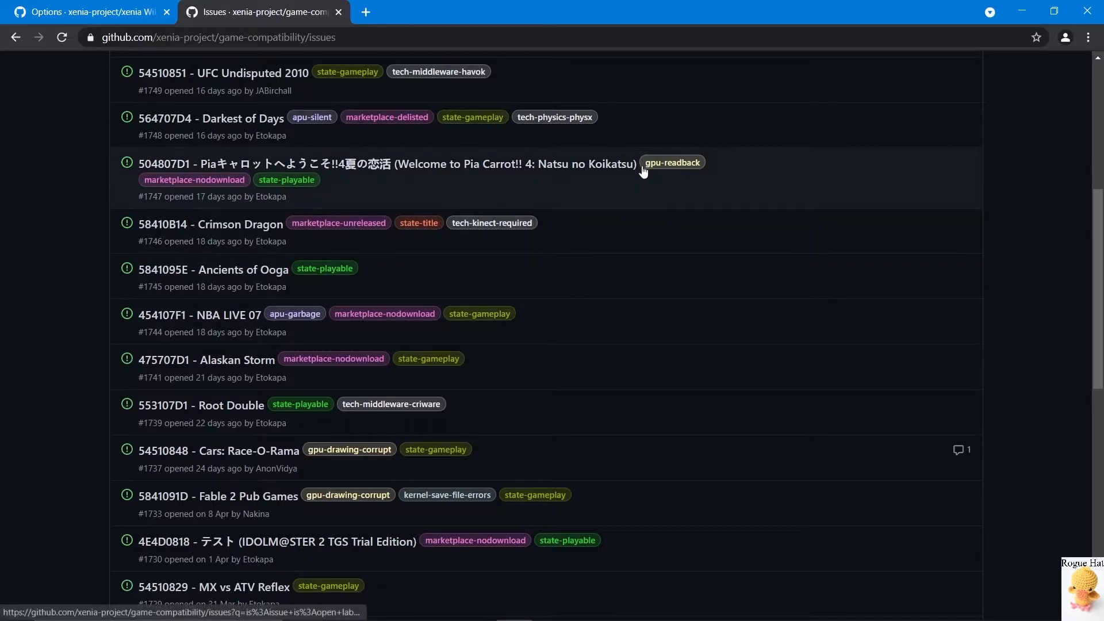
mouse_move(671, 162)
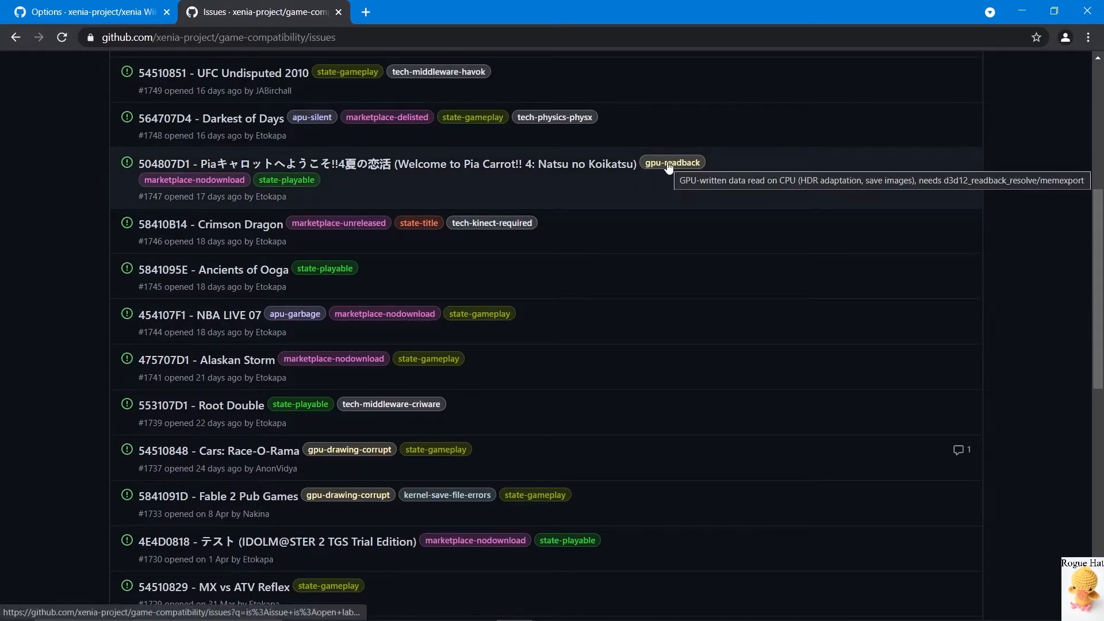
mouse_move(685, 179)
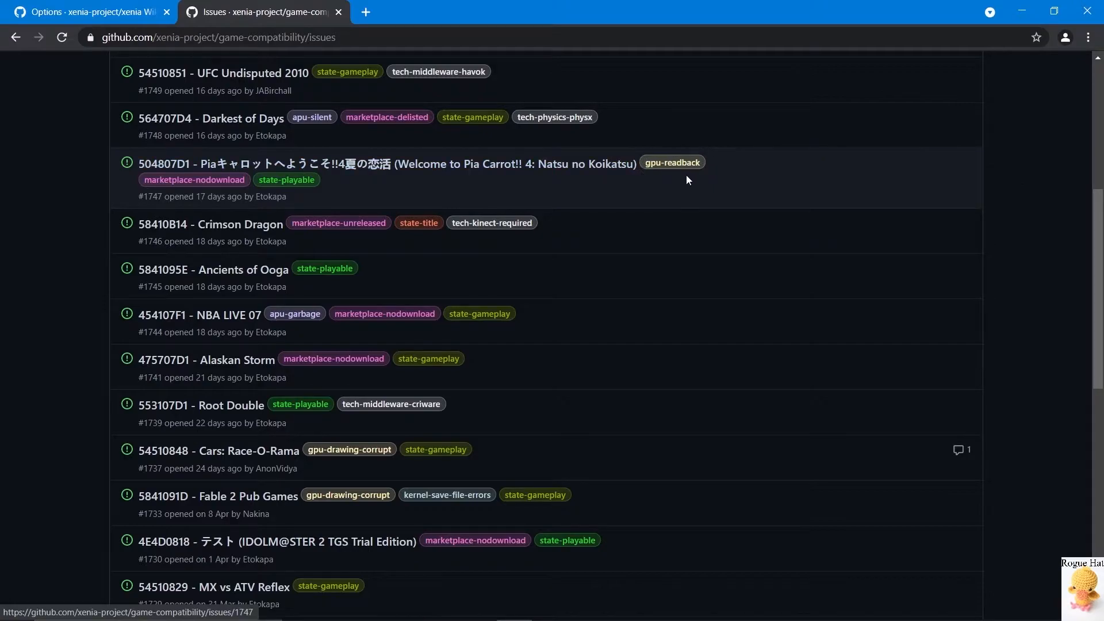
mouse_move(654, 189)
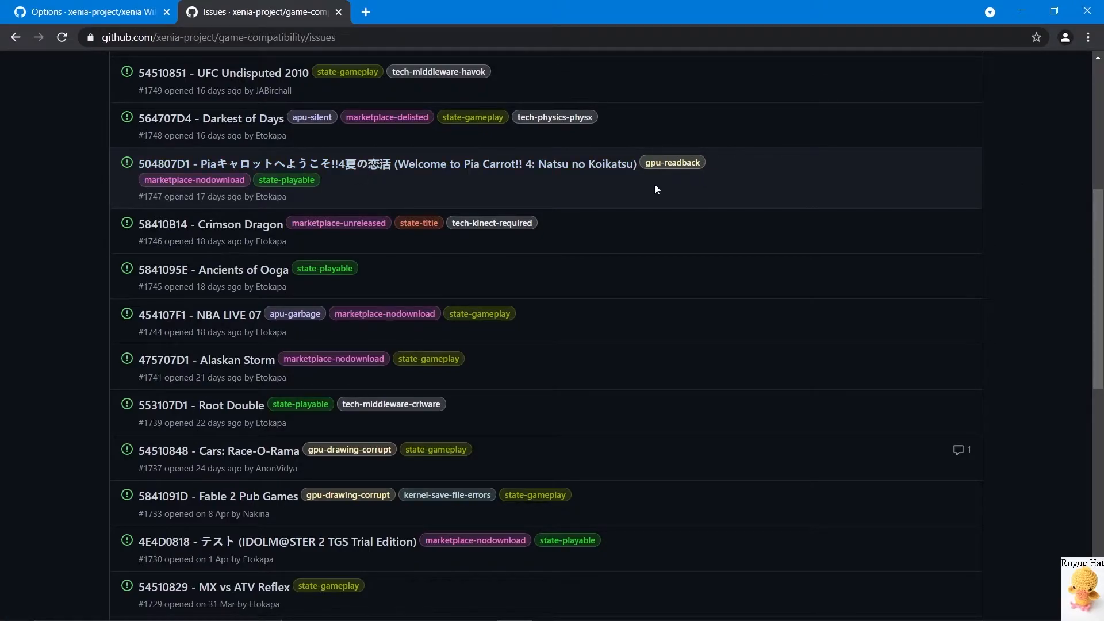
mouse_move(630, 205)
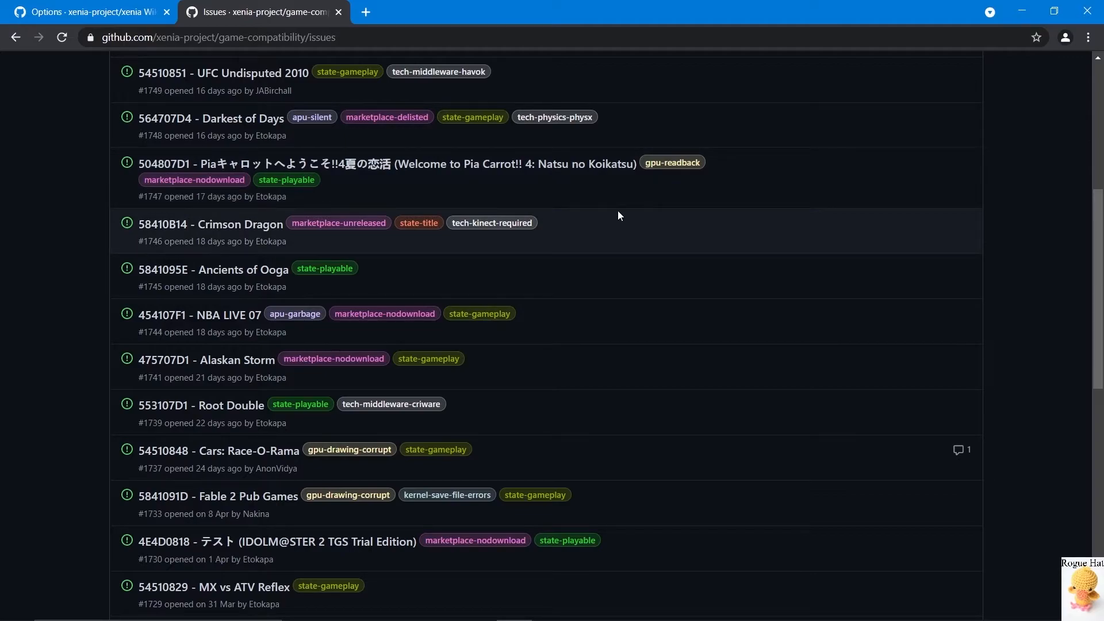
mouse_move(517, 261)
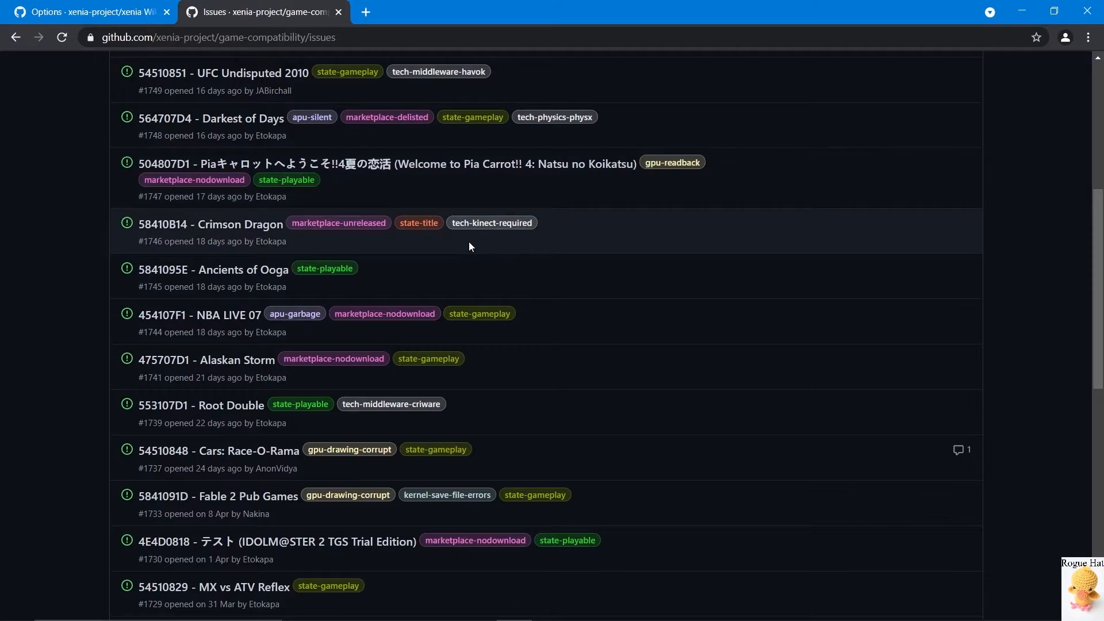
scroll("down", 3)
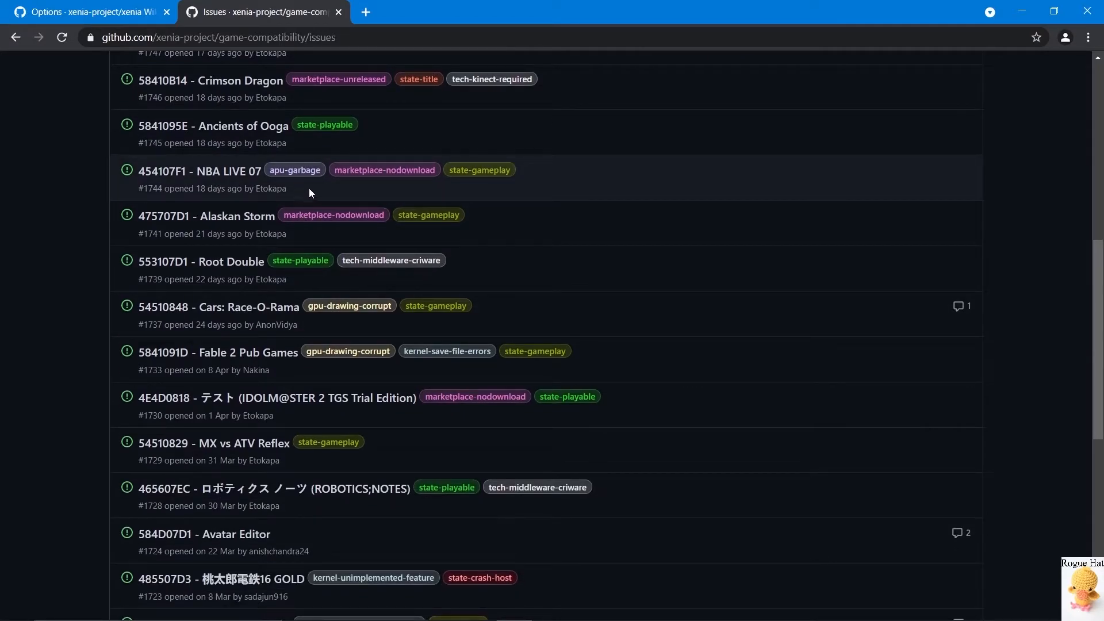
mouse_move(537, 330)
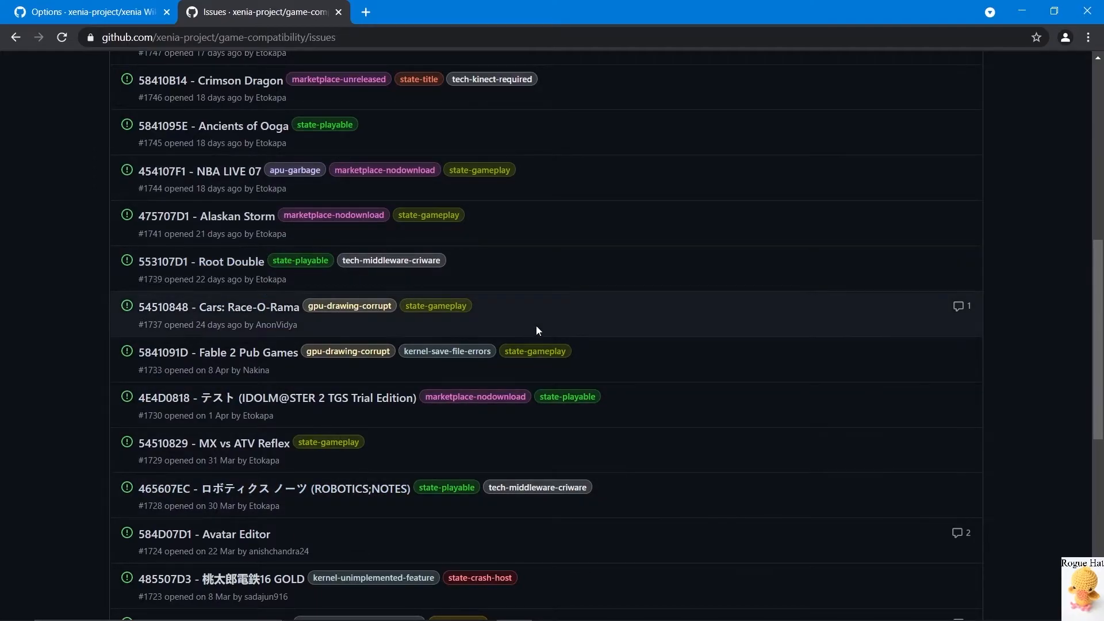
scroll("down", 3)
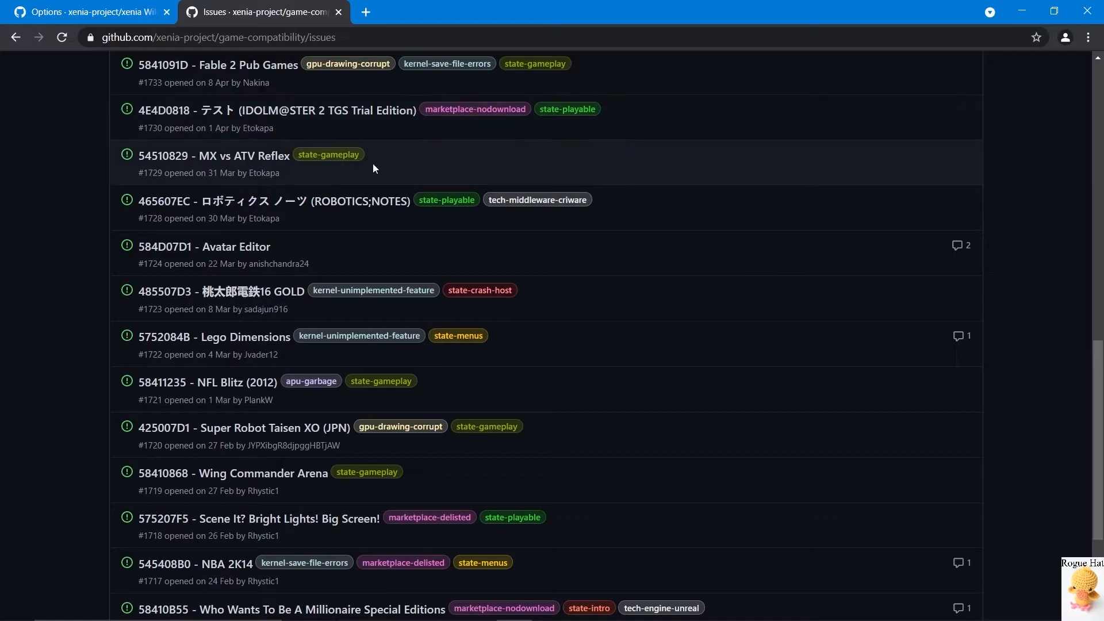
scroll("down", 3)
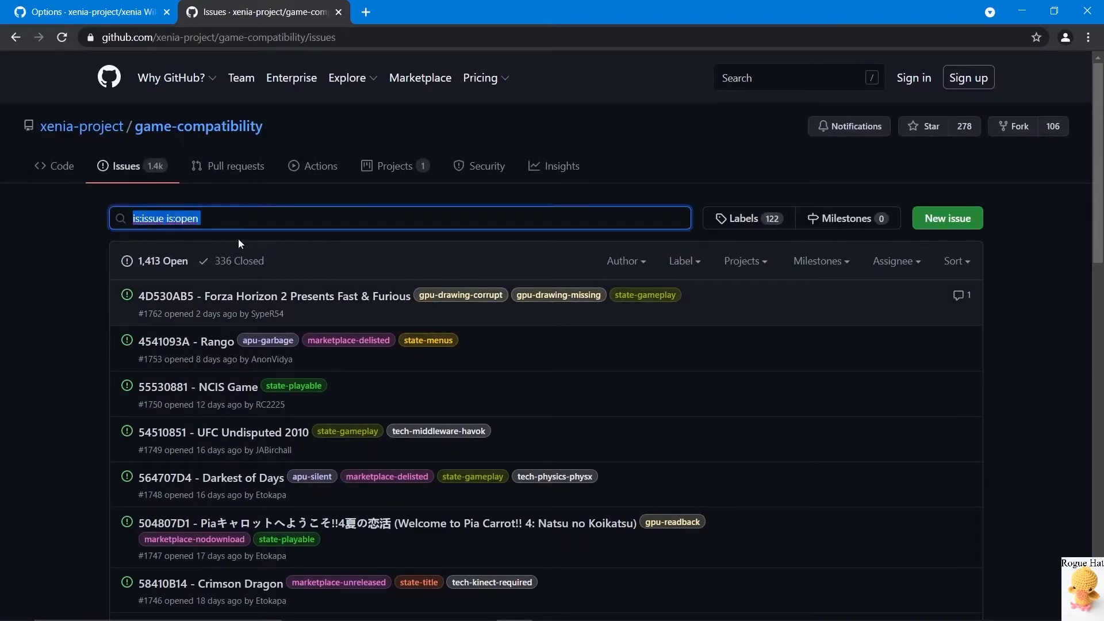
- Filter the compatibility issues by searching 'halo'
type("halo")
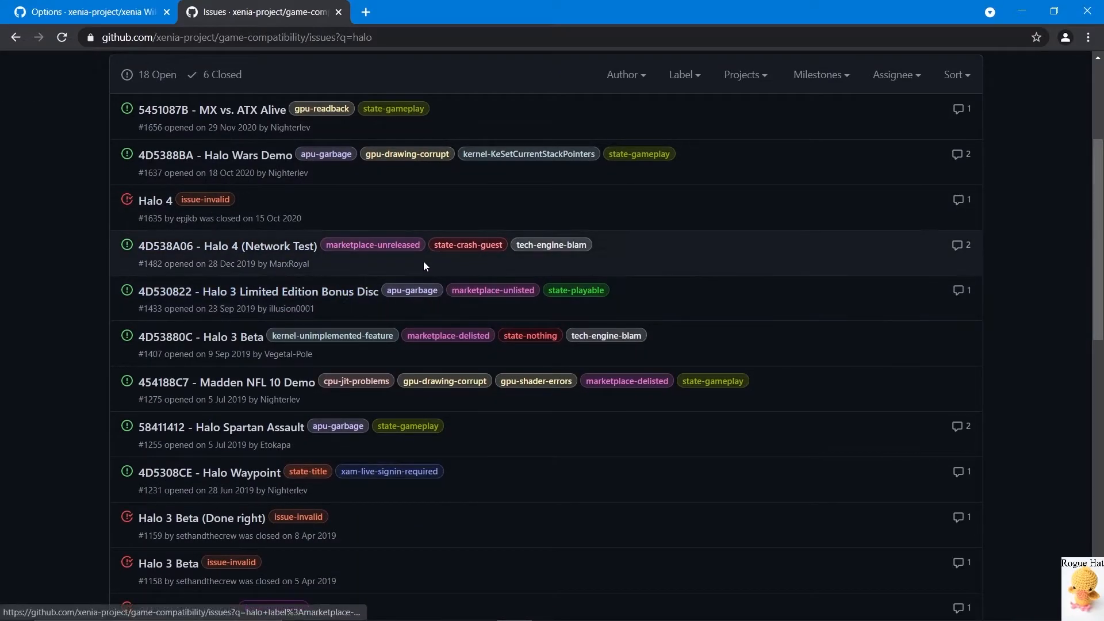
mouse_move(328, 252)
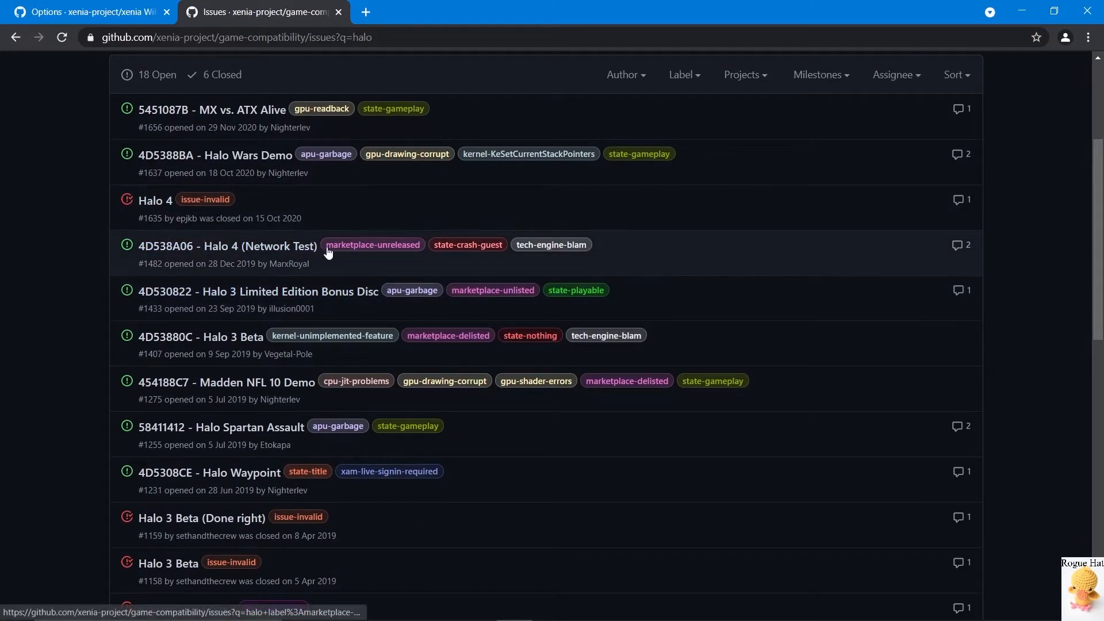
mouse_move(371, 244)
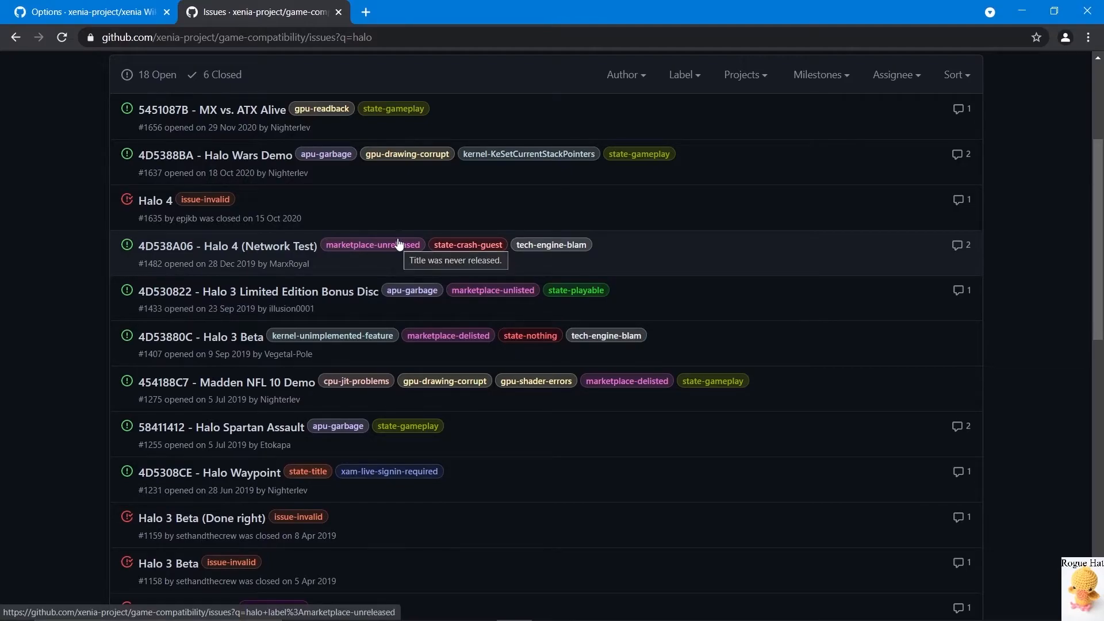
mouse_move(529, 240)
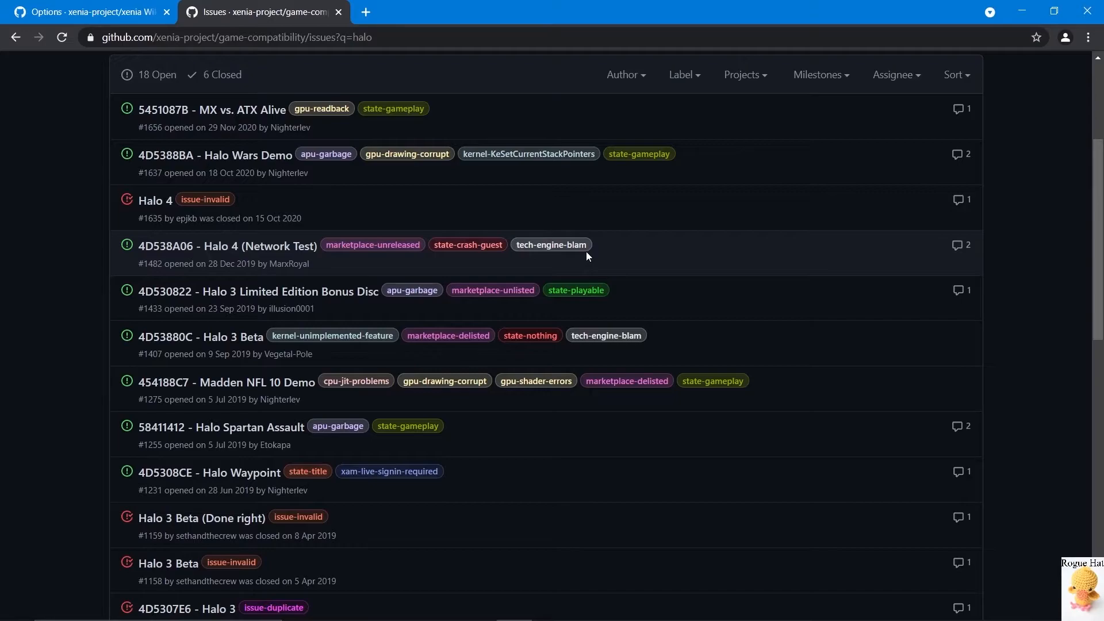
mouse_move(642, 242)
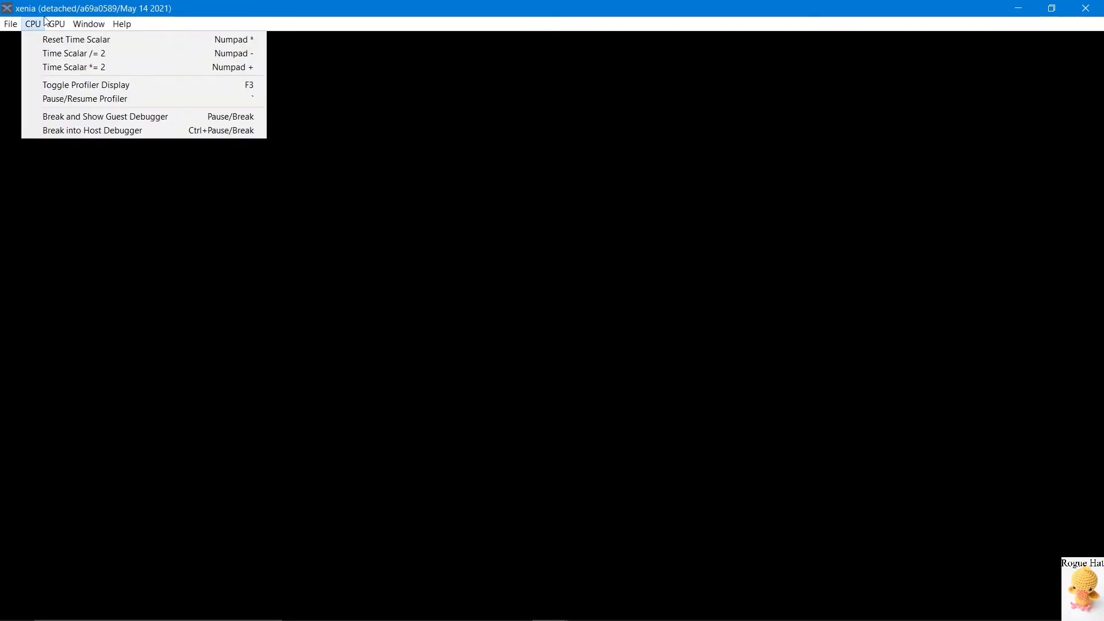
mouse_move(159, 237)
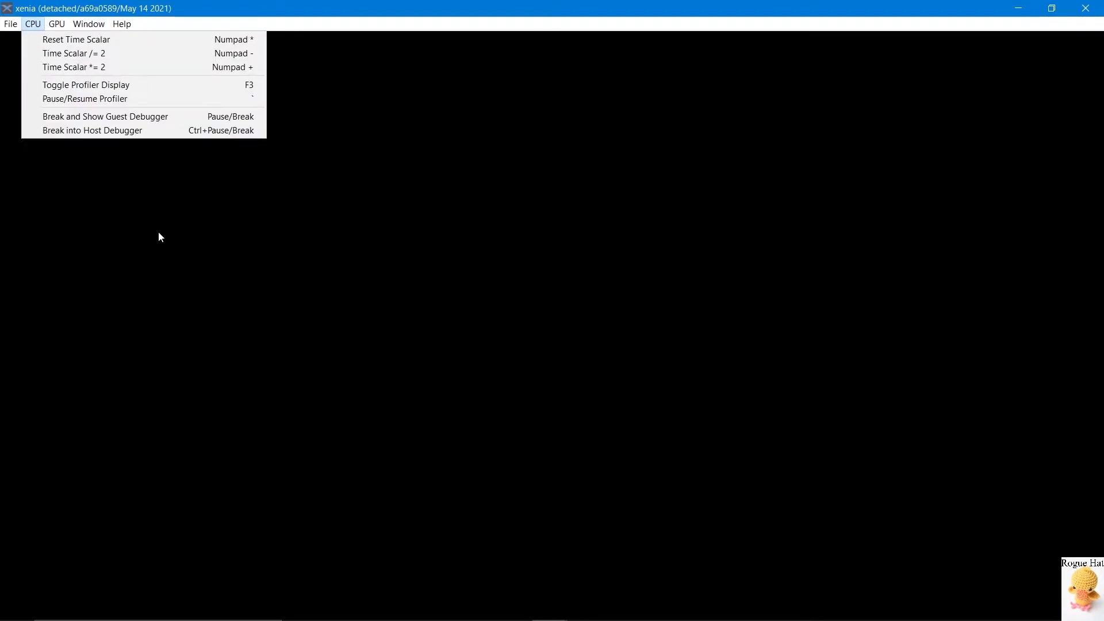
mouse_move(255, 168)
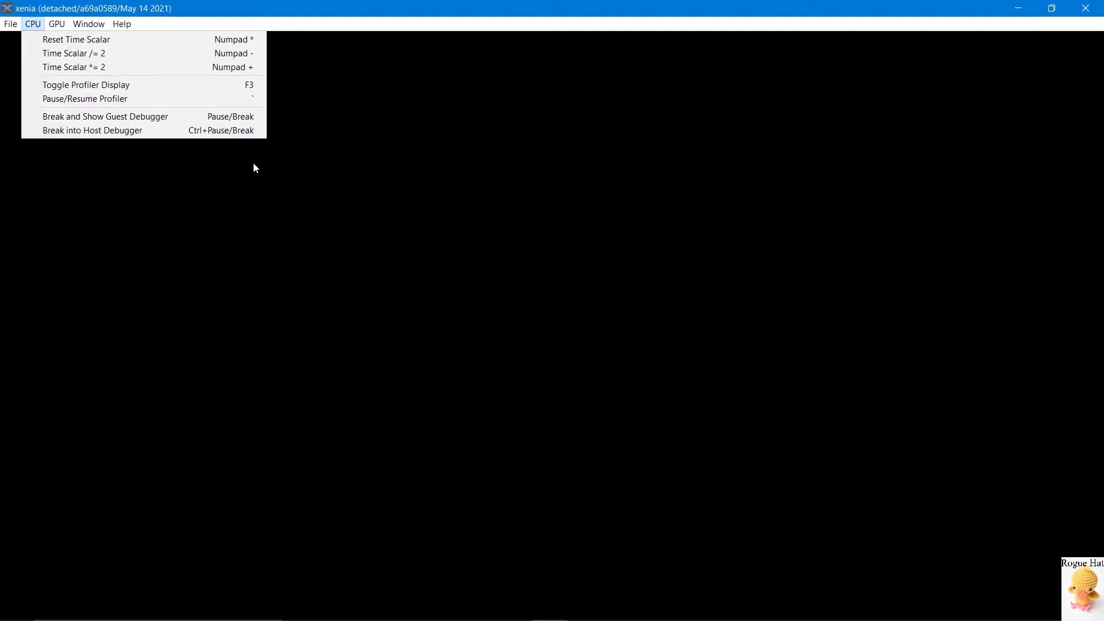
- Inspect Xenia's GPU, CPU and File menus, then return to the Xenia Master folder
left_click(57, 23)
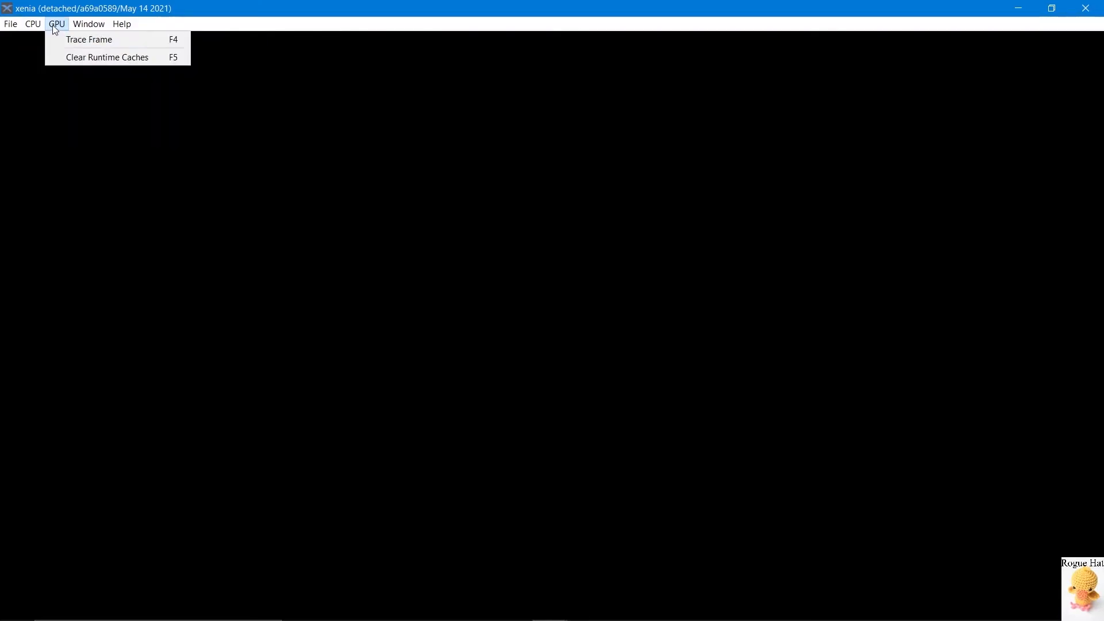
left_click(32, 23)
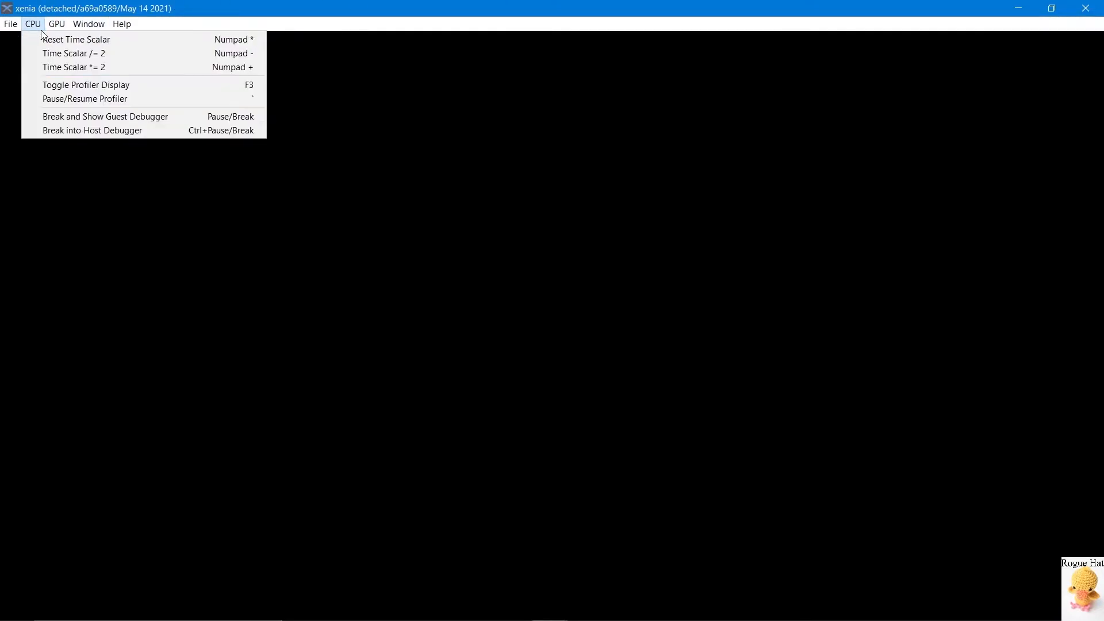
left_click(10, 23)
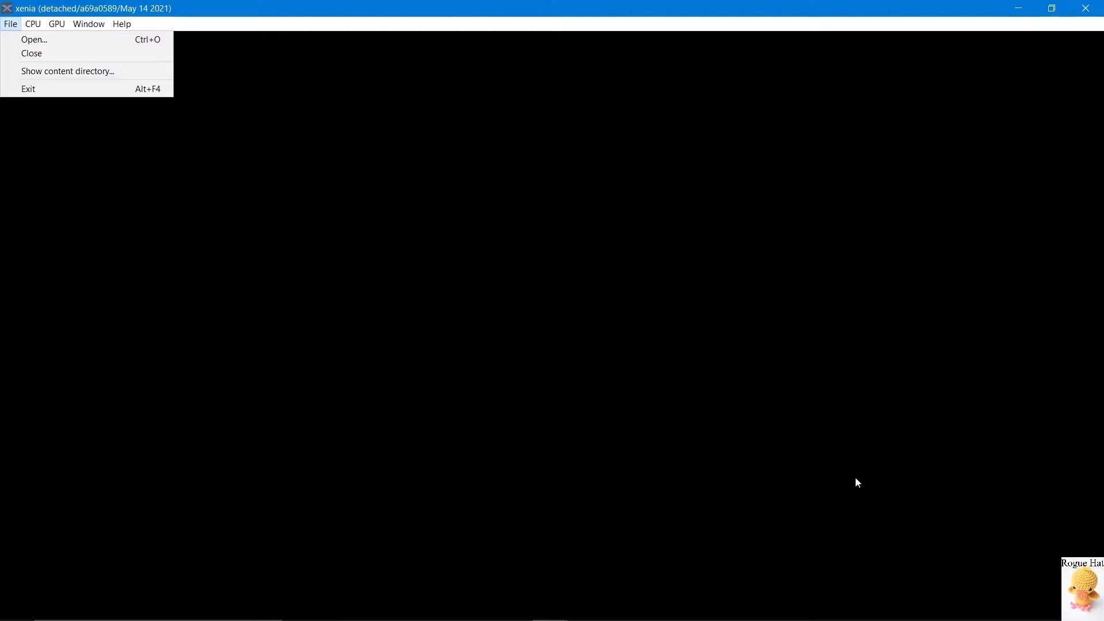
right_click(388, 282)
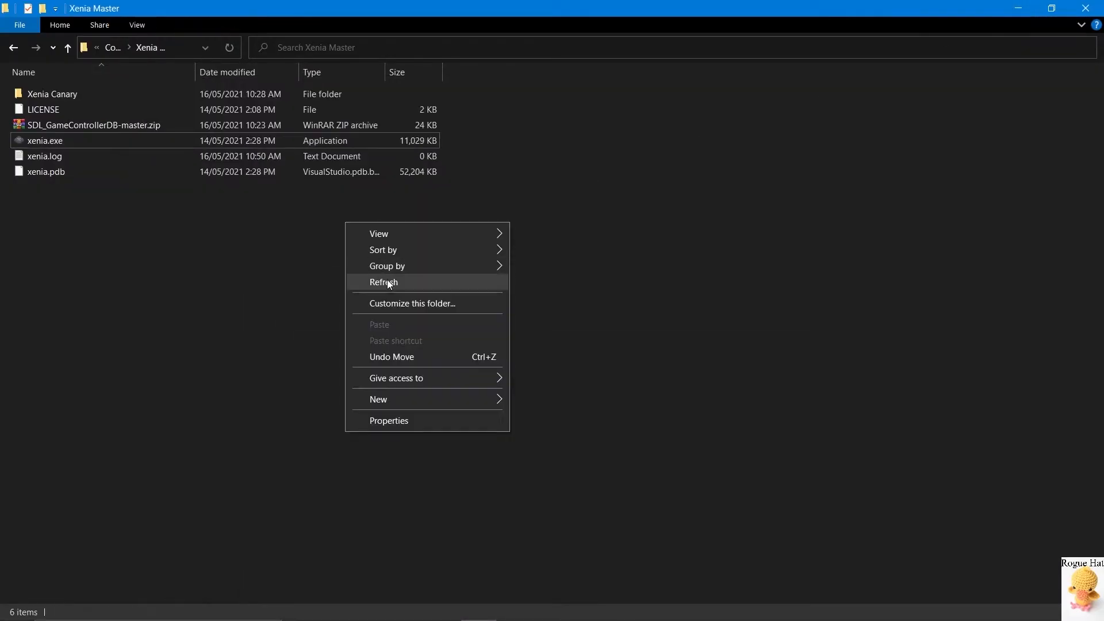
- Refresh the folder and create an empty portable.txt beside the new xenia.config.toml
left_click(383, 282)
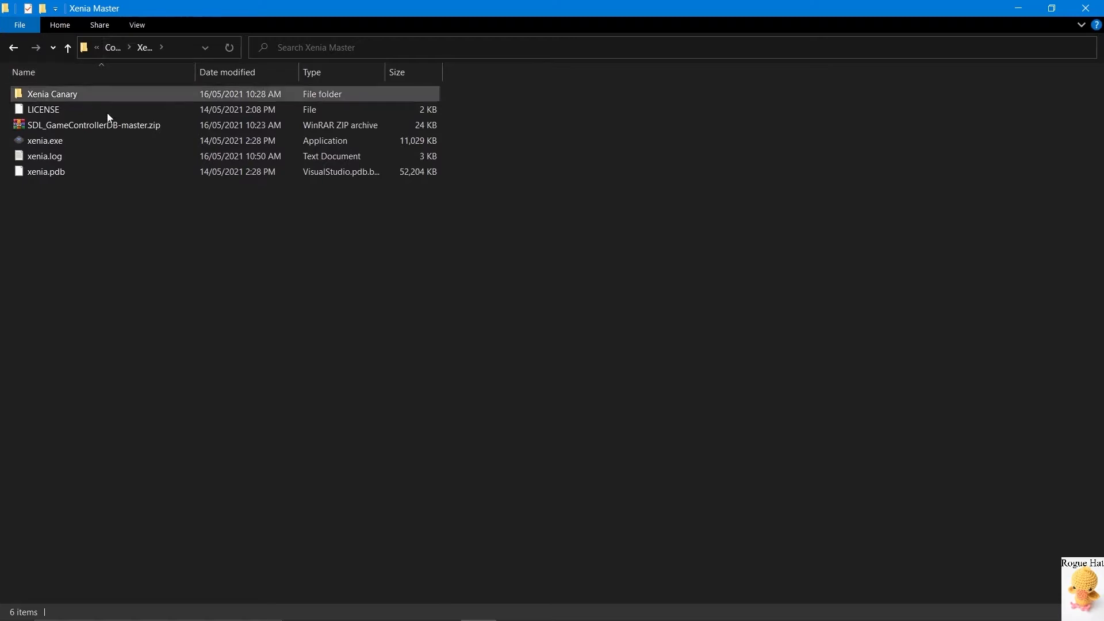
left_click(44, 155)
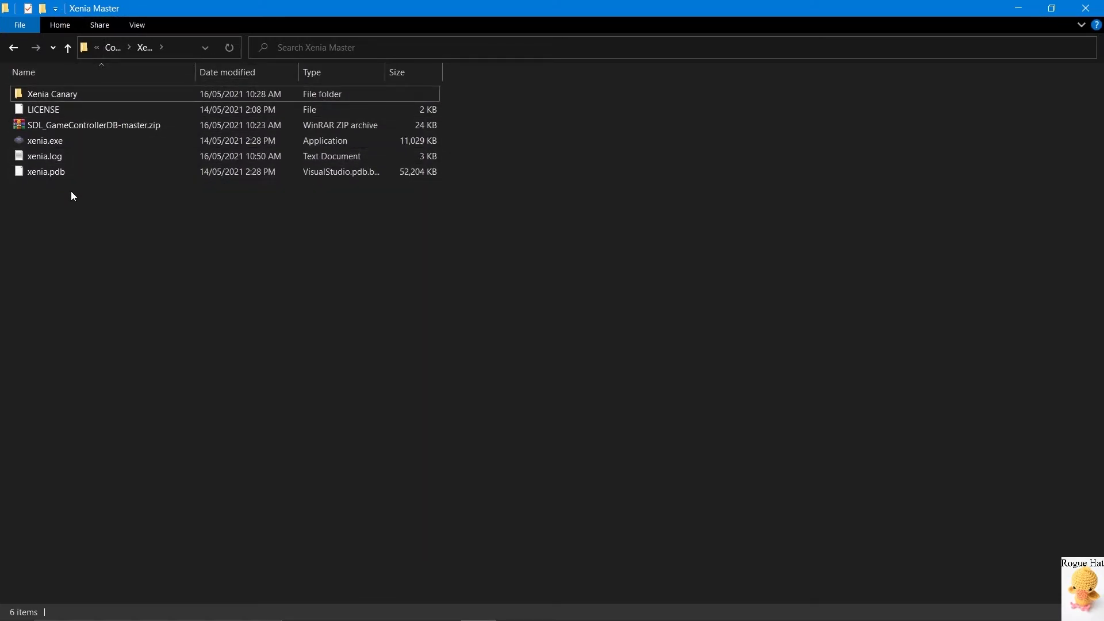
mouse_move(255, 253)
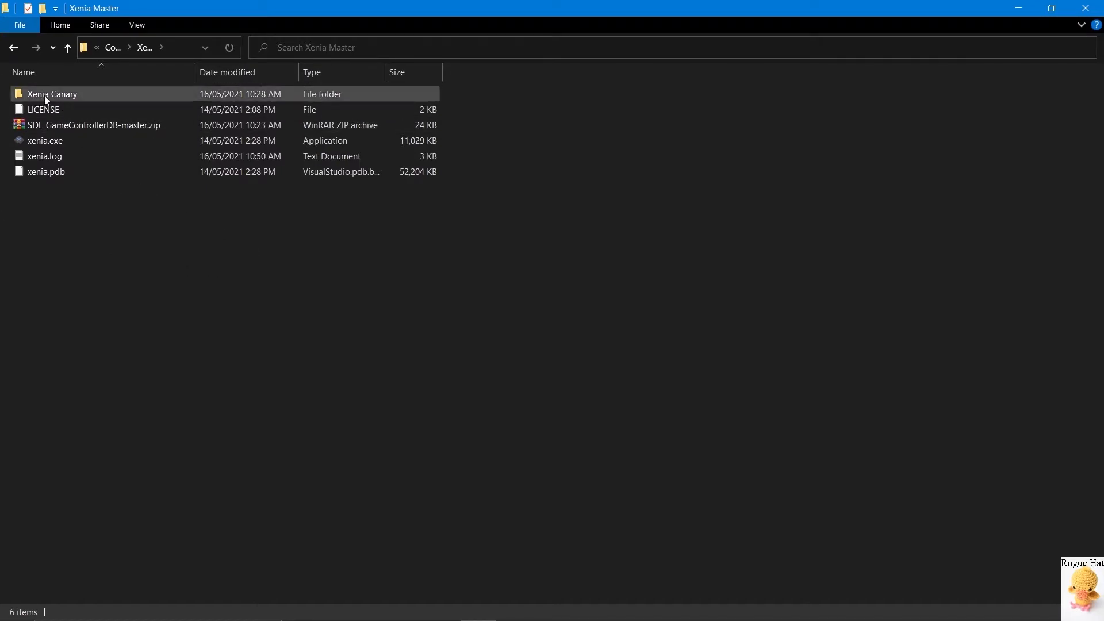
mouse_move(45, 171)
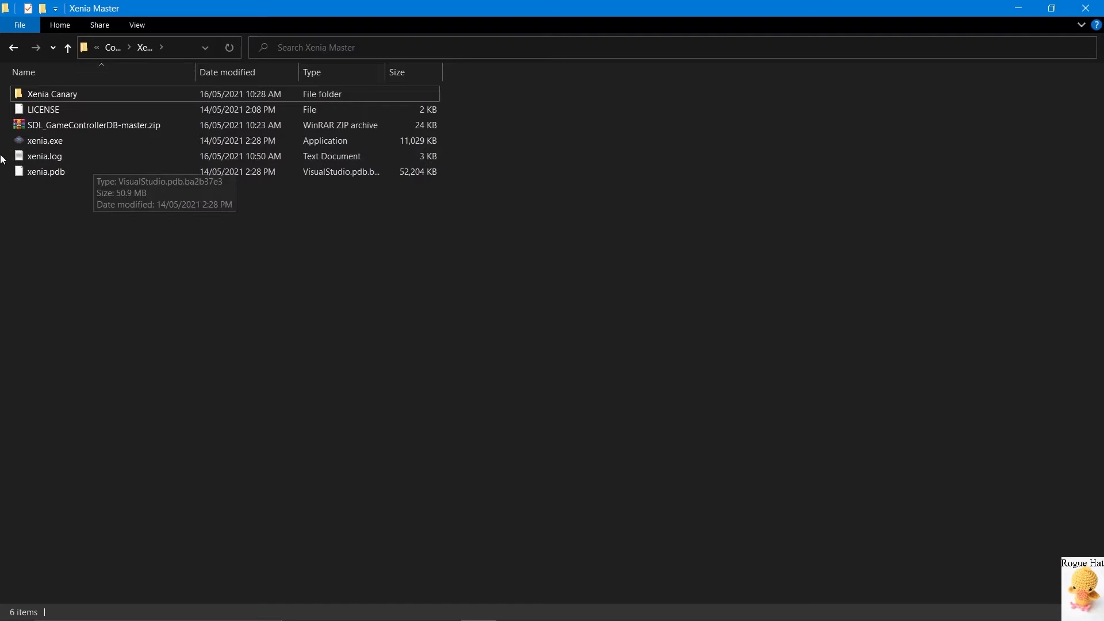
right_click(189, 338)
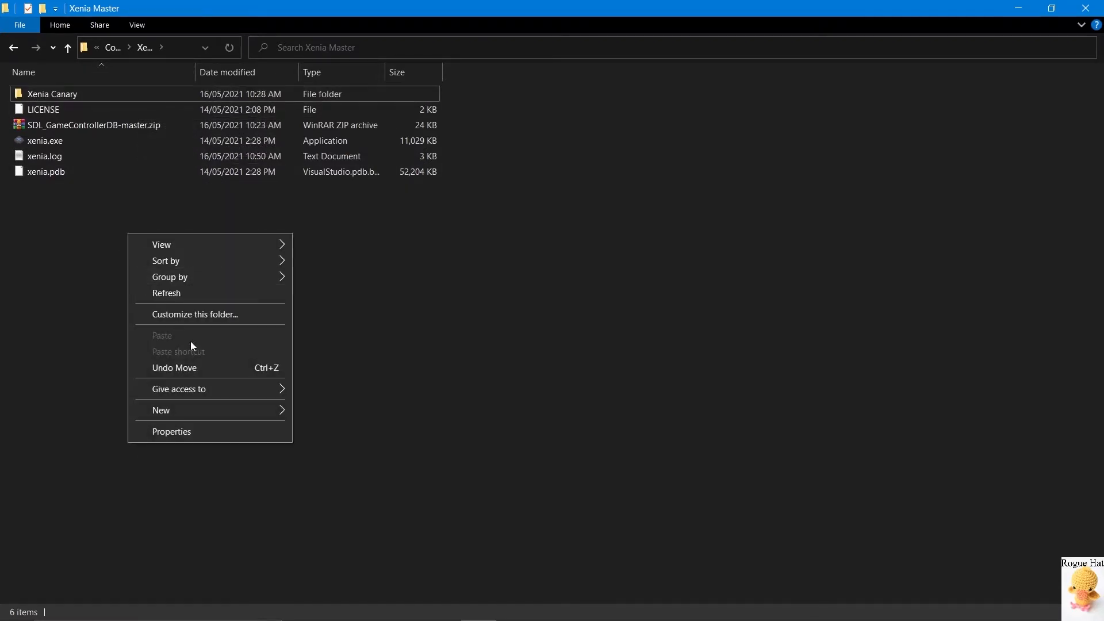
left_click(161, 410)
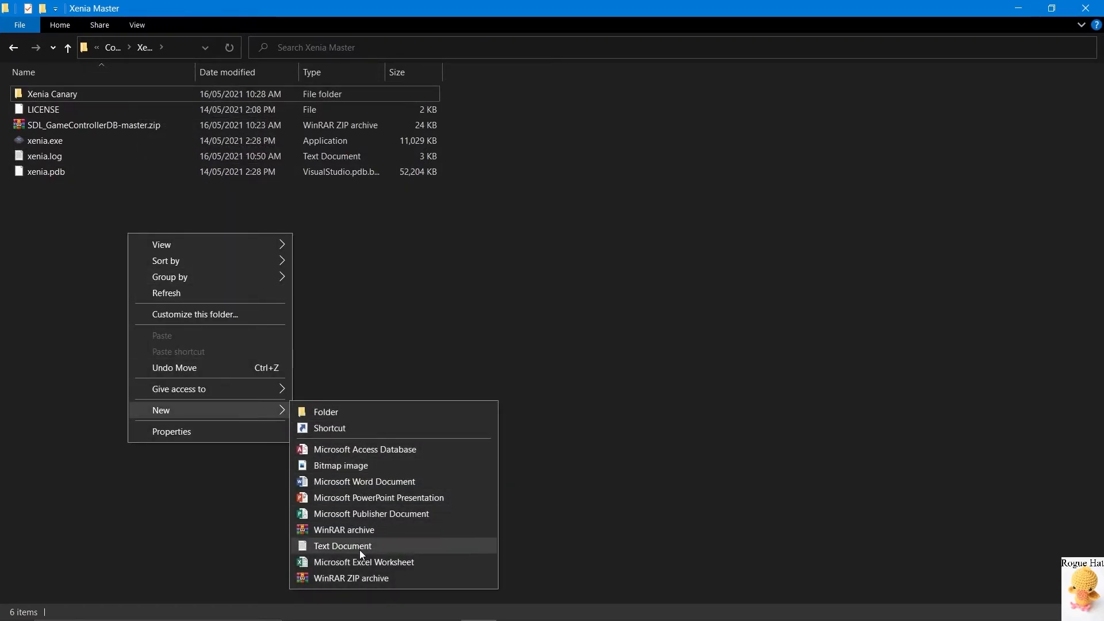
left_click(343, 545)
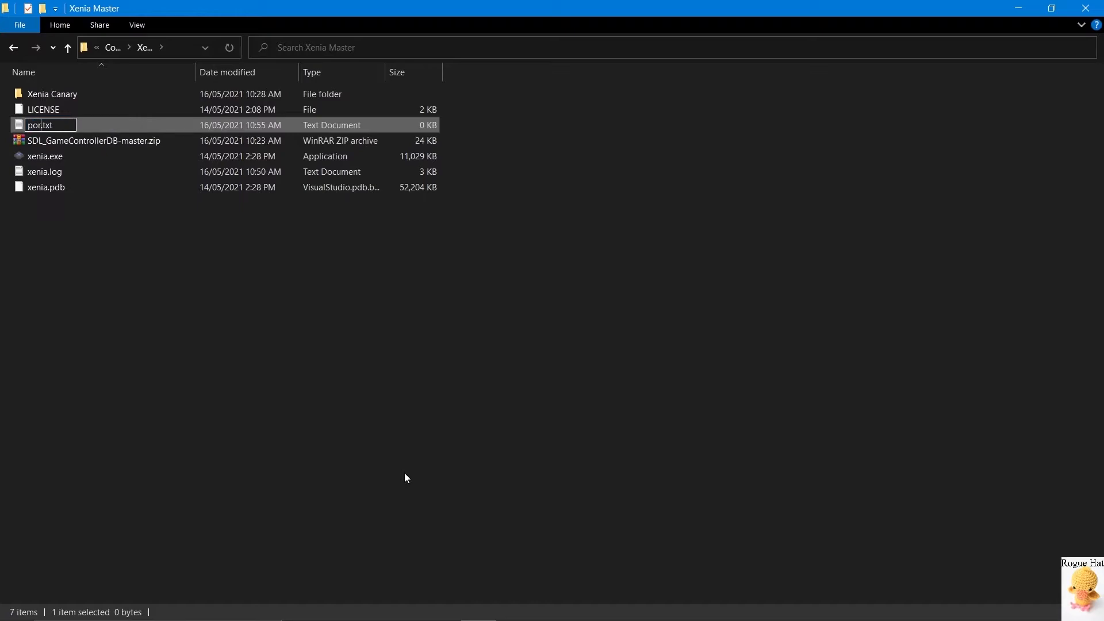
type("table")
key("enter")
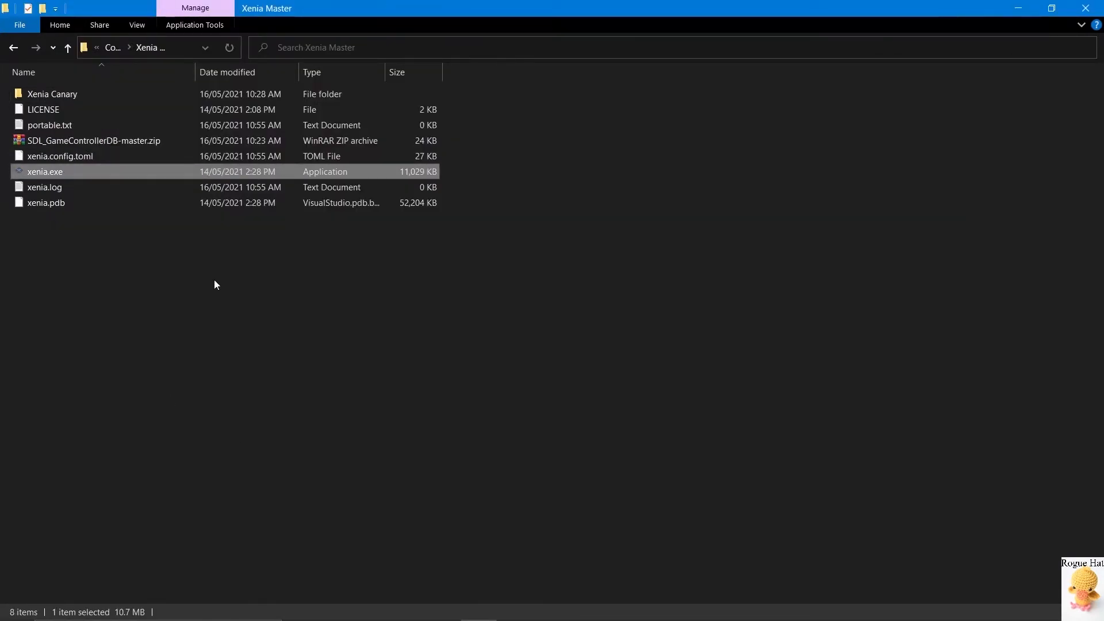
mouse_move(112, 155)
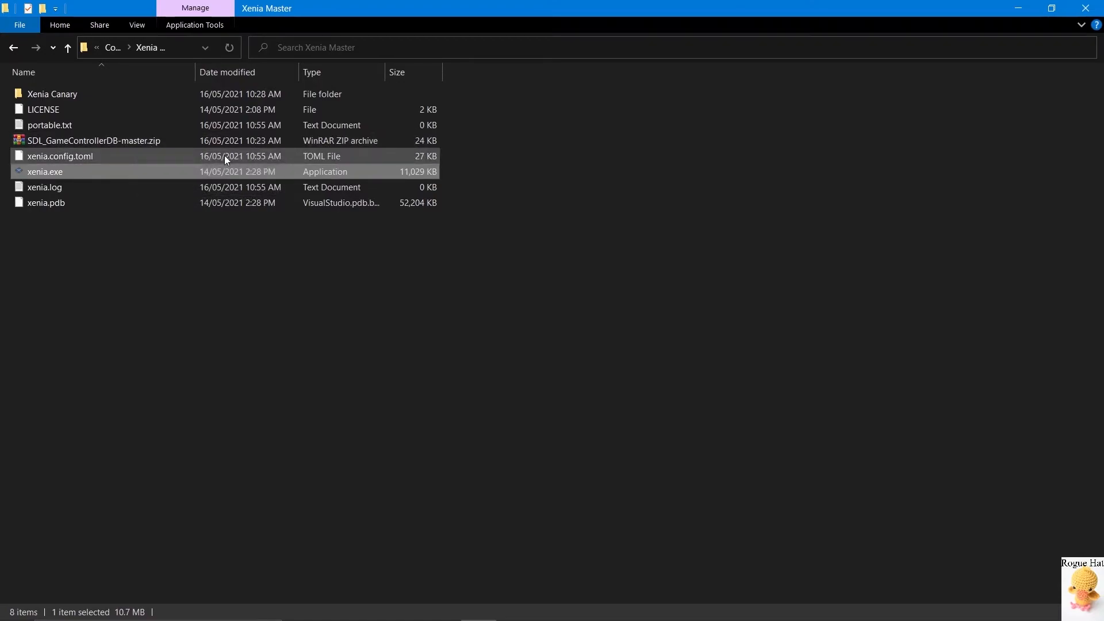
right_click(60, 155)
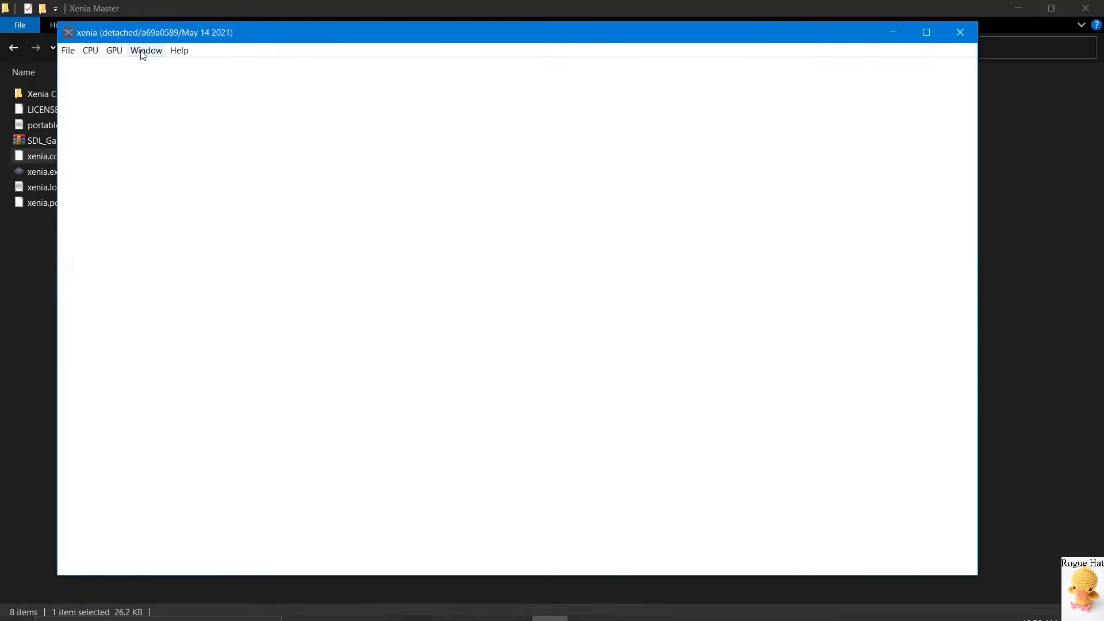
left_click(959, 32)
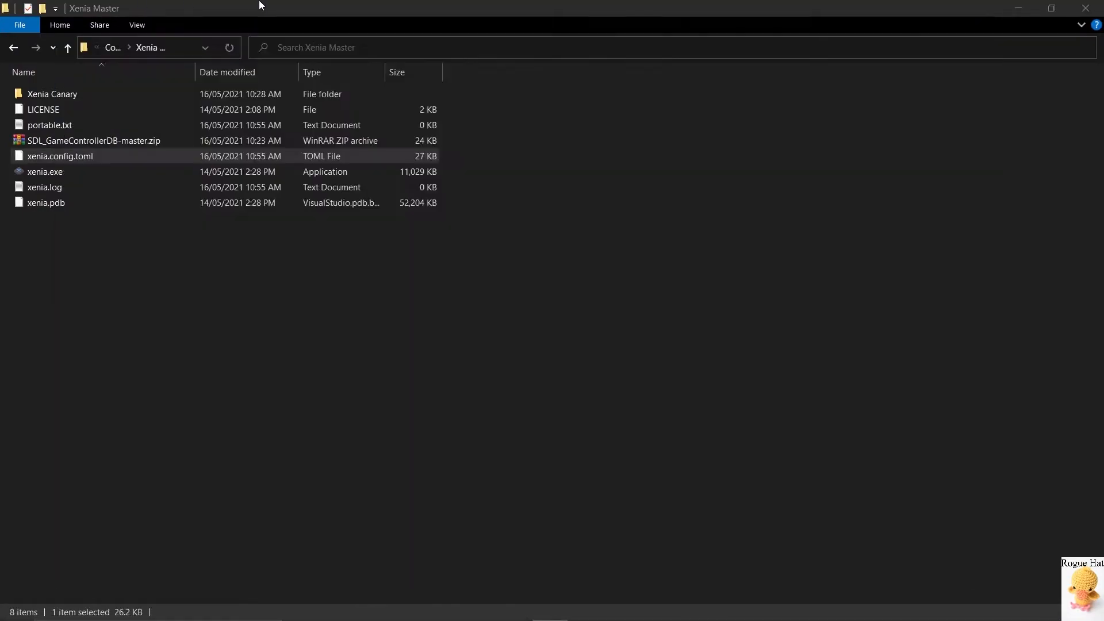
mouse_move(84, 161)
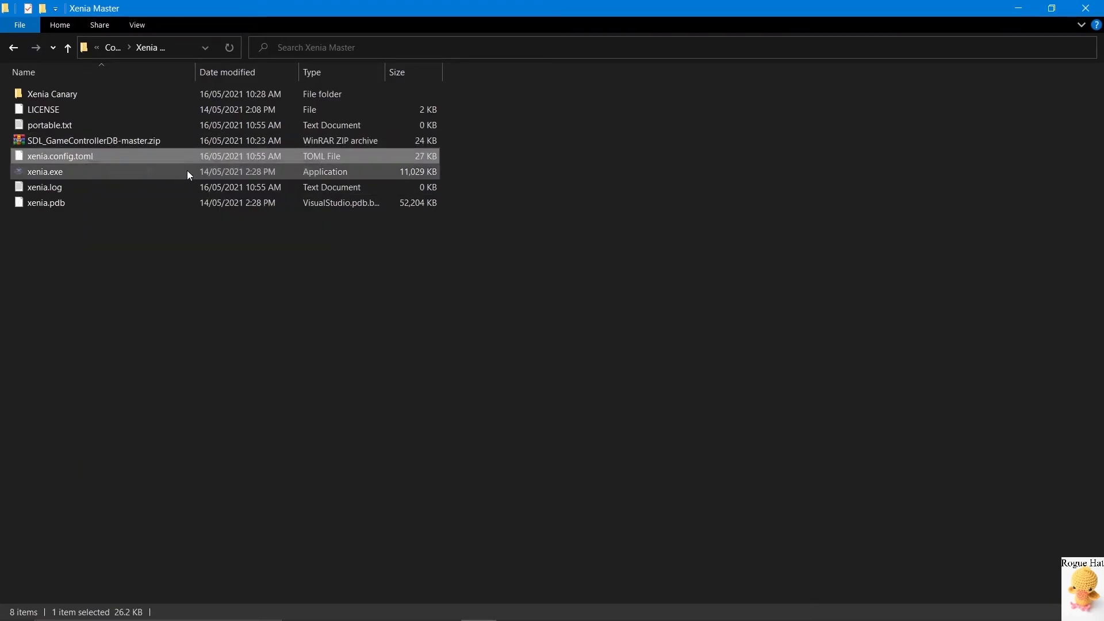
double_click(59, 156)
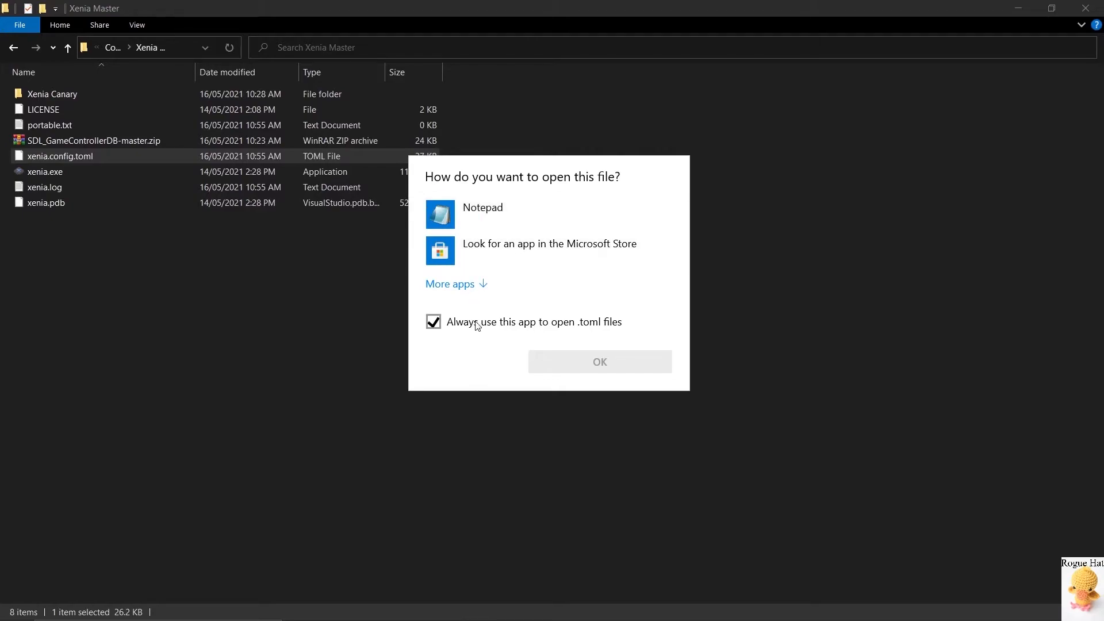
mouse_move(504, 215)
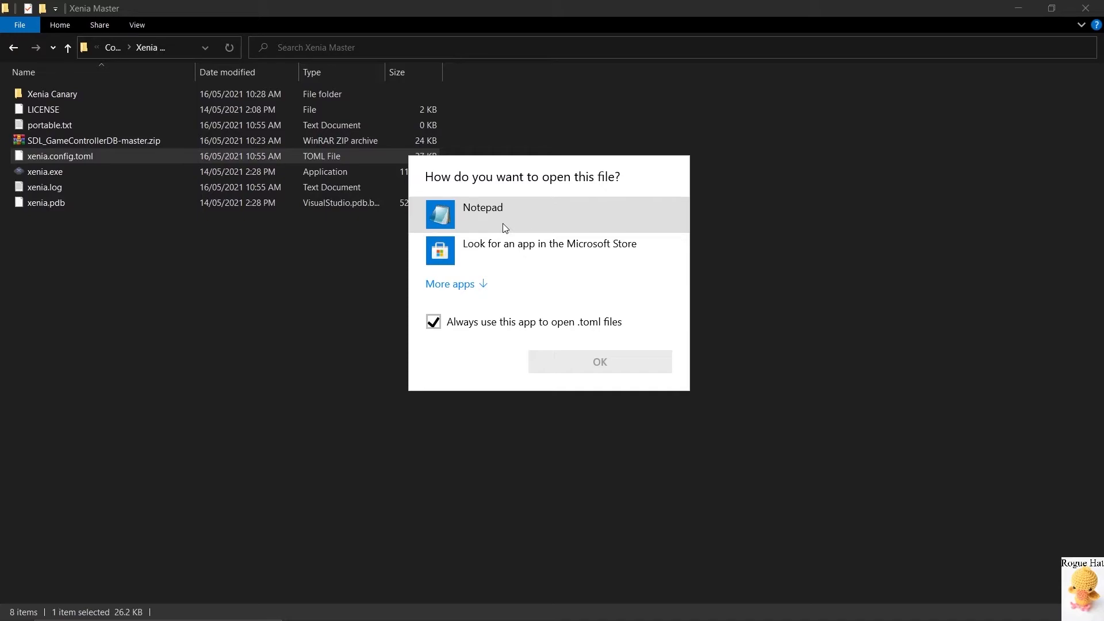
- Open xenia.config.toml in Notepad without making it the default for .toml files
left_click(434, 321)
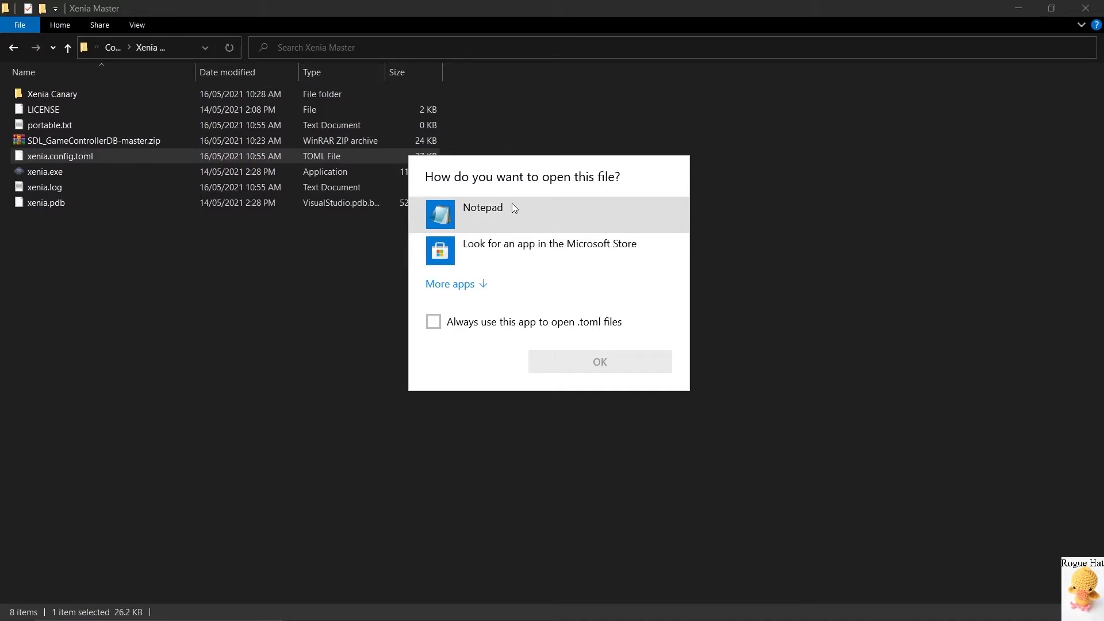
left_click(598, 361)
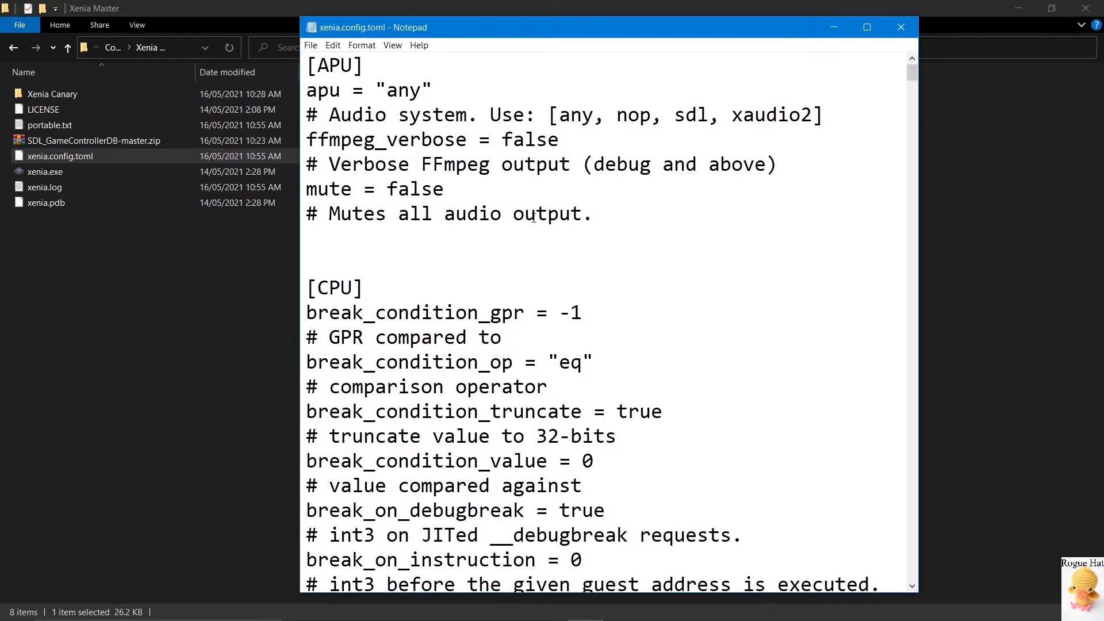
mouse_move(657, 37)
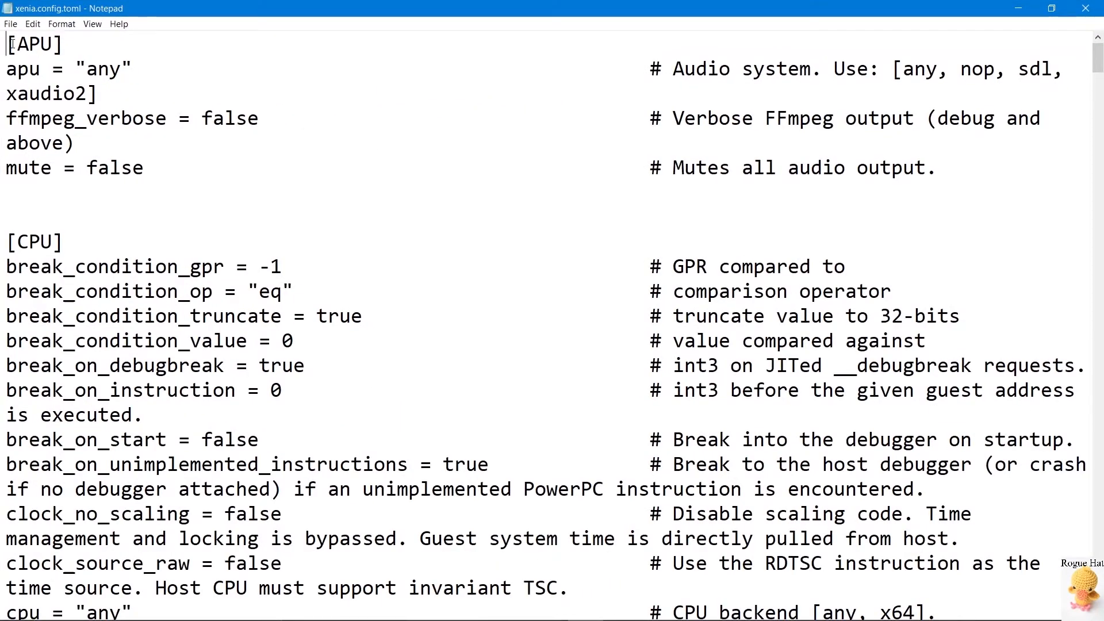
- Highlight the APU section settings and the audio system comment in xenia.config.toml, then move down toward the CPU section
left_click_drag(8, 44, 245, 167)
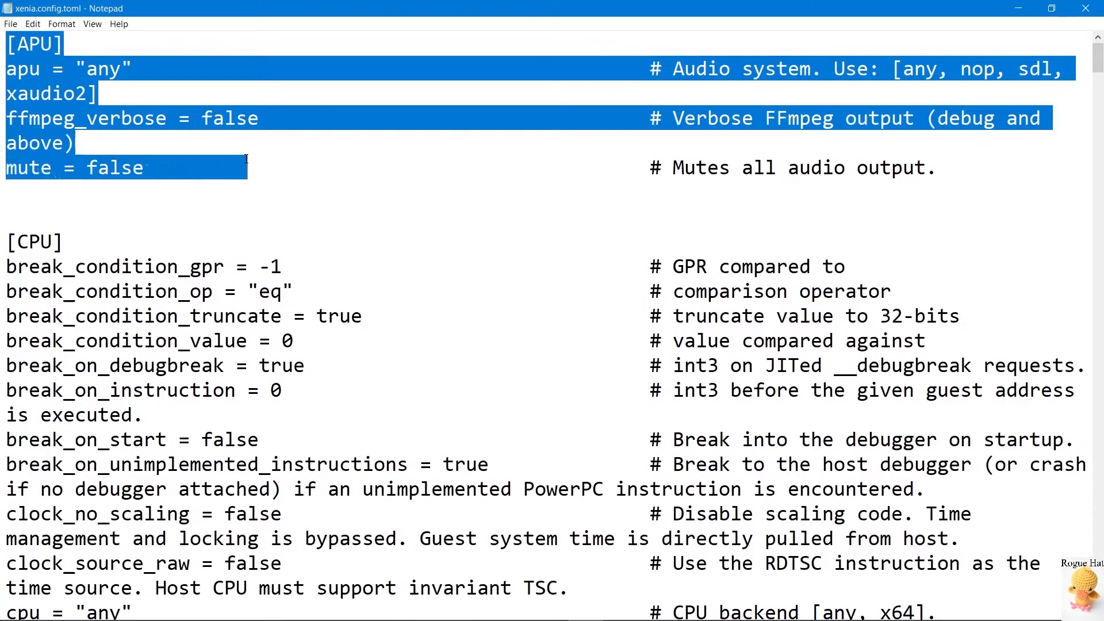
left_click(530, 92)
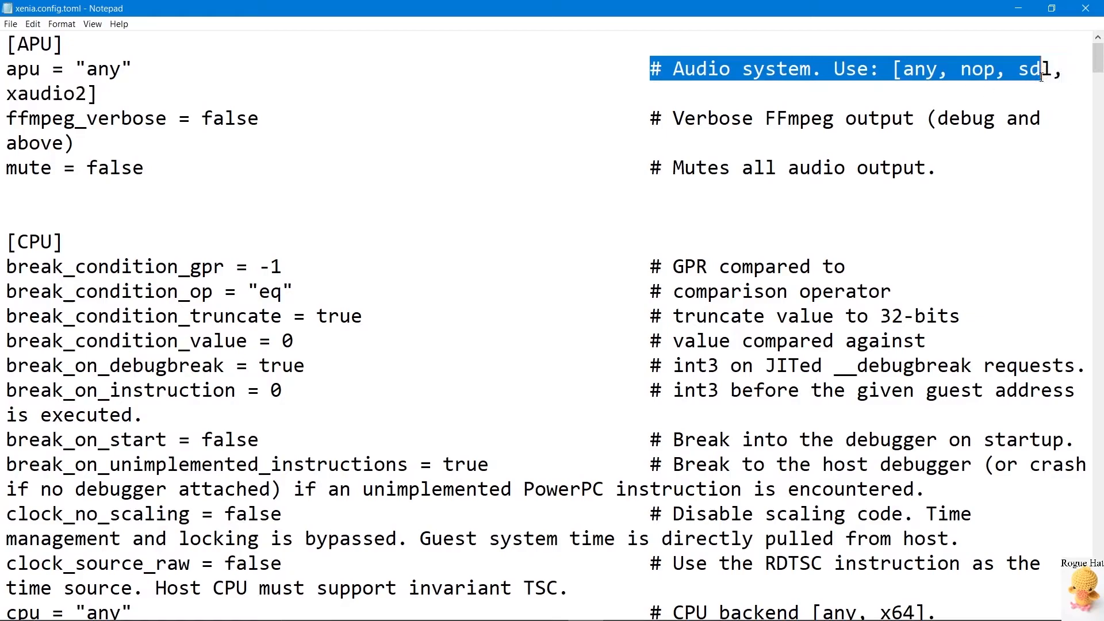
left_click_drag(1049, 69, 803, 69)
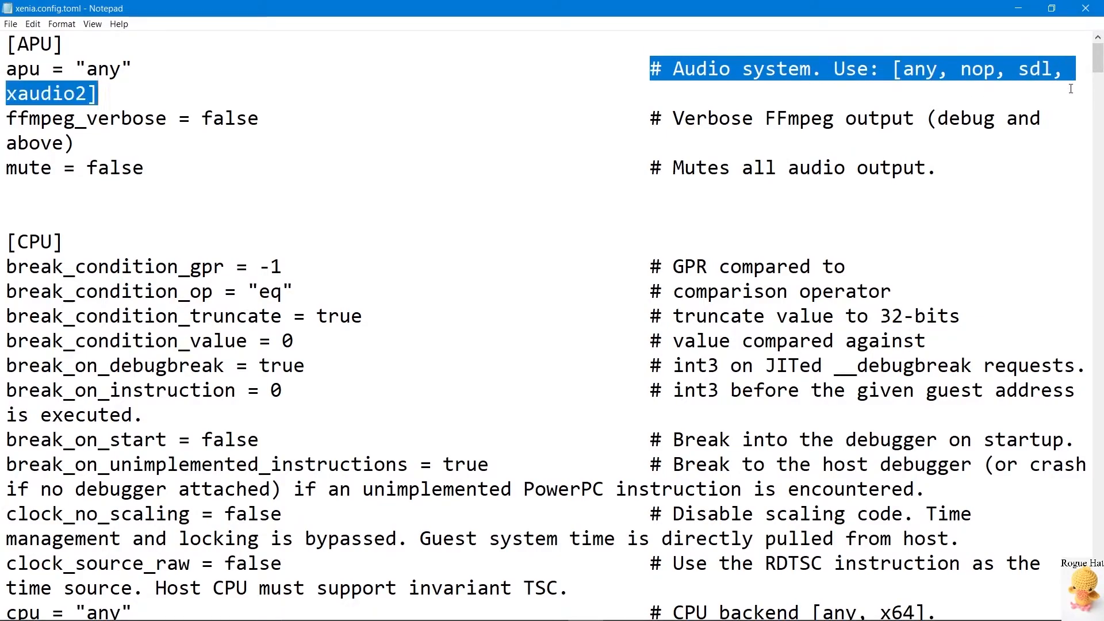
scroll("down", 3)
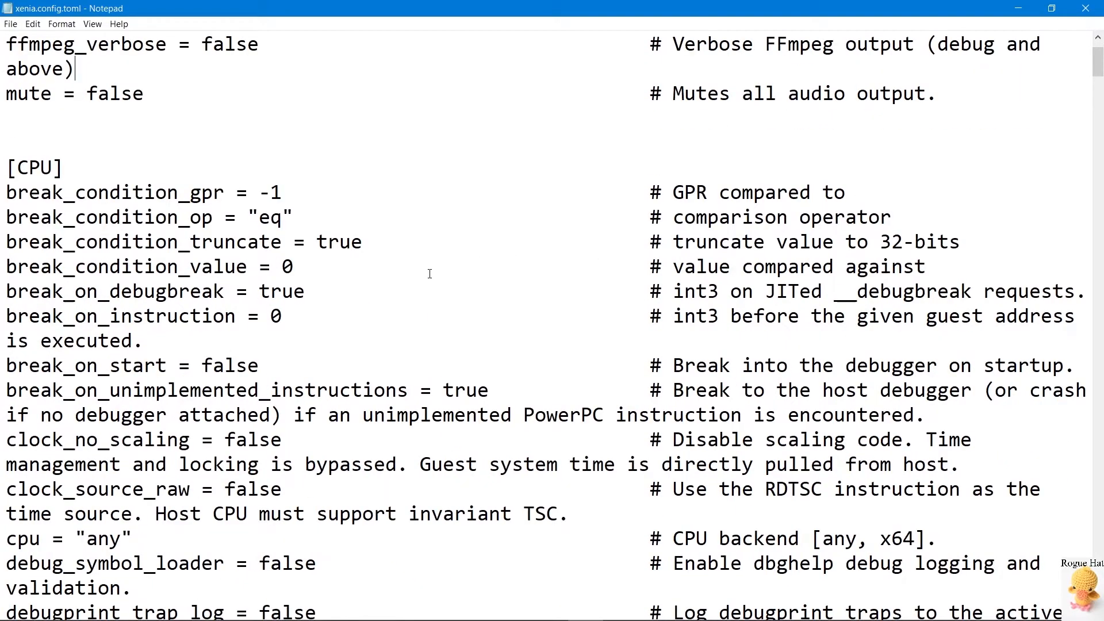
mouse_move(392, 258)
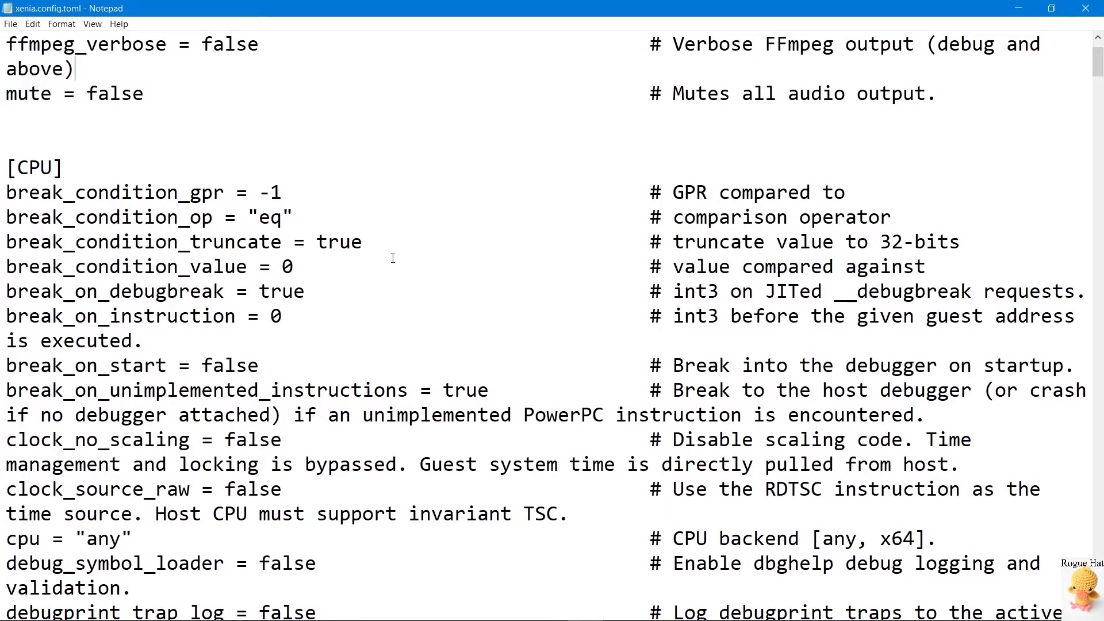
scroll("down", 3)
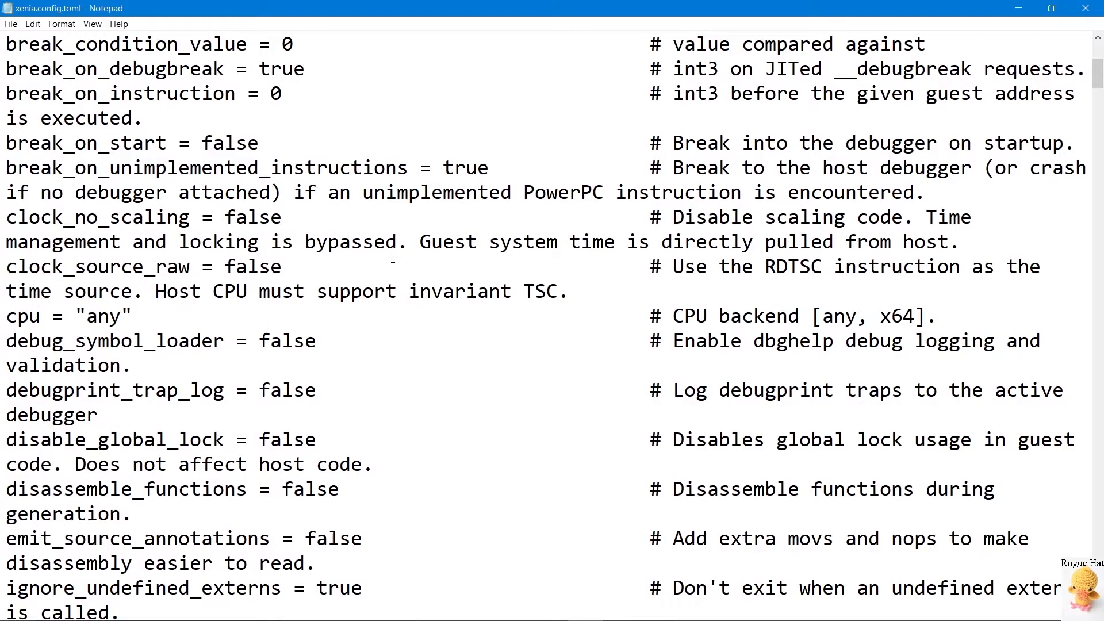
scroll("down", 3)
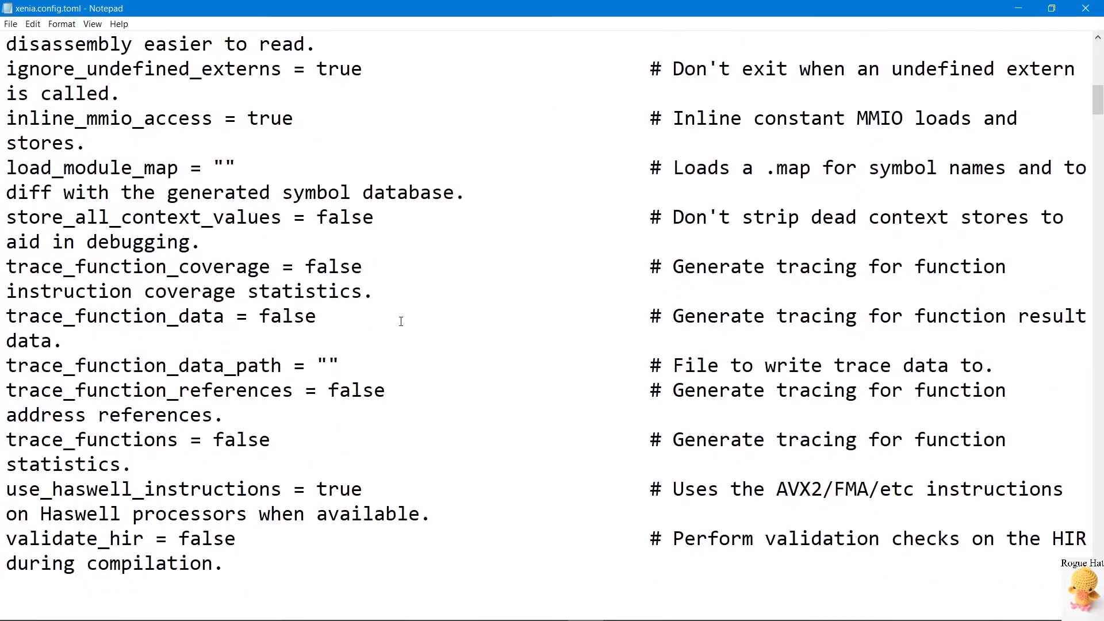
scroll("down", 3)
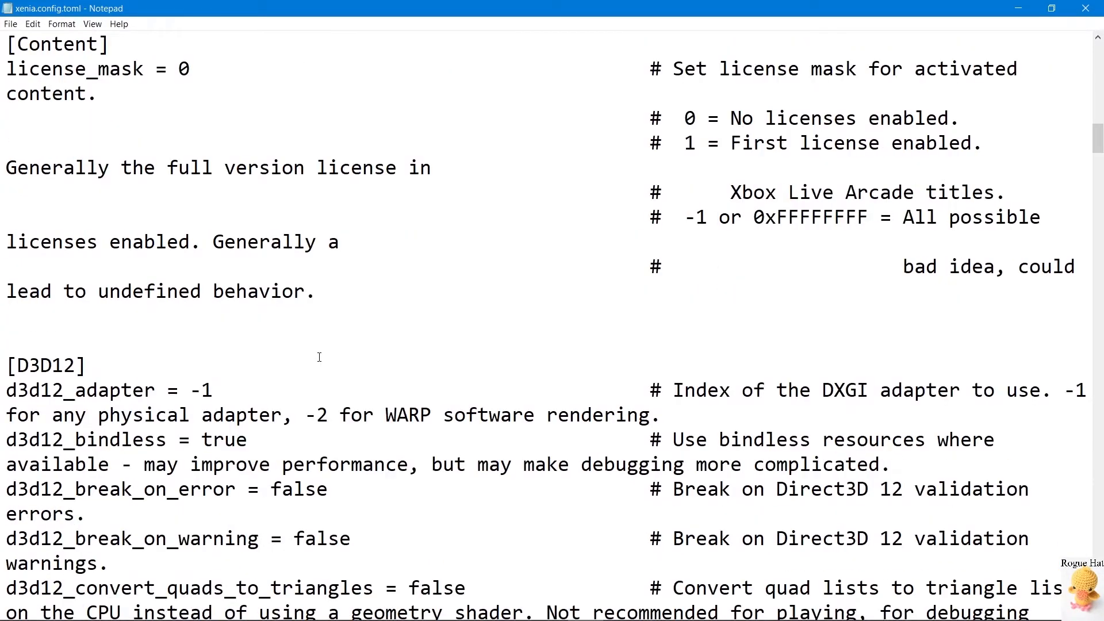
scroll("down", 3)
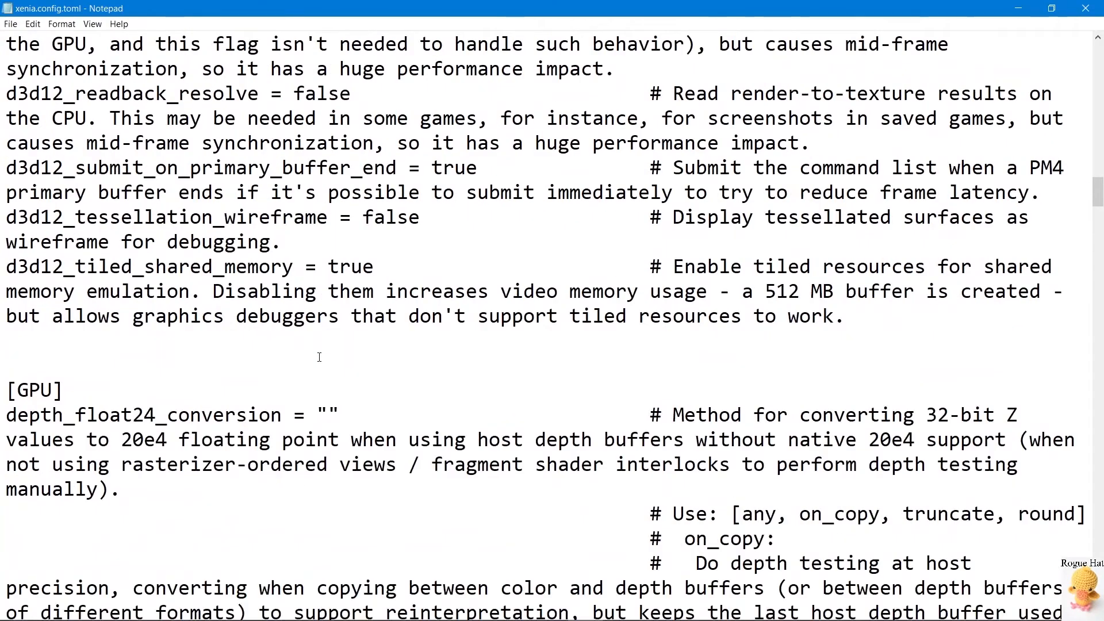
scroll("down", 3)
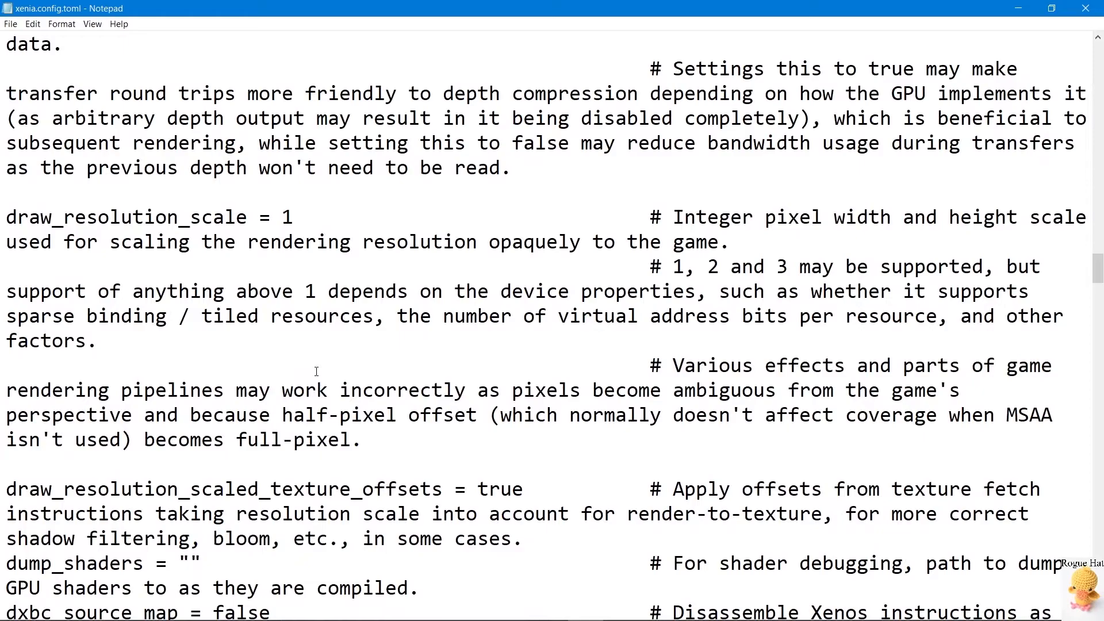
scroll("up", 3)
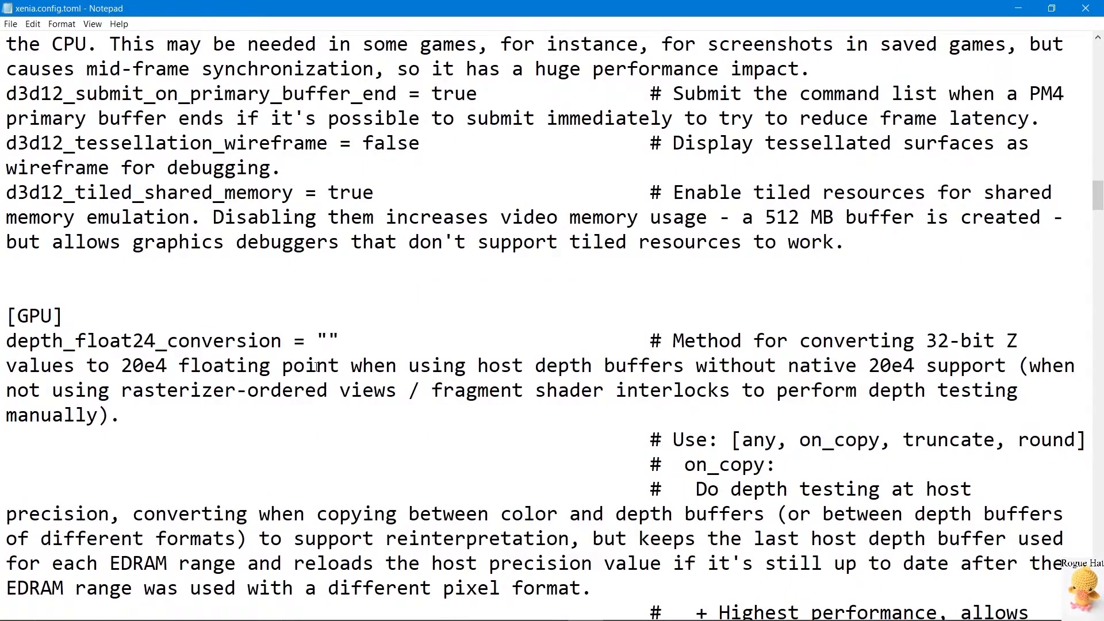
scroll("down", 3)
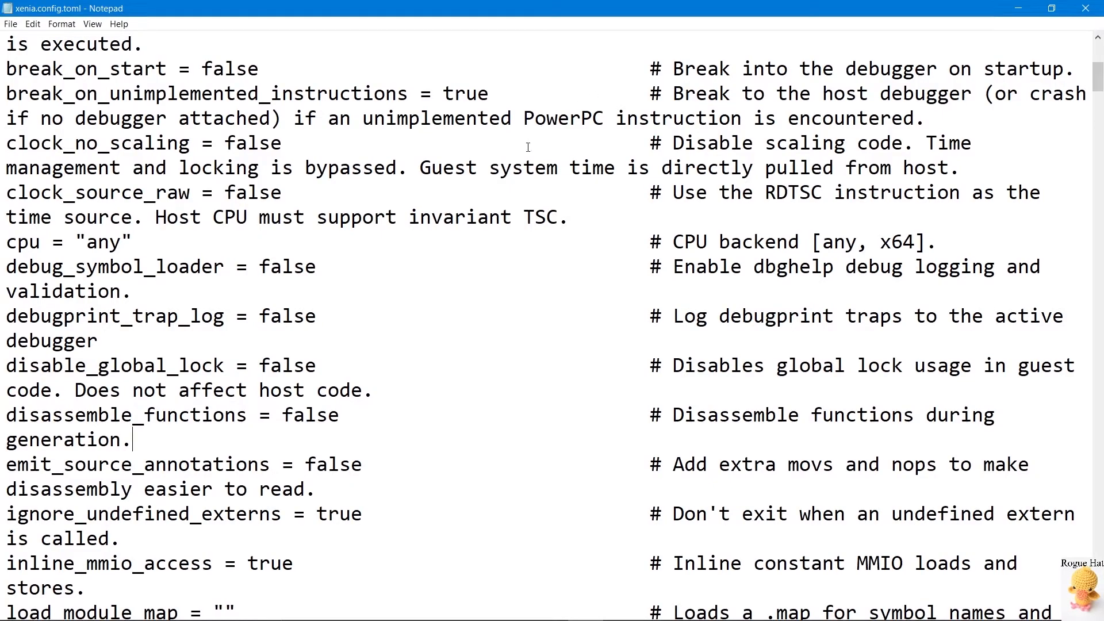
mouse_move(152, 57)
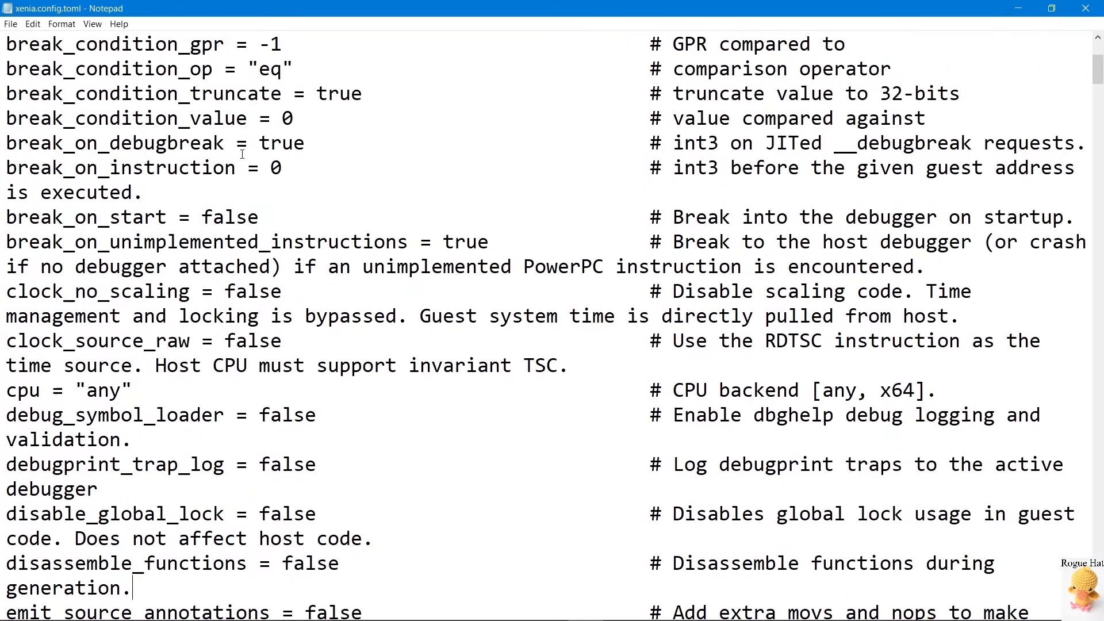
scroll("down", 3)
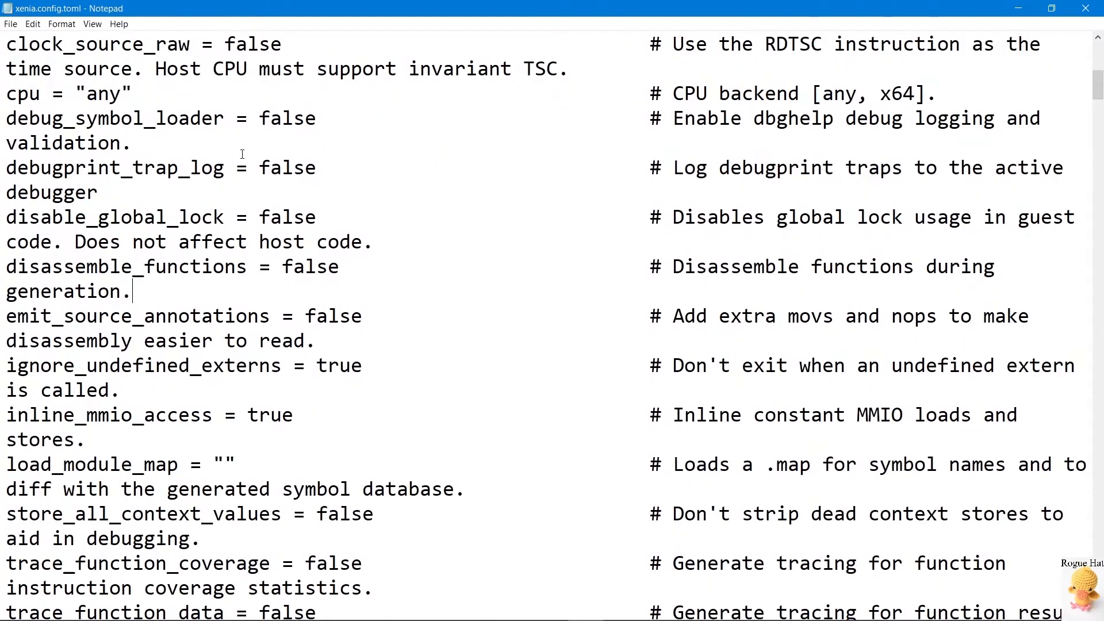
scroll("down", 3)
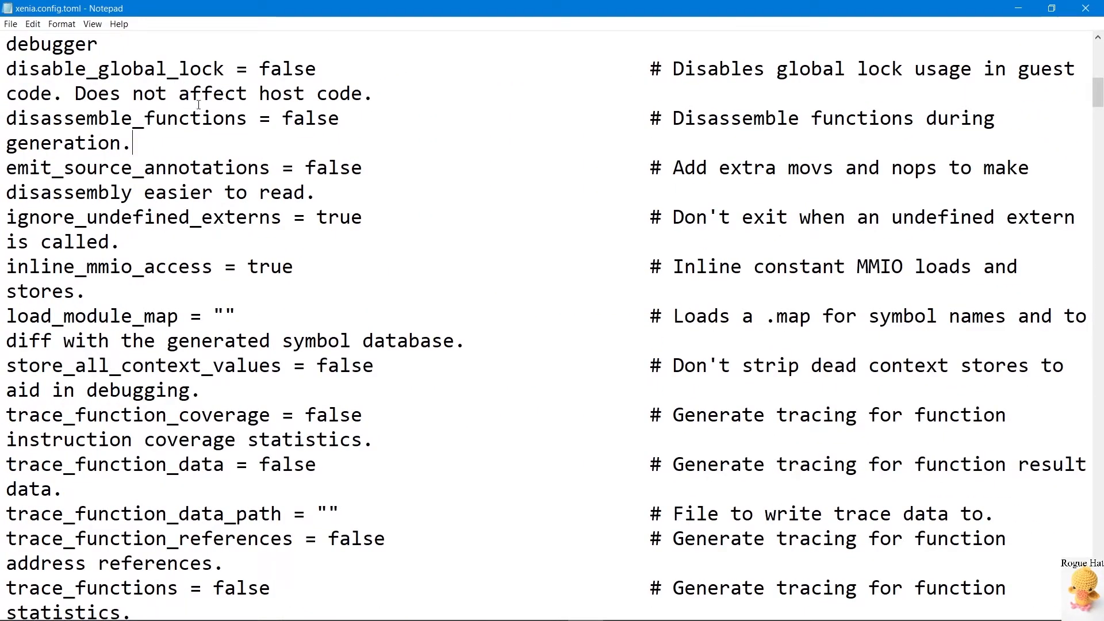
mouse_move(158, 437)
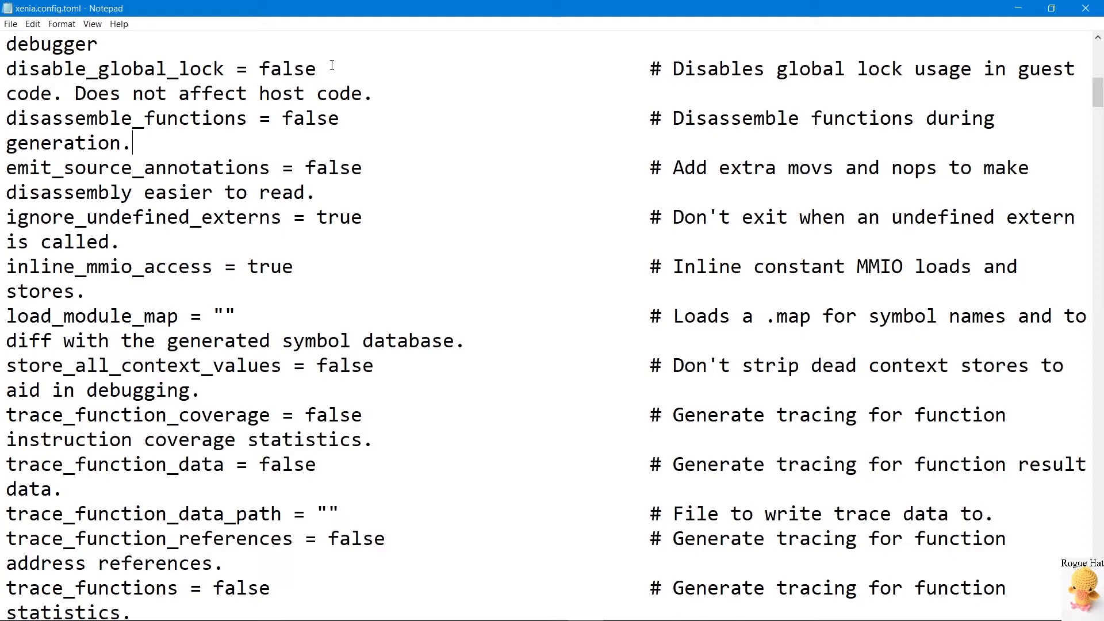
mouse_move(425, 422)
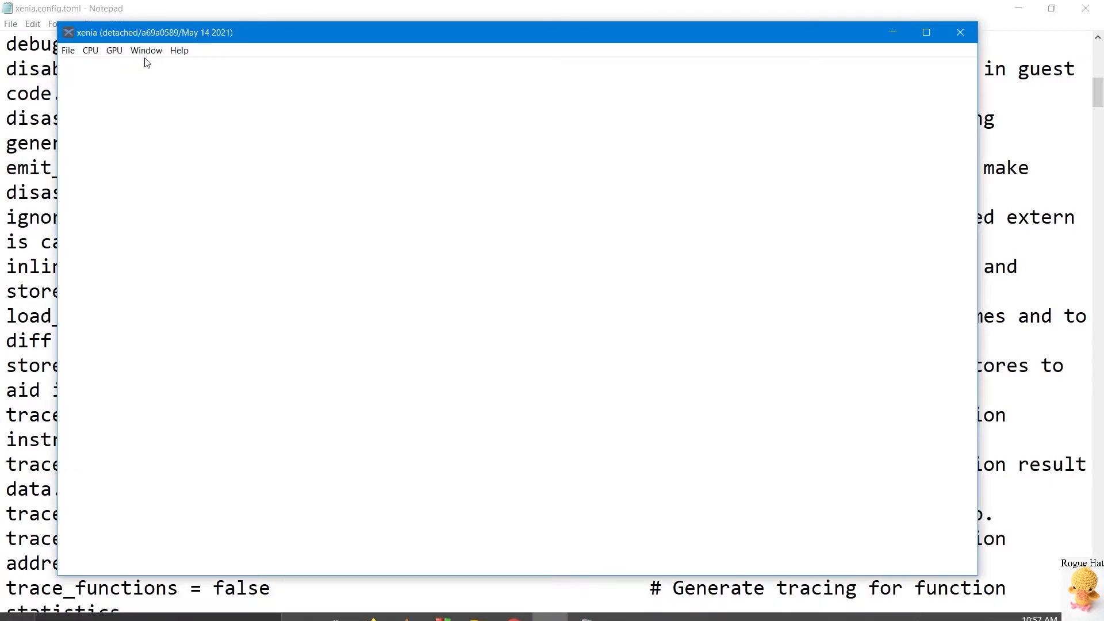
left_click(179, 49)
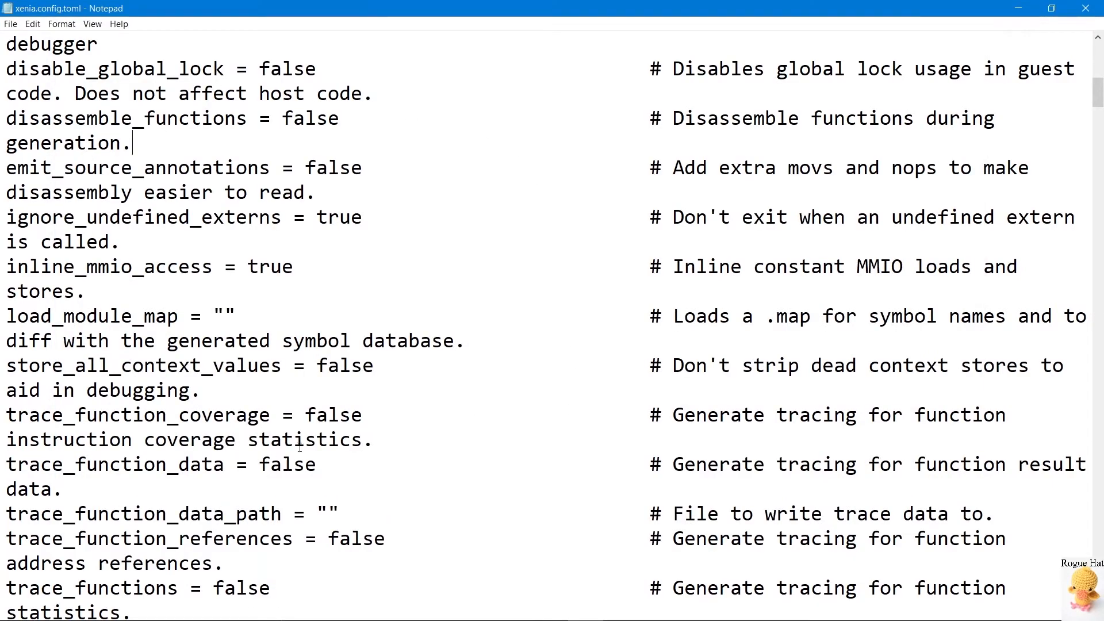
- Scroll through the Config, Content and D3D12 sections of xenia.config.toml before leaving Notepad
scroll("down", 3)
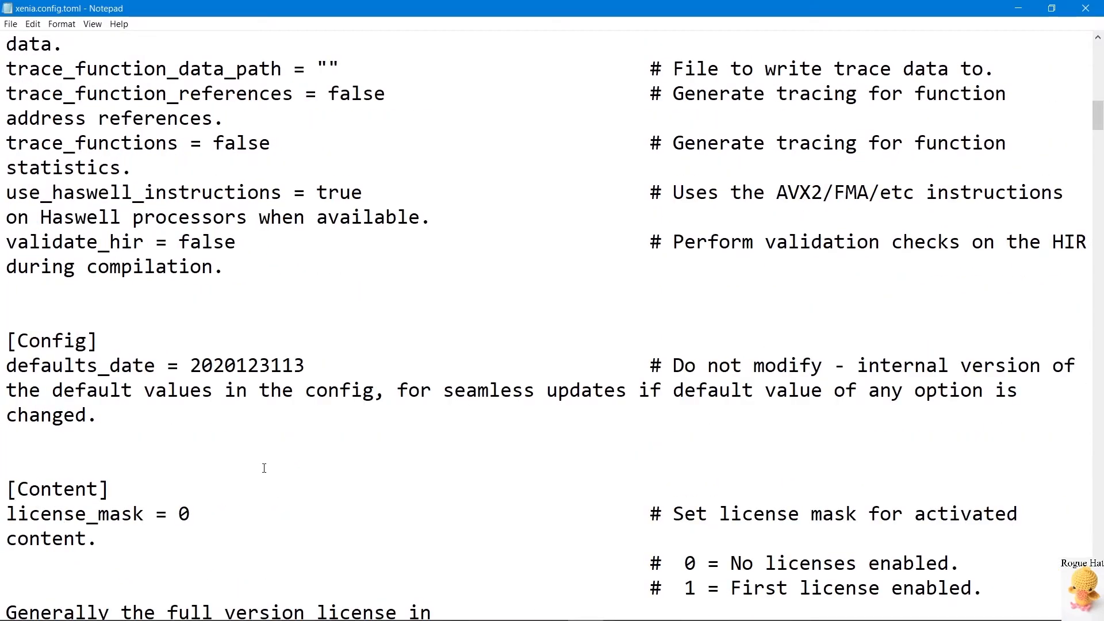
scroll("down", 3)
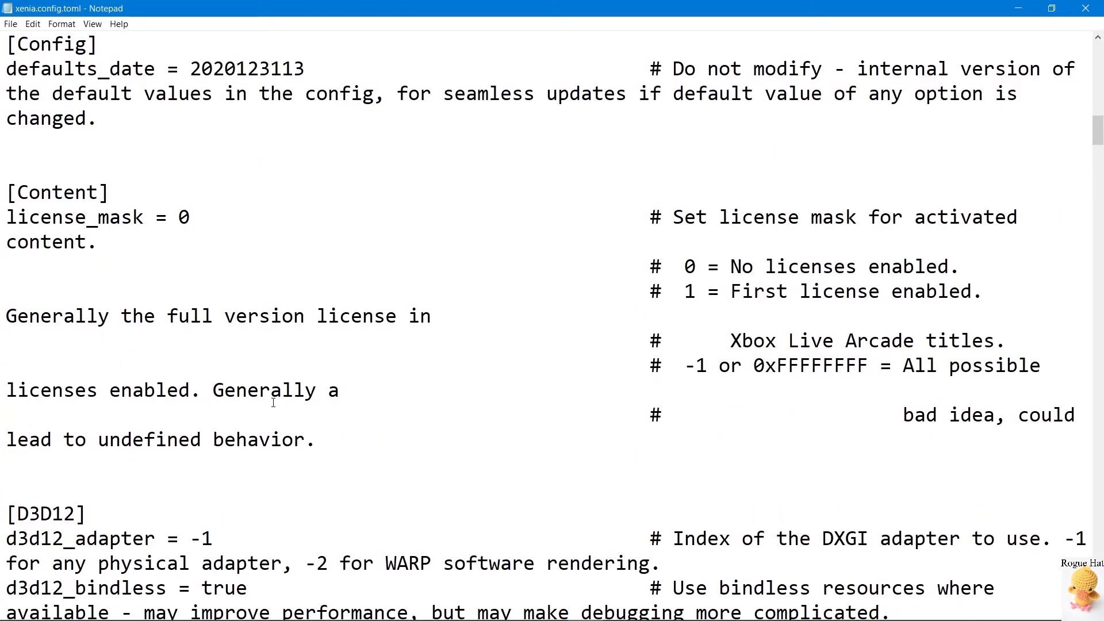
scroll("down", 3)
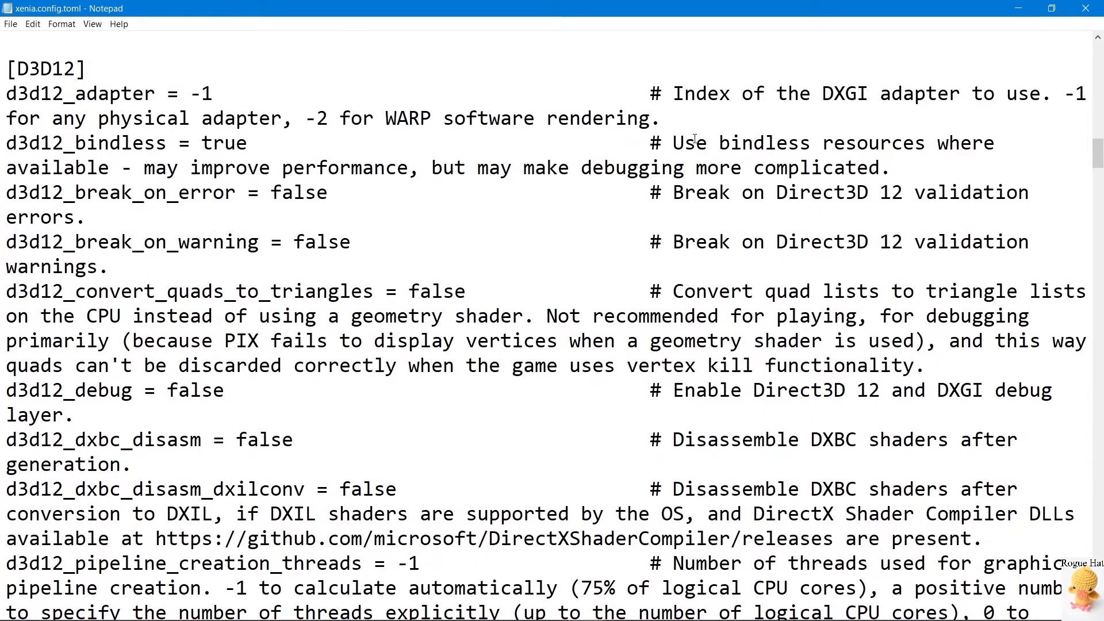
triple_click(106, 93)
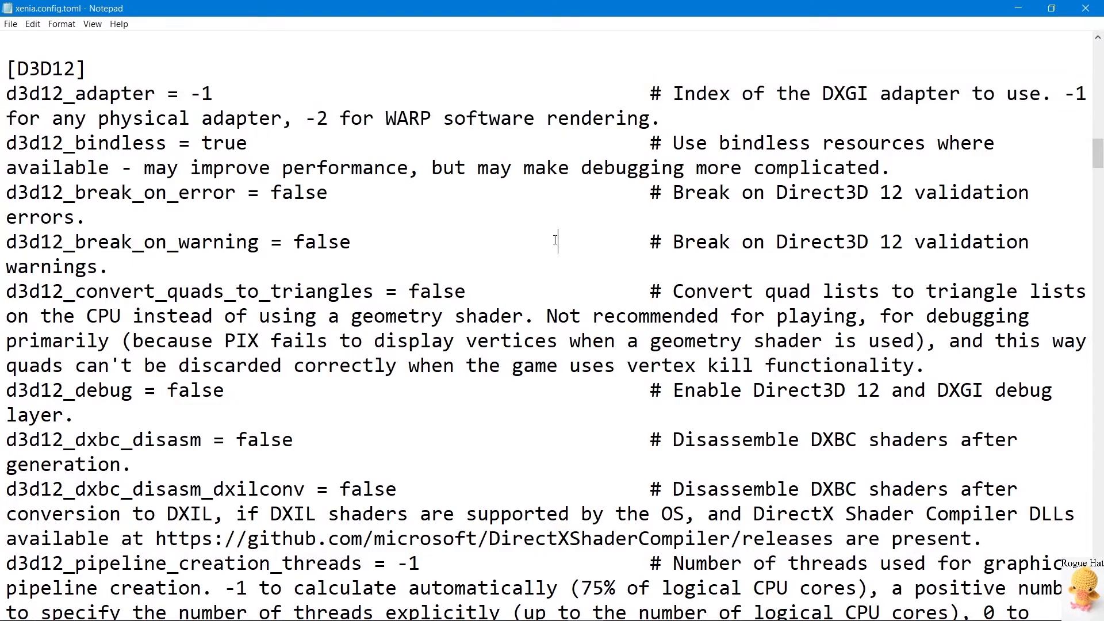
scroll("down", 3)
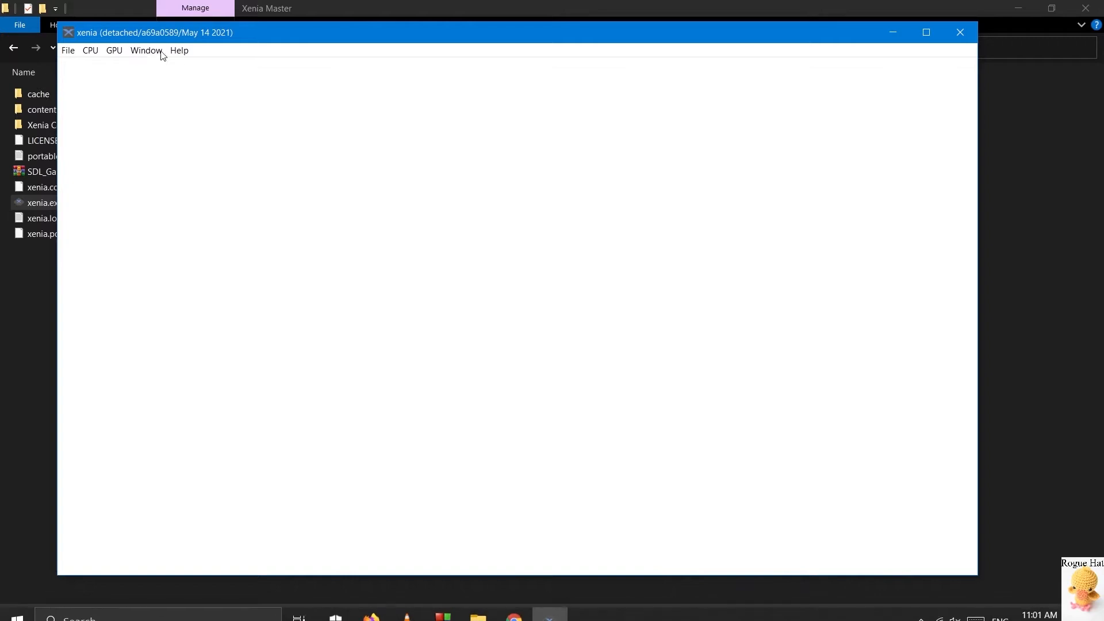
- Show the Xenia Help menu with its GitHub build commit, recent changes, website and About entries
left_click(180, 49)
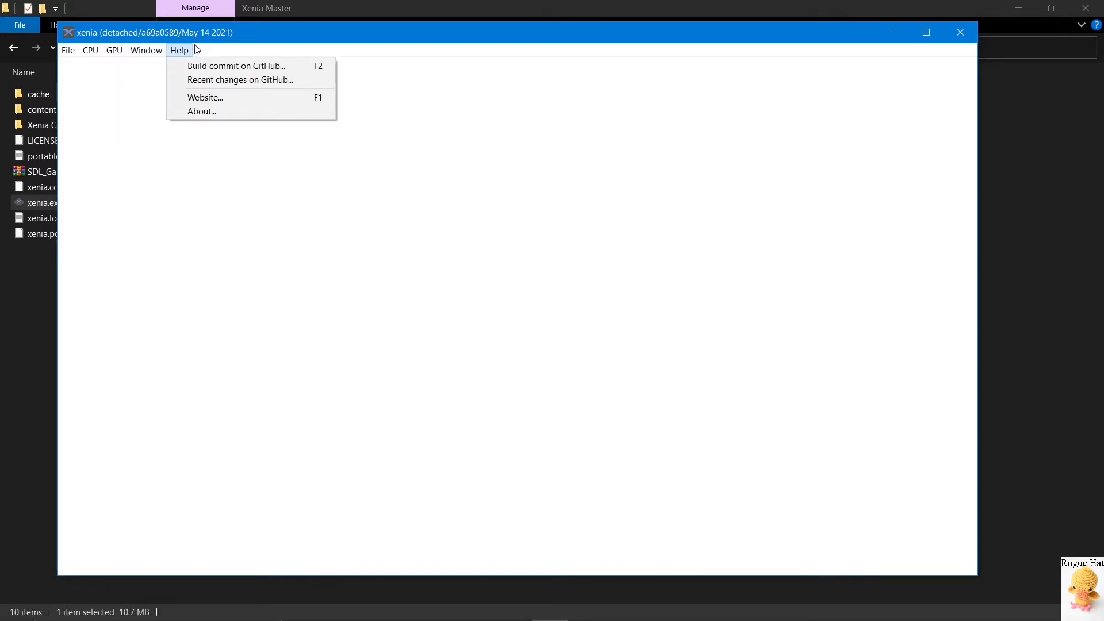
mouse_move(864, 26)
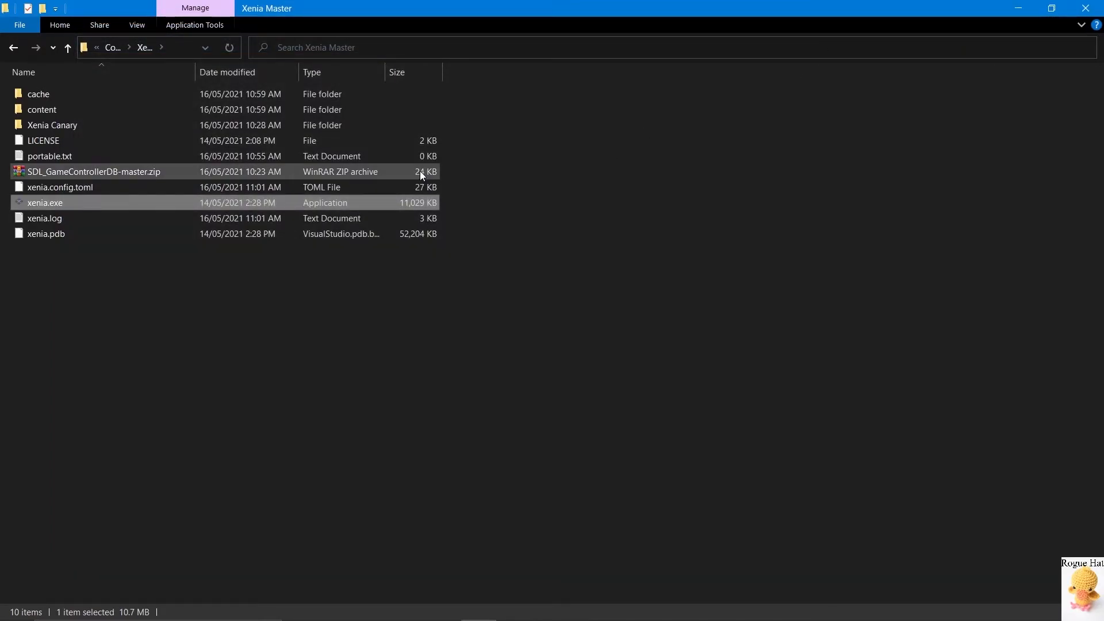
- Extract the SDL_GameControllerDB-master.zip inner folder files into Xenia Master, replacing the existing LICENSE file
double_click(93, 172)
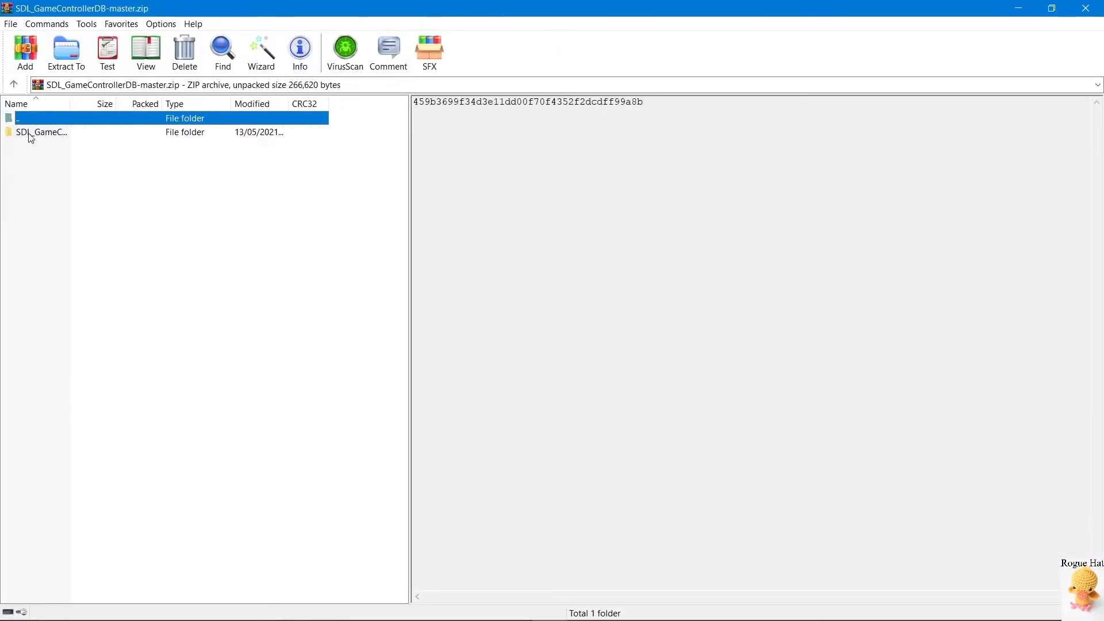
mouse_move(53, 154)
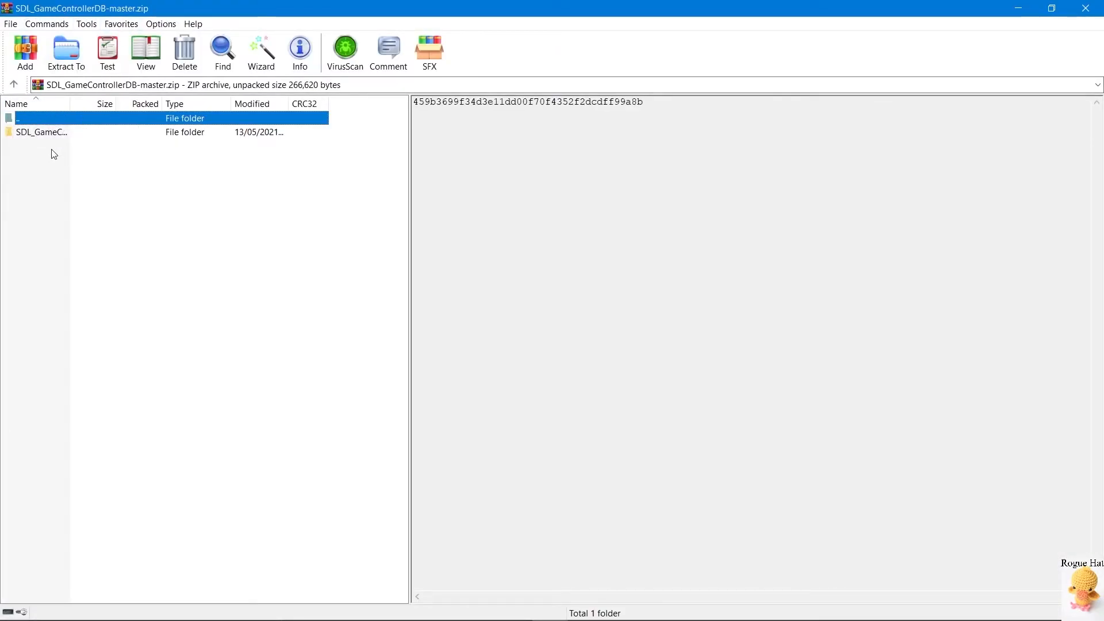
double_click(41, 131)
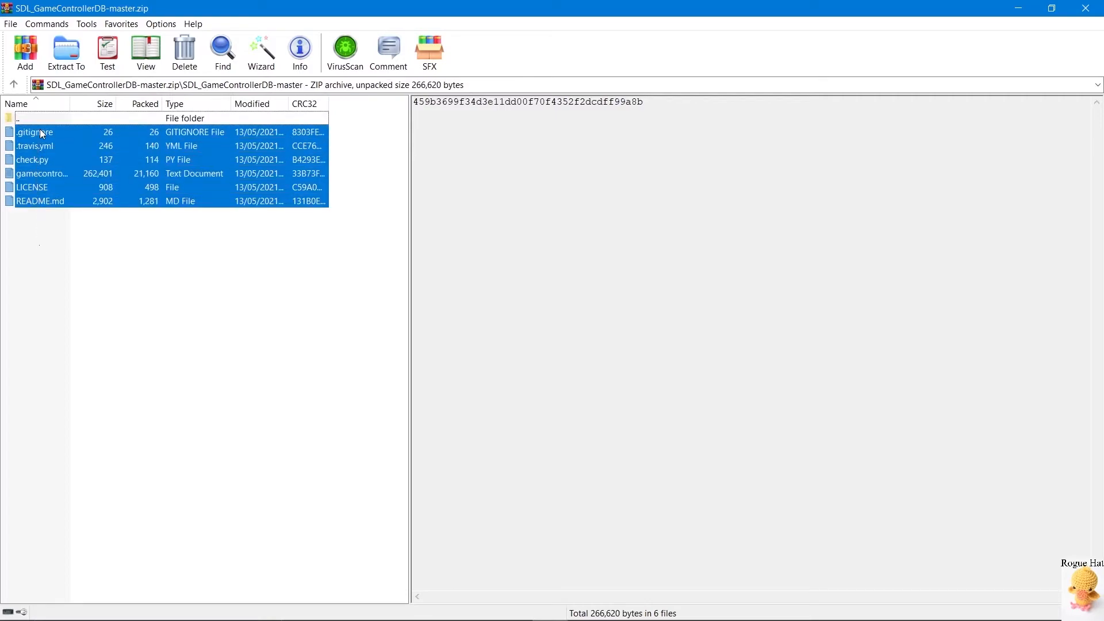
left_click(64, 52)
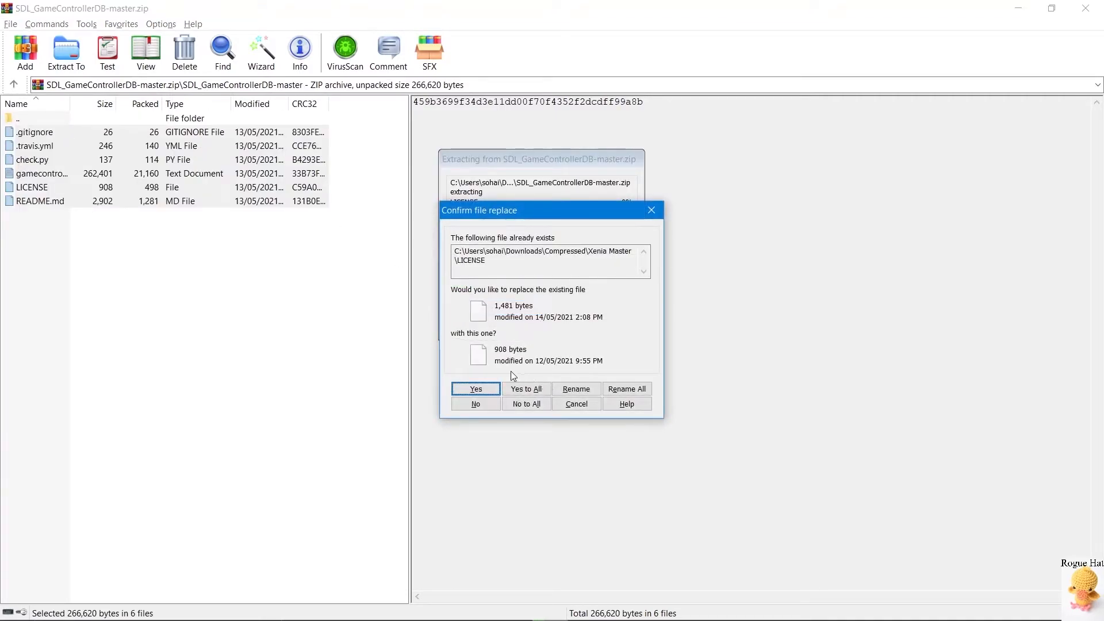
left_click(475, 389)
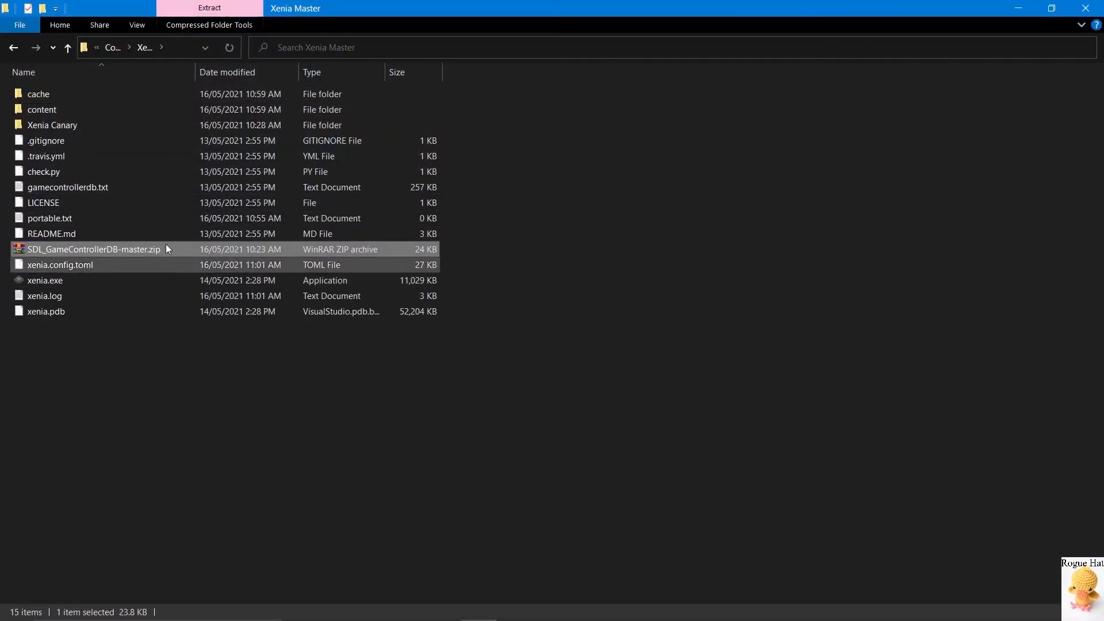
double_click(68, 186)
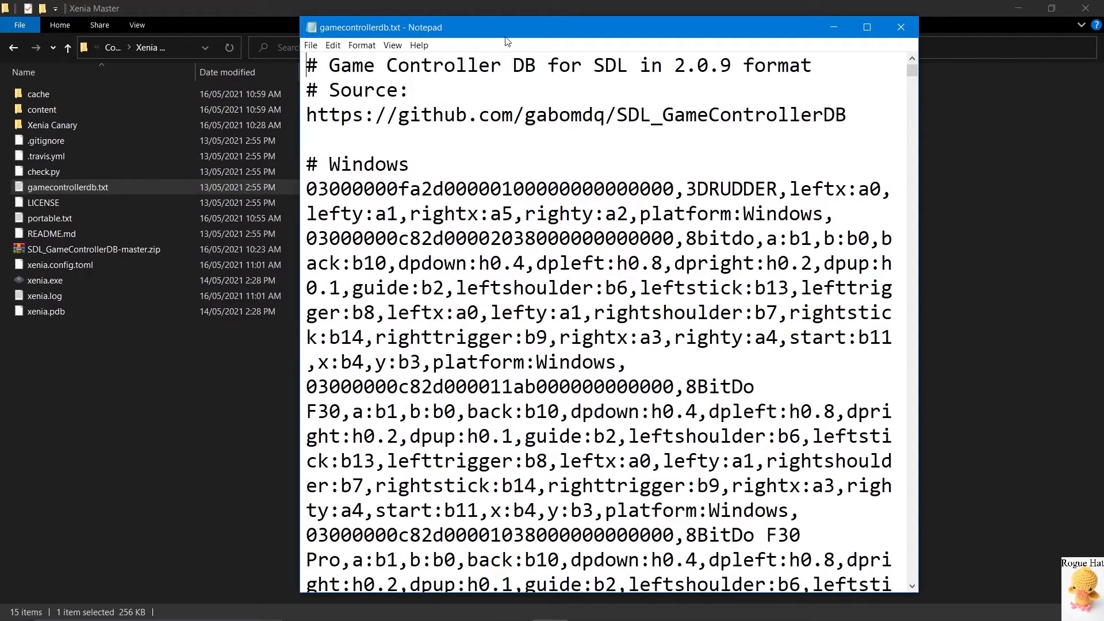
left_click(867, 27)
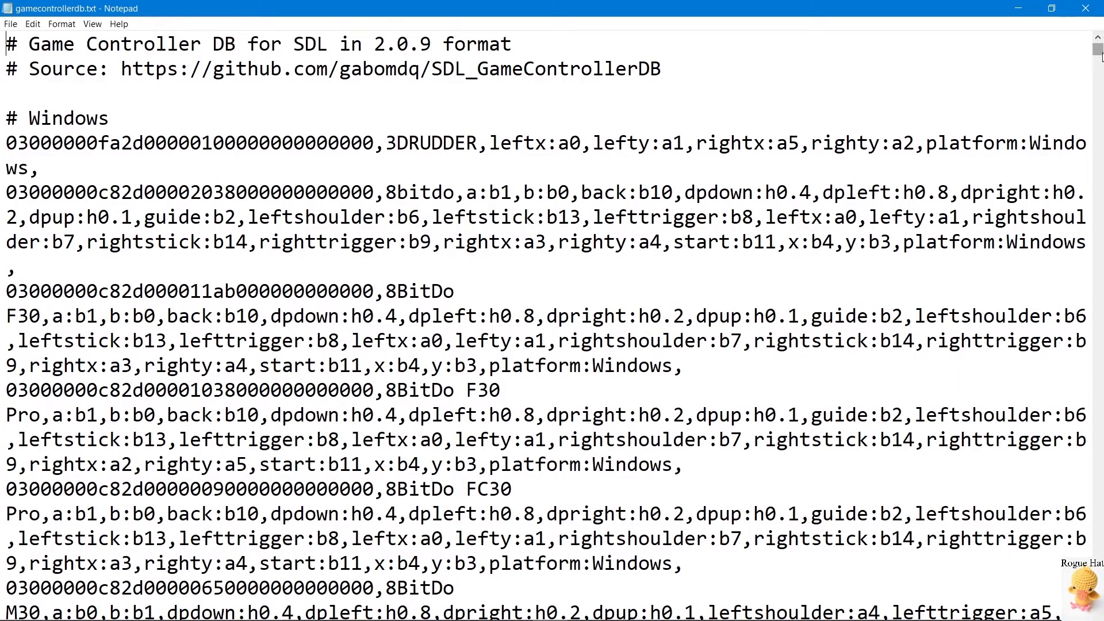
scroll("down", 3)
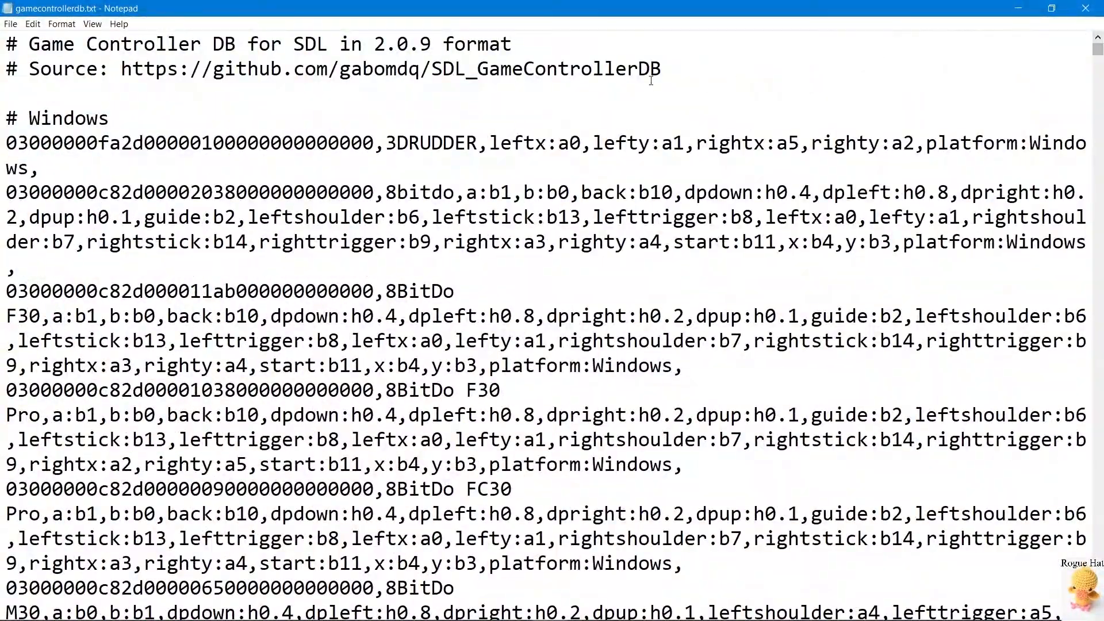
mouse_move(243, 109)
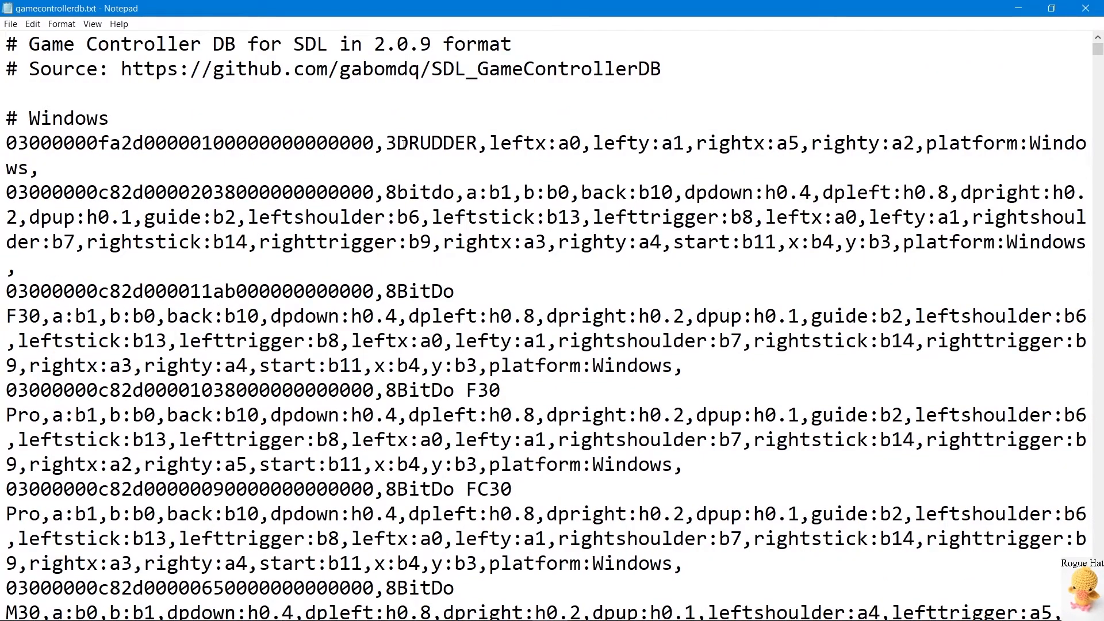
double_click(435, 142)
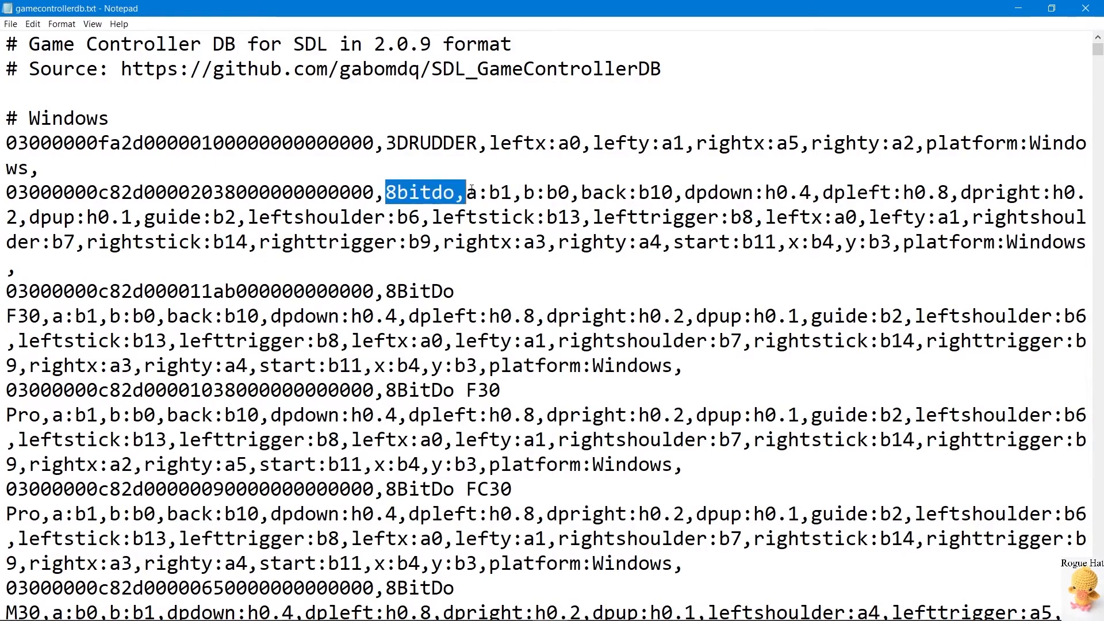
scroll("down", 3)
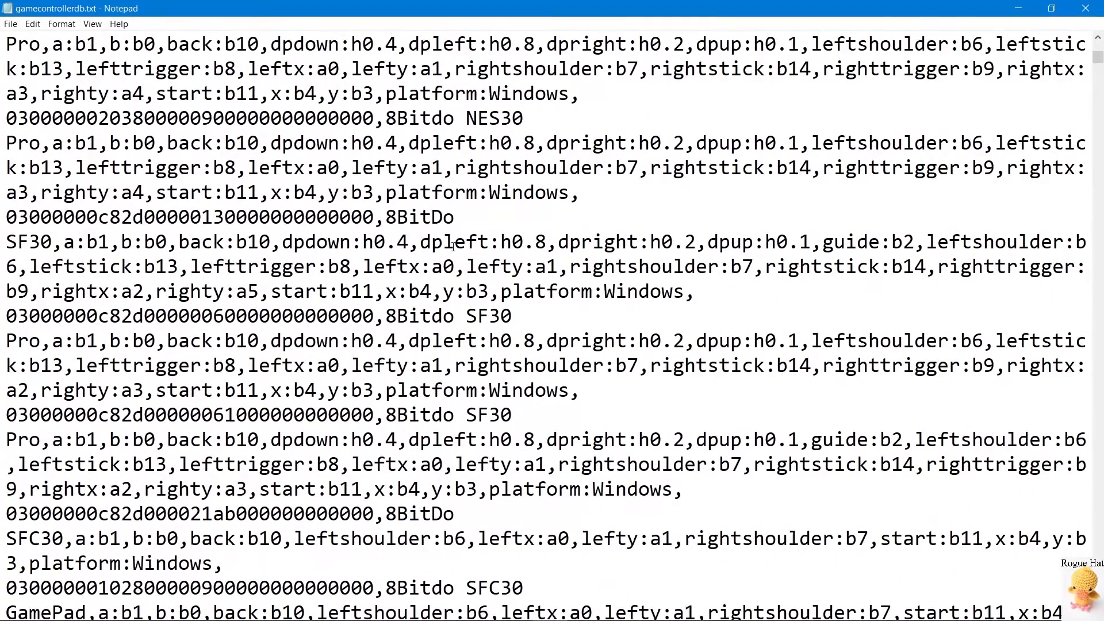
scroll("down", 3)
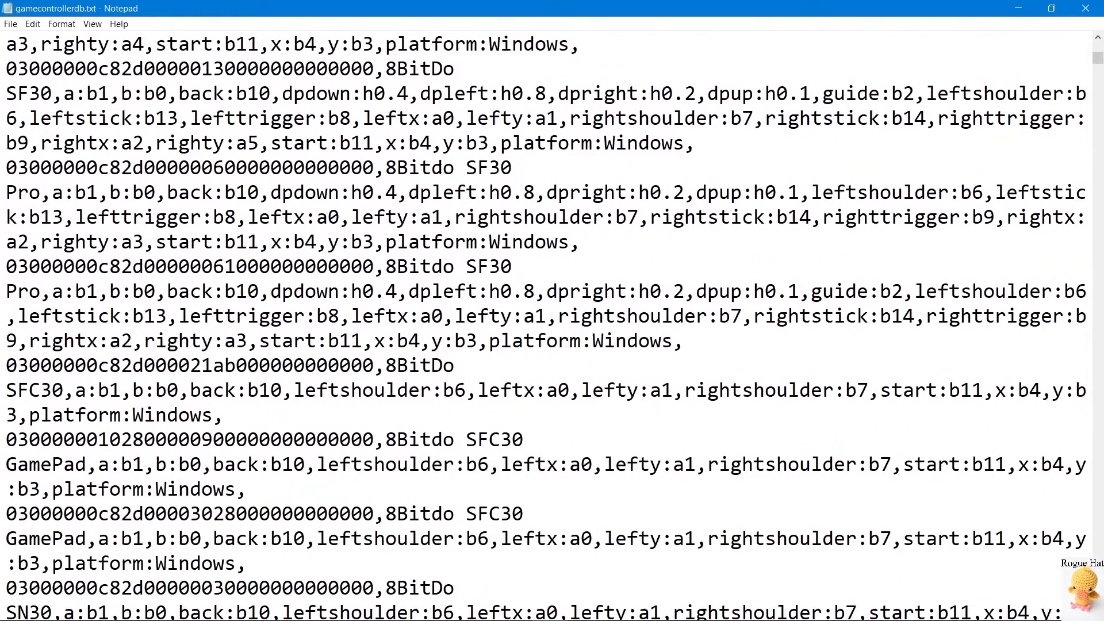
scroll("down", 3)
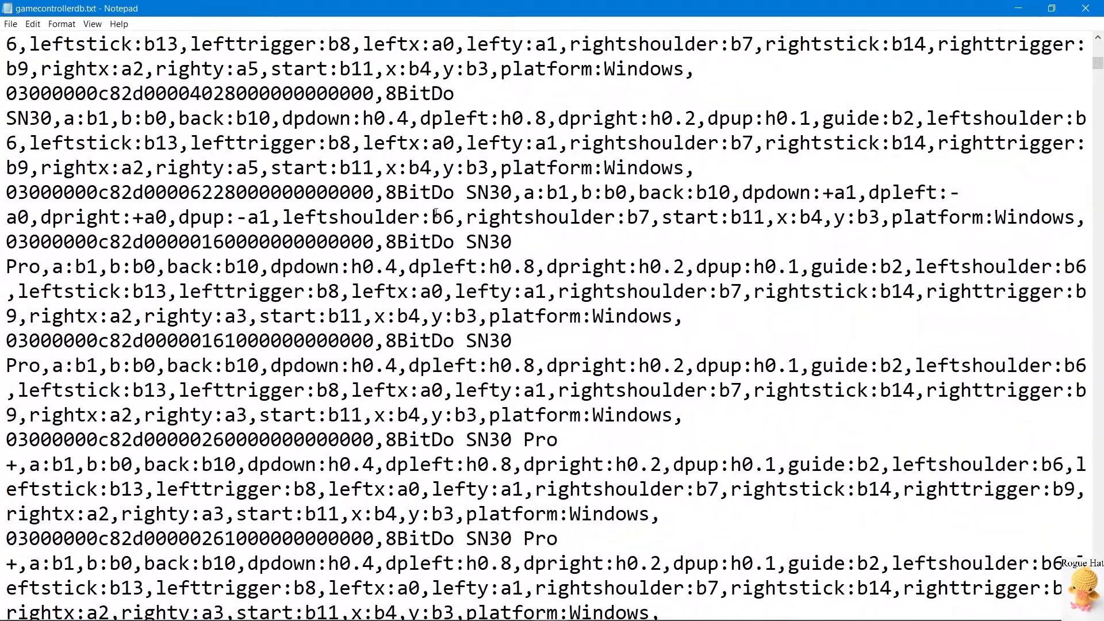
scroll("down", 3)
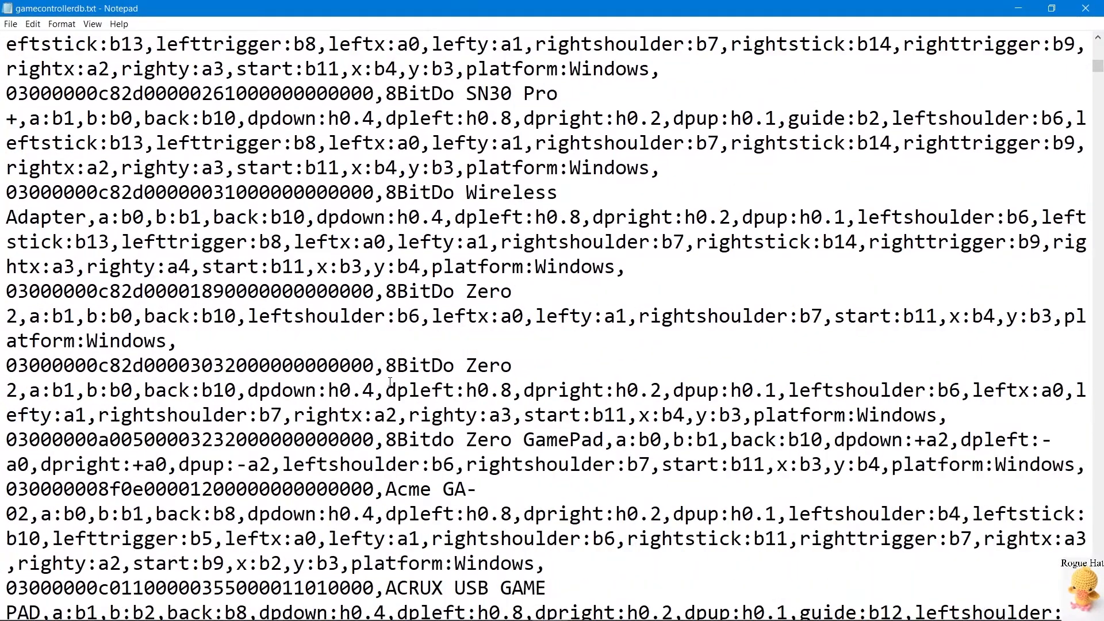
scroll("down", 3)
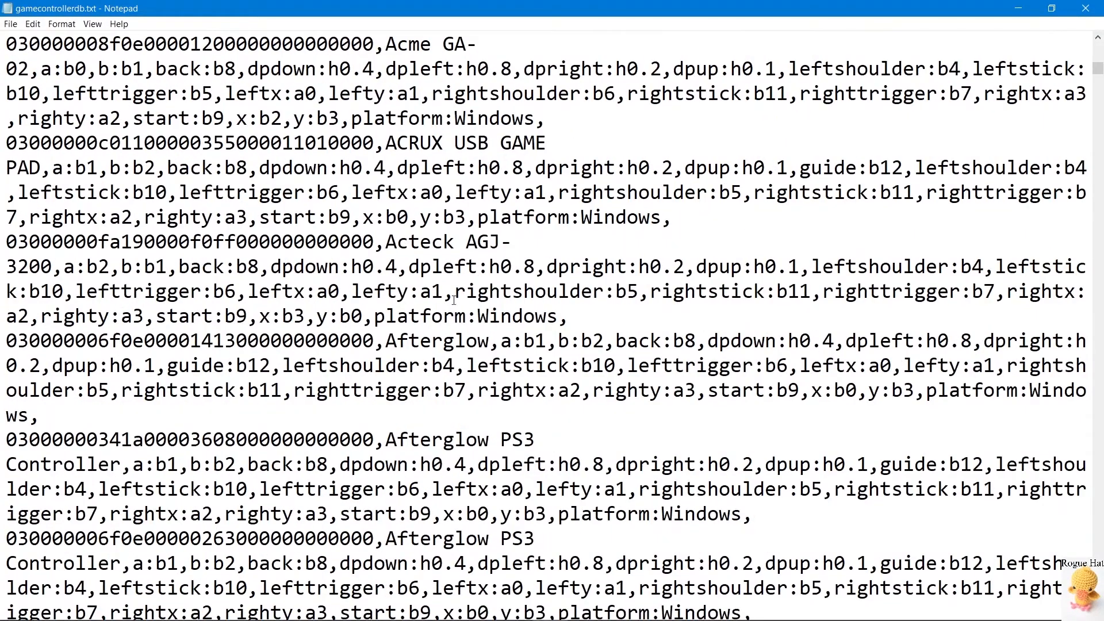
scroll("down", 3)
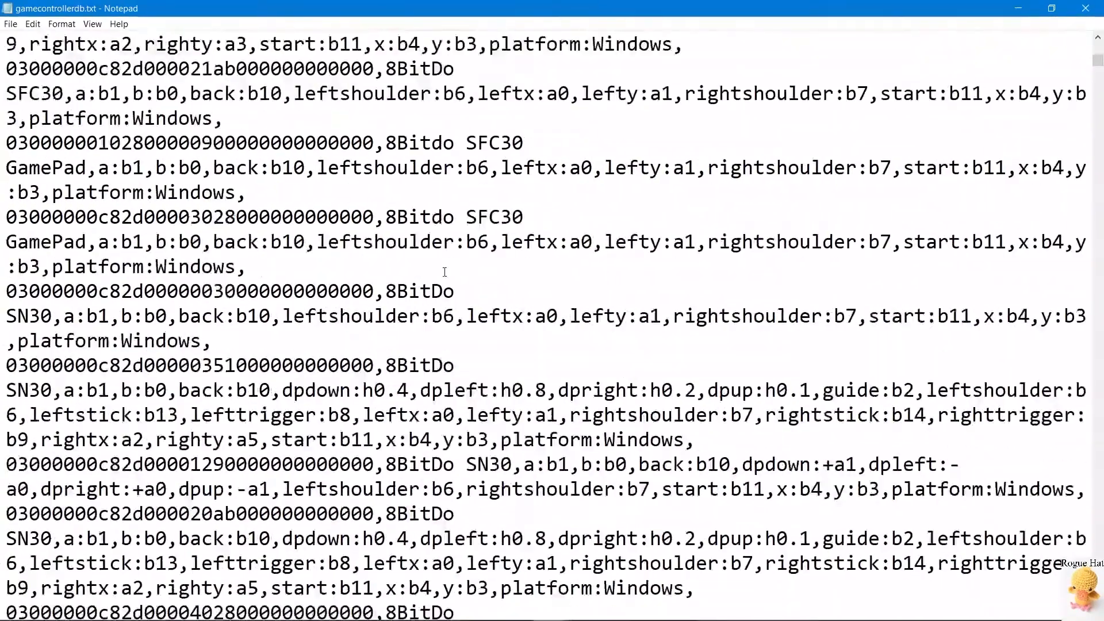
scroll("down", 3)
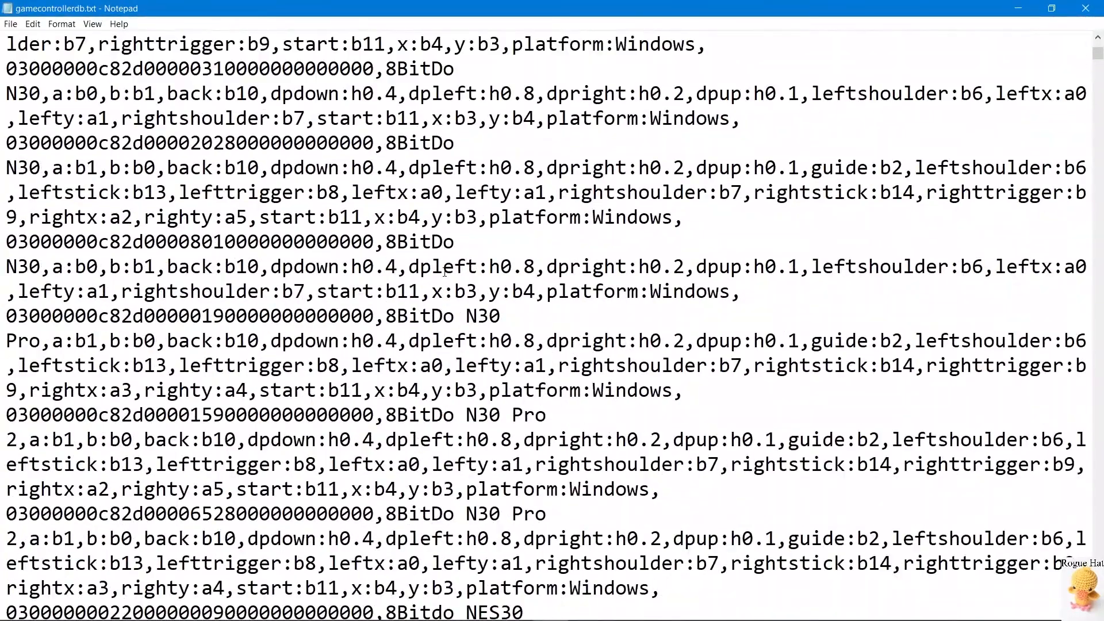
double_click(420, 192)
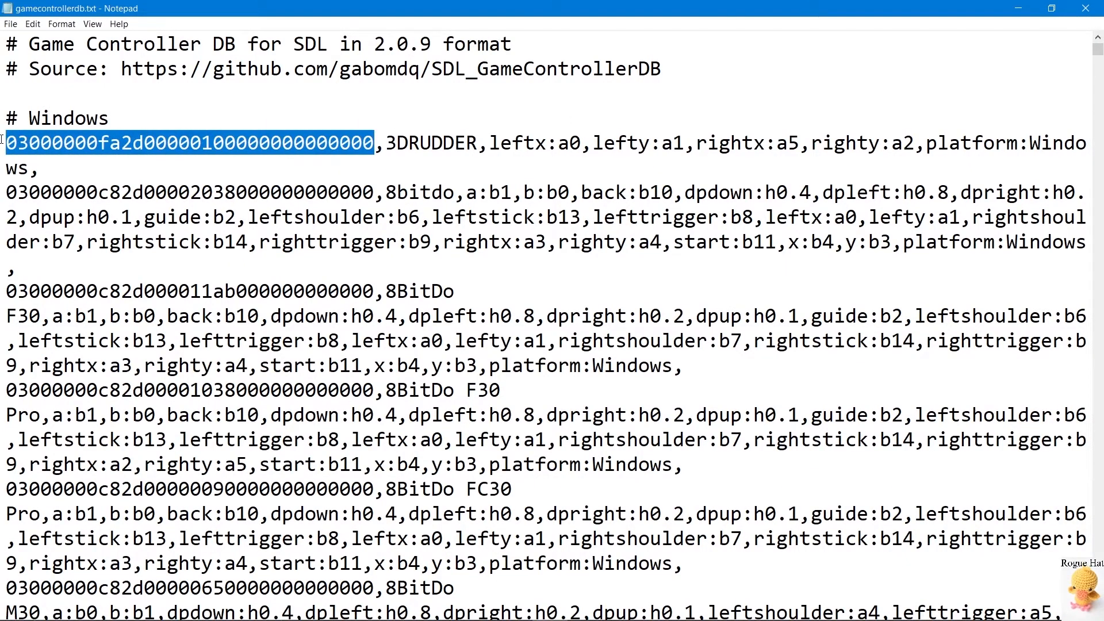
left_click(394, 143)
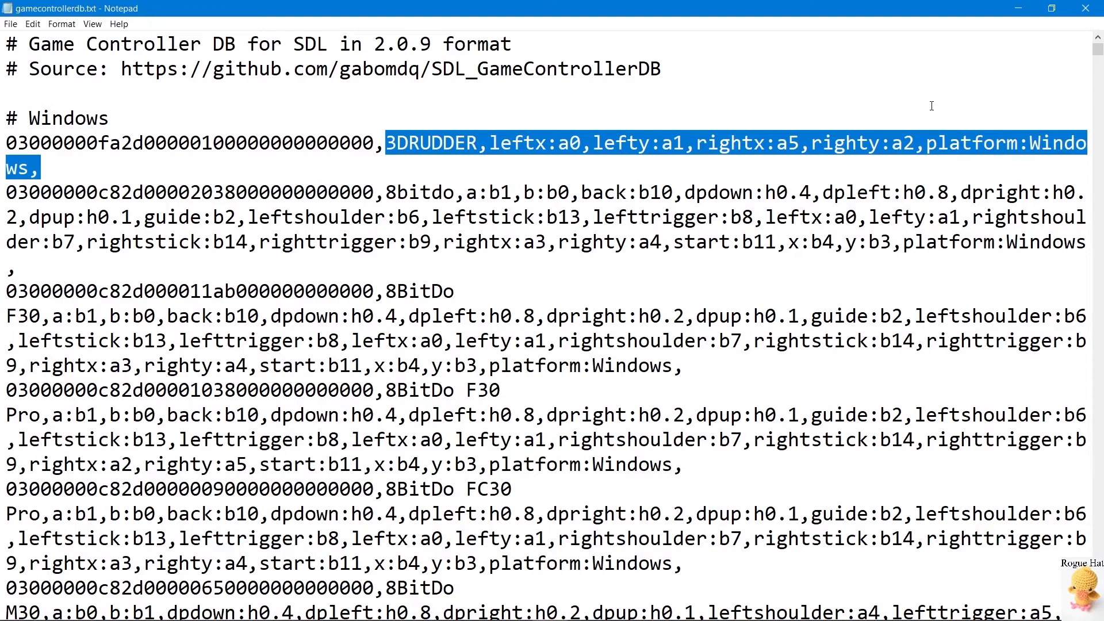
mouse_move(685, 89)
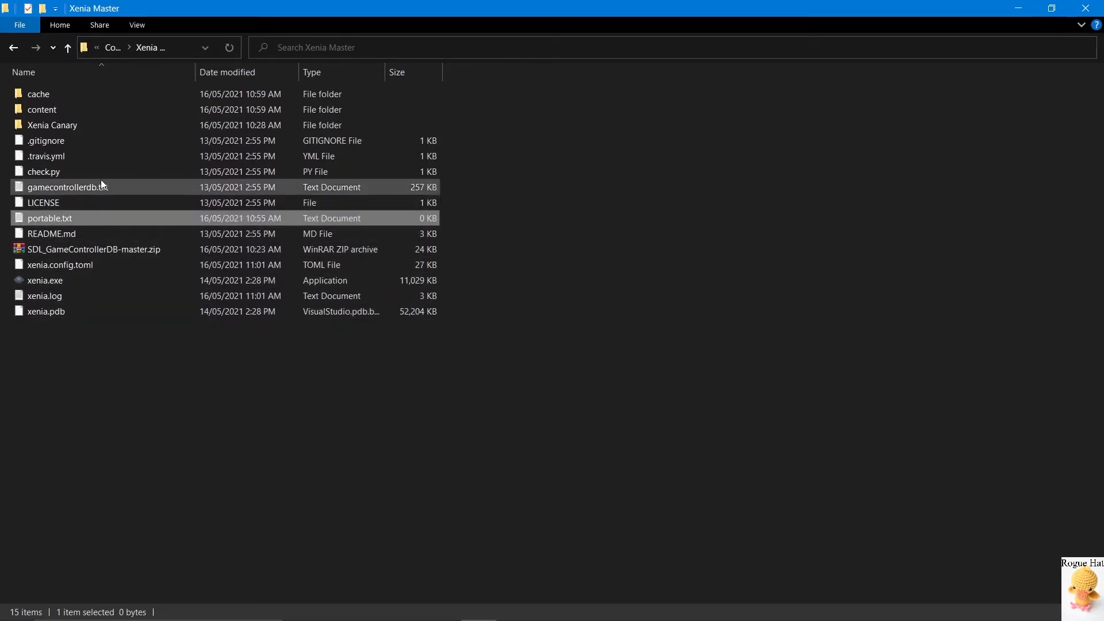
mouse_move(130, 265)
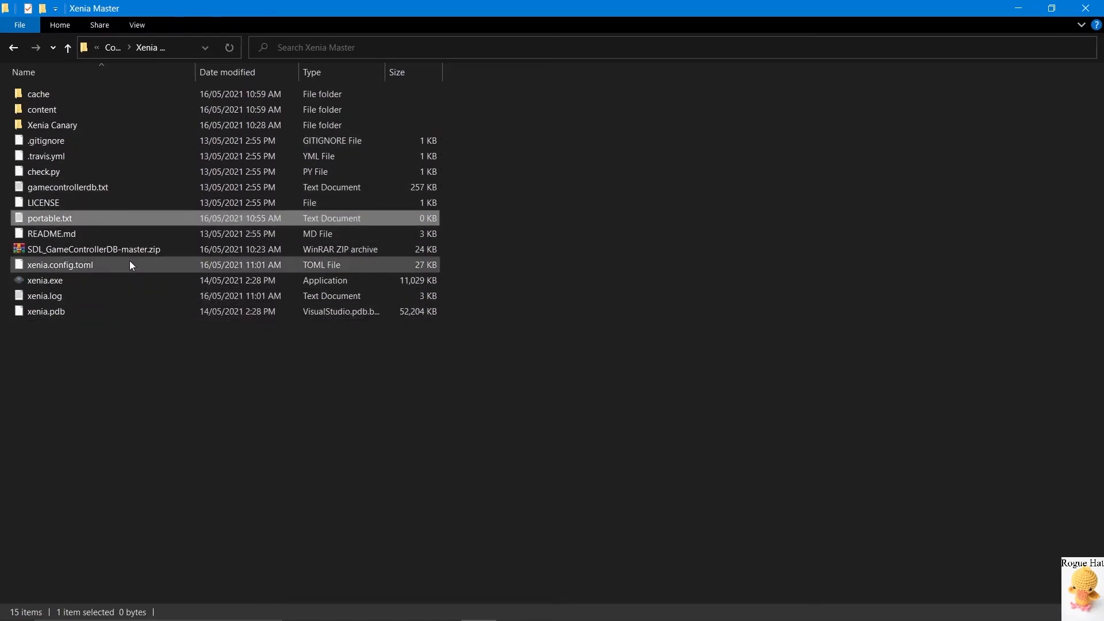
- Open xenia.config.toml from its right-click Open with options in Notepad
right_click(59, 265)
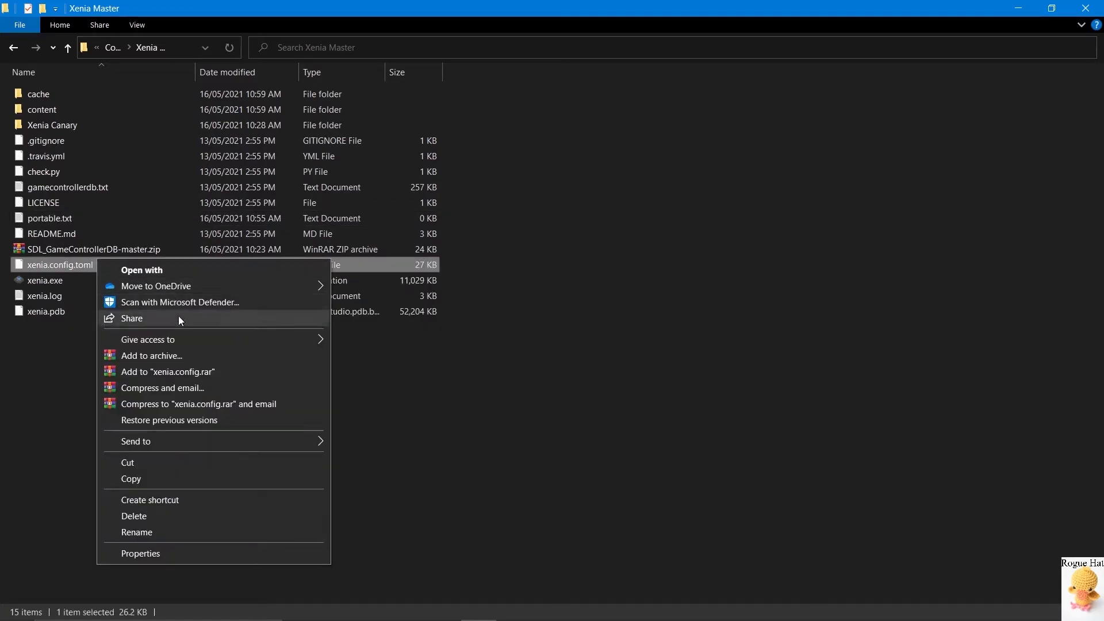
left_click(142, 269)
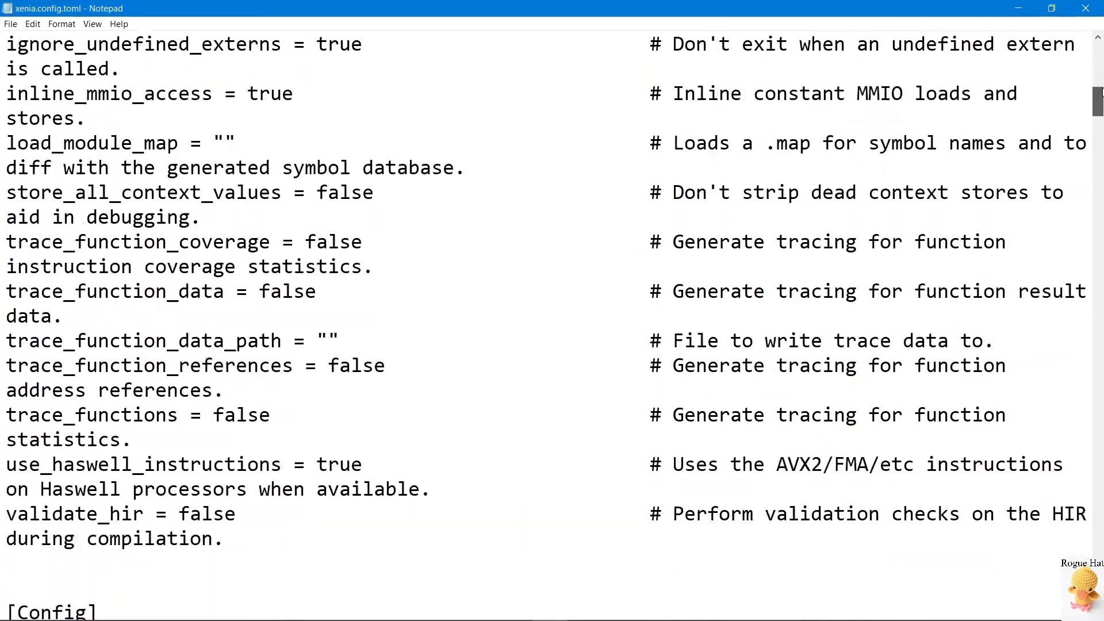
- Append ',sdl' after 'xinput' in the HID input-system line of xenia.config.toml and close Notepad
scroll("down", 3)
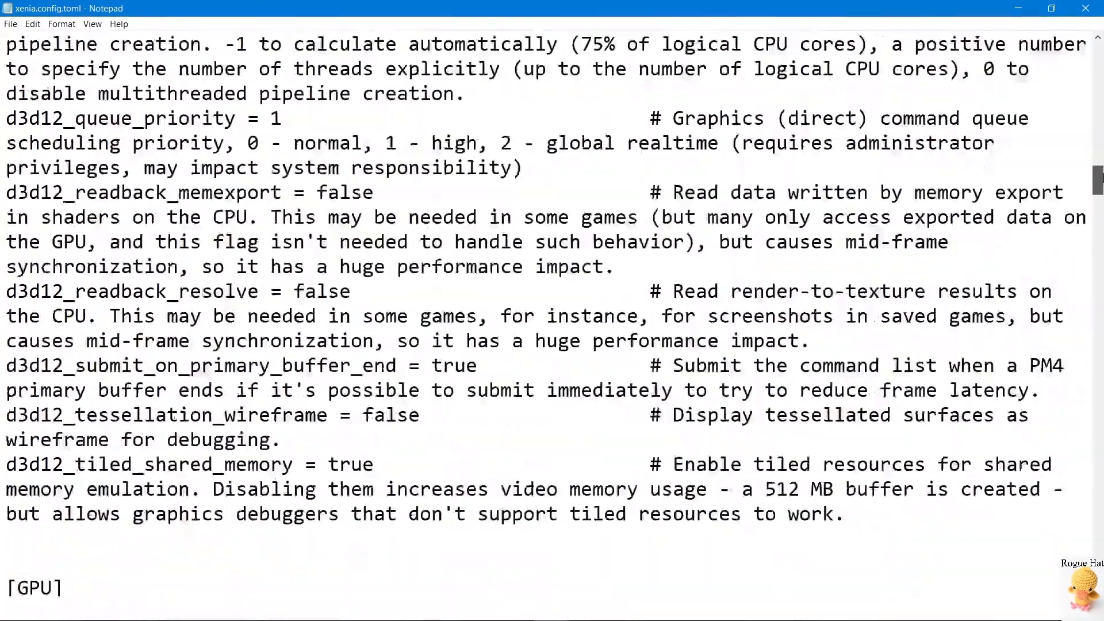
scroll("down", 3)
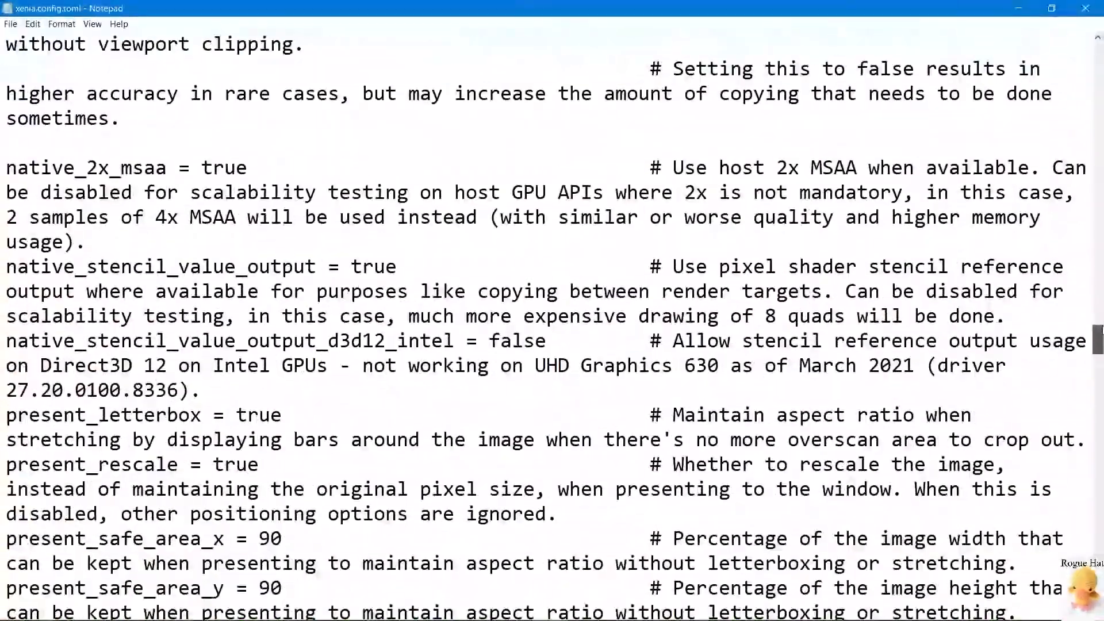
scroll("down", 3)
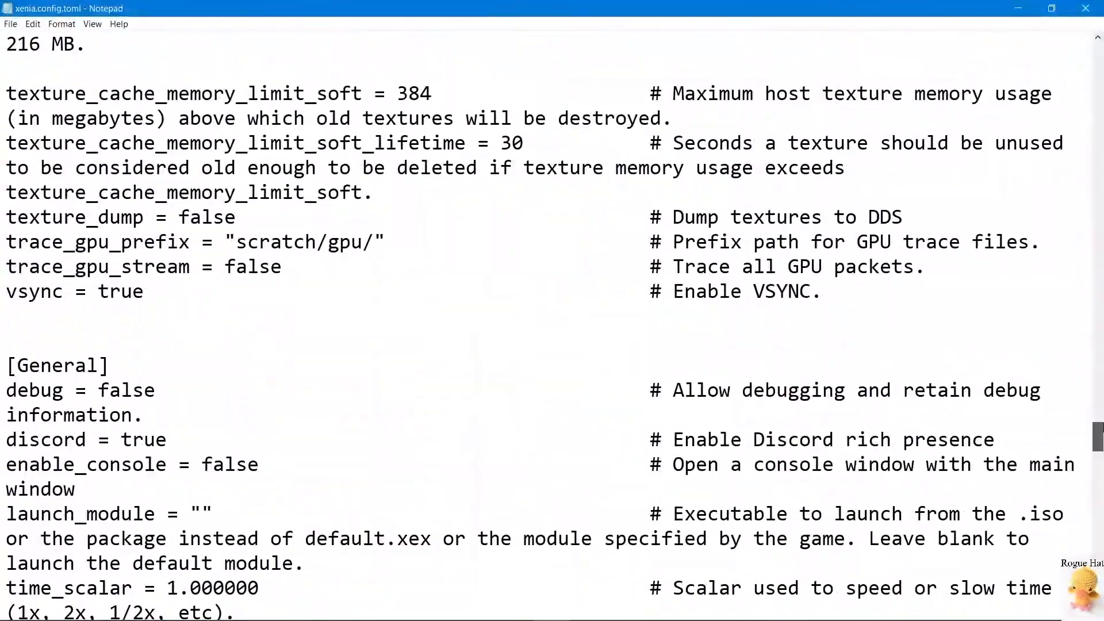
scroll("down", 3)
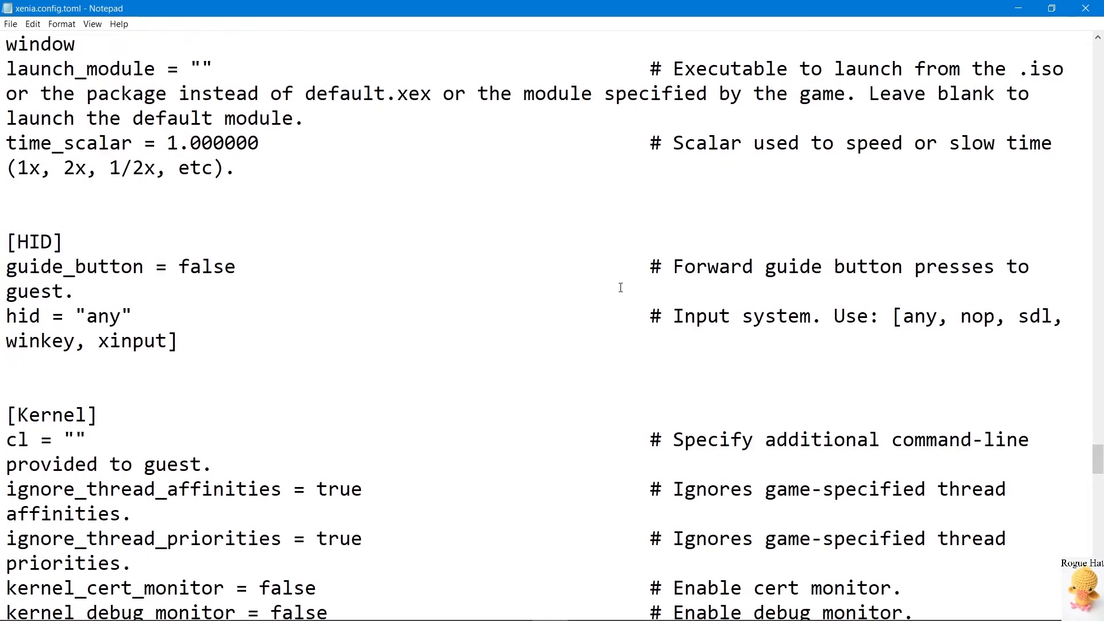
mouse_move(304, 244)
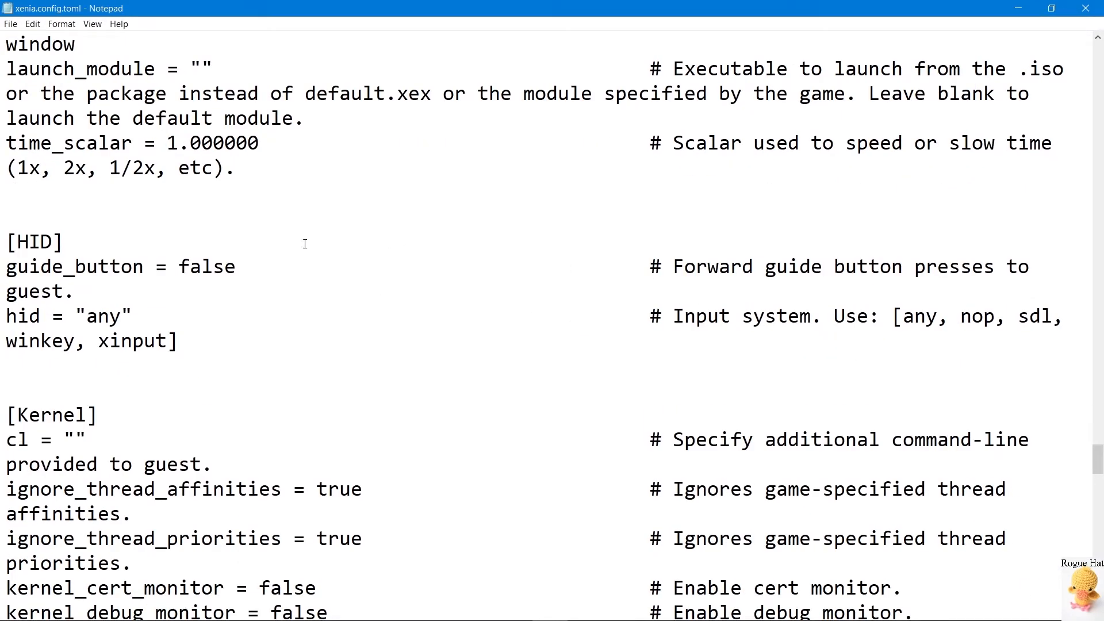
mouse_move(195, 328)
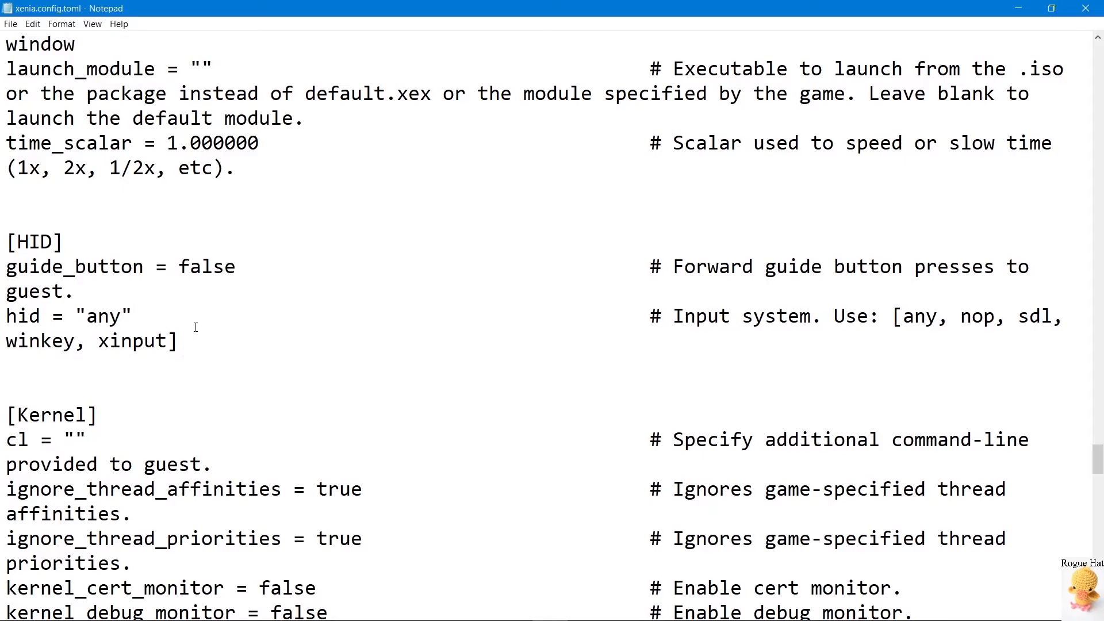
scroll("up", 3)
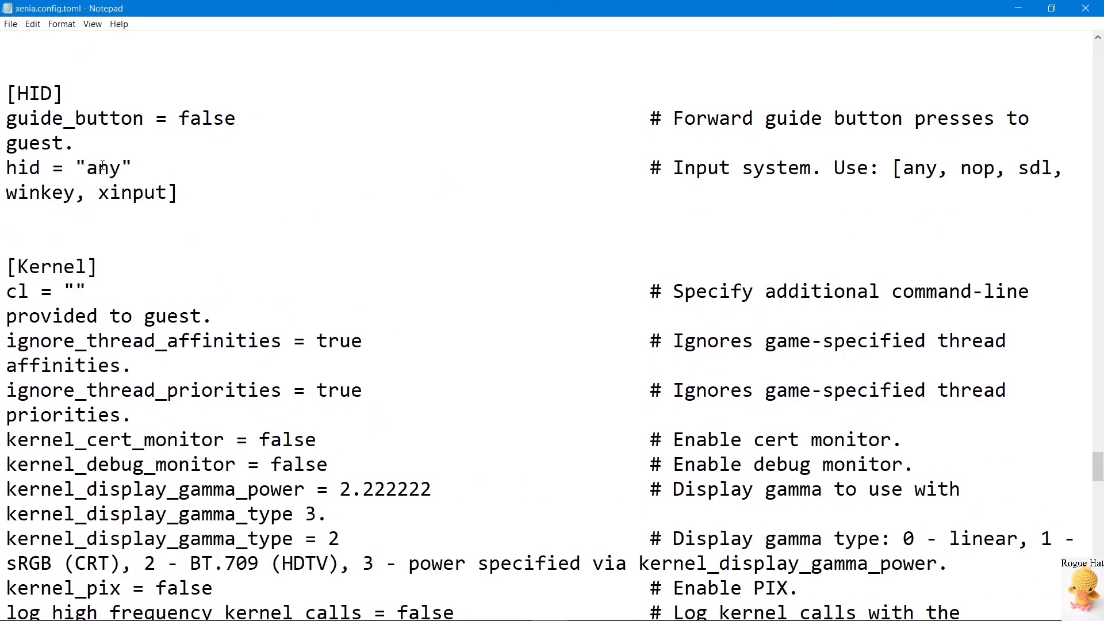
mouse_move(551, 193)
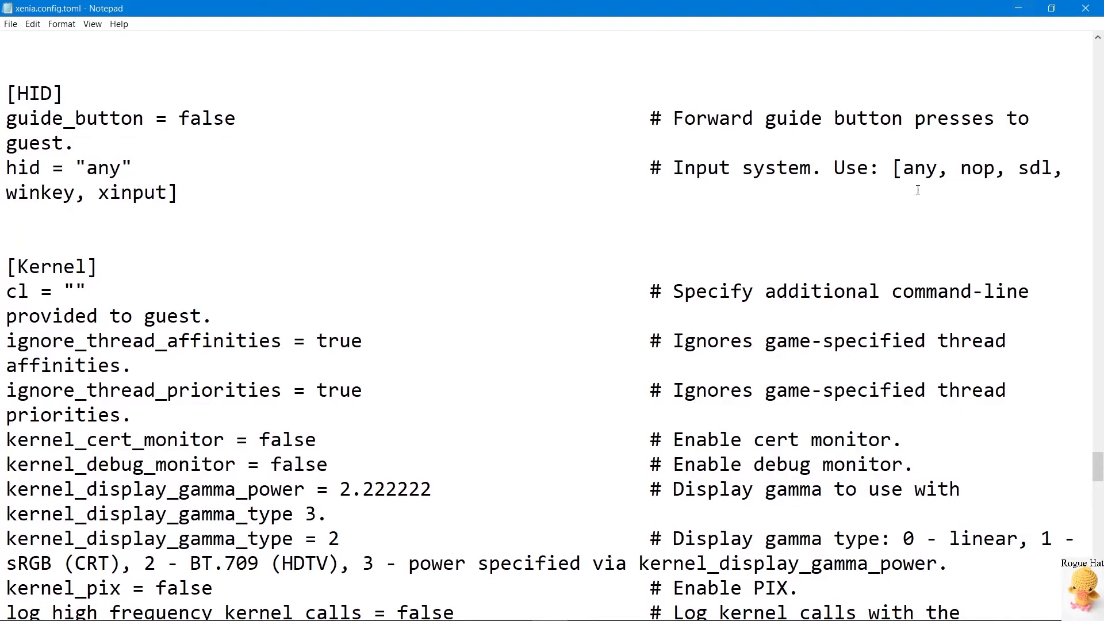
left_click_drag(904, 168, 1054, 168)
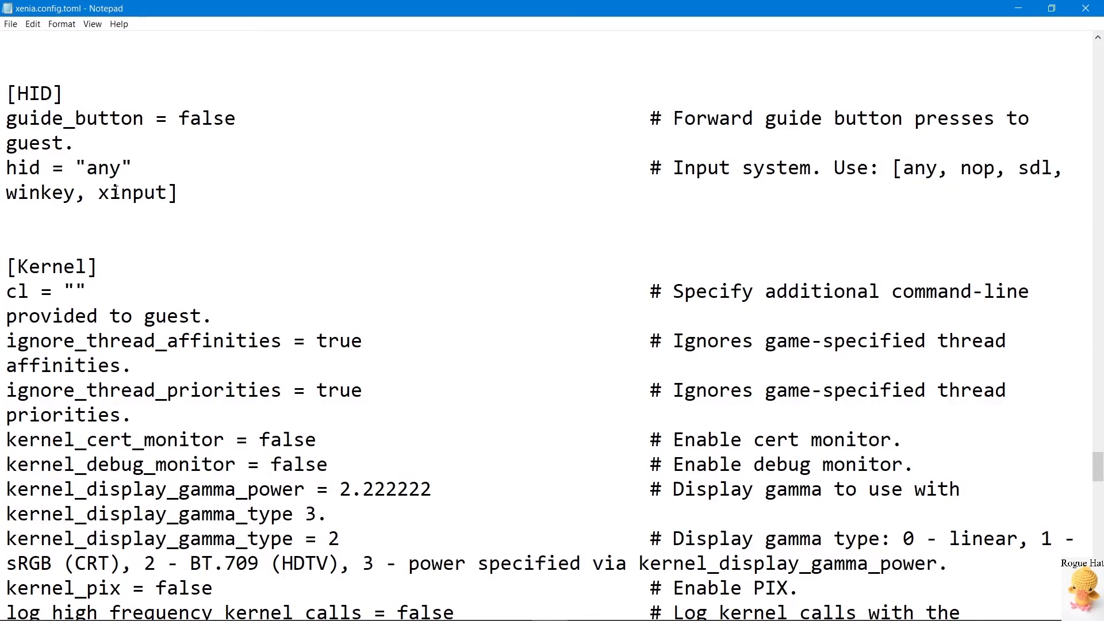
mouse_move(397, 228)
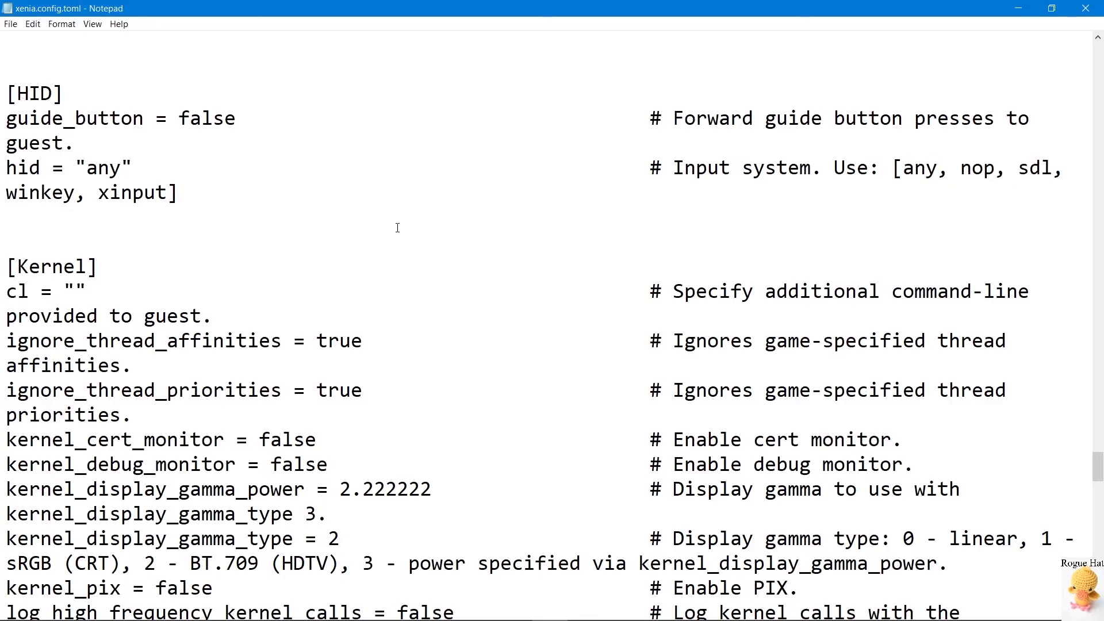
type(",sdl")
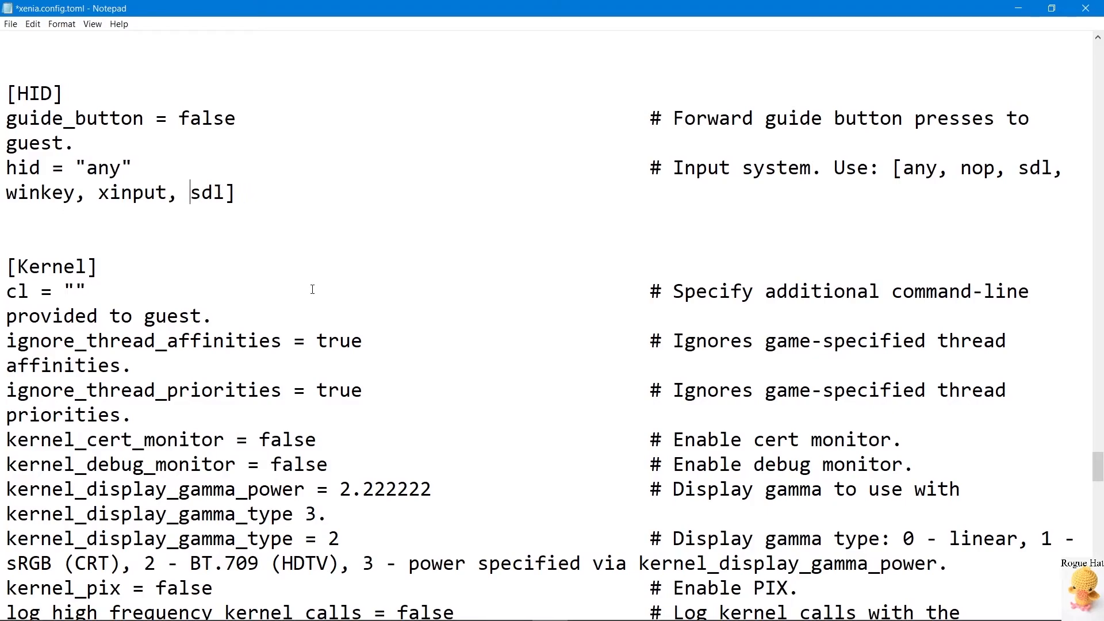
left_click(1085, 8)
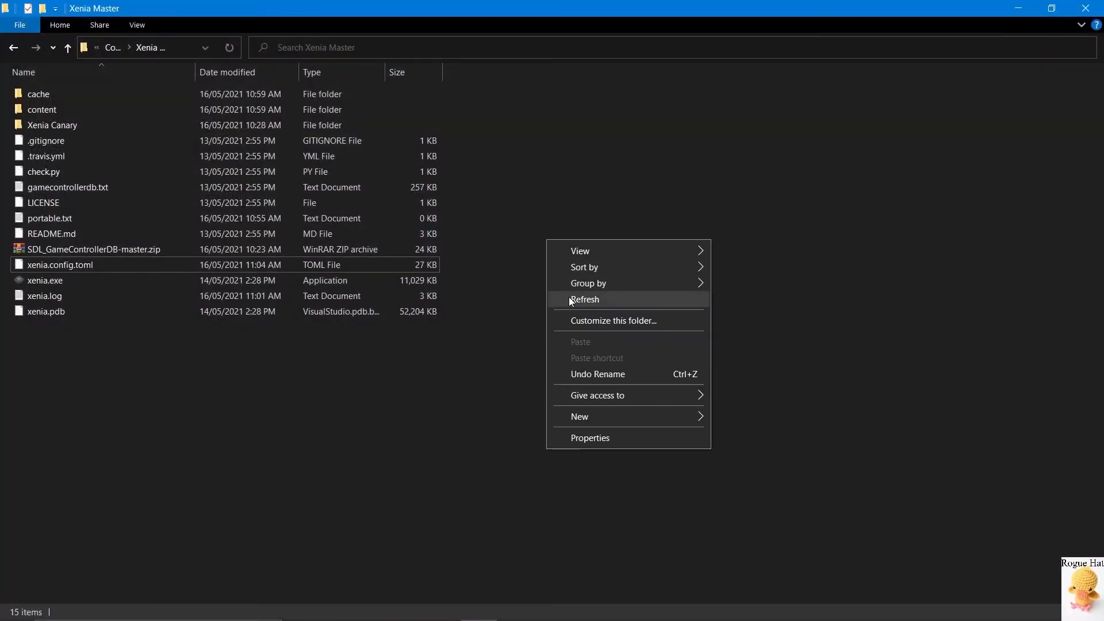
- Refresh the Xenia Master folder and reopen xenia.config.toml, choosing Notepad in the Open With dialog
left_click(584, 299)
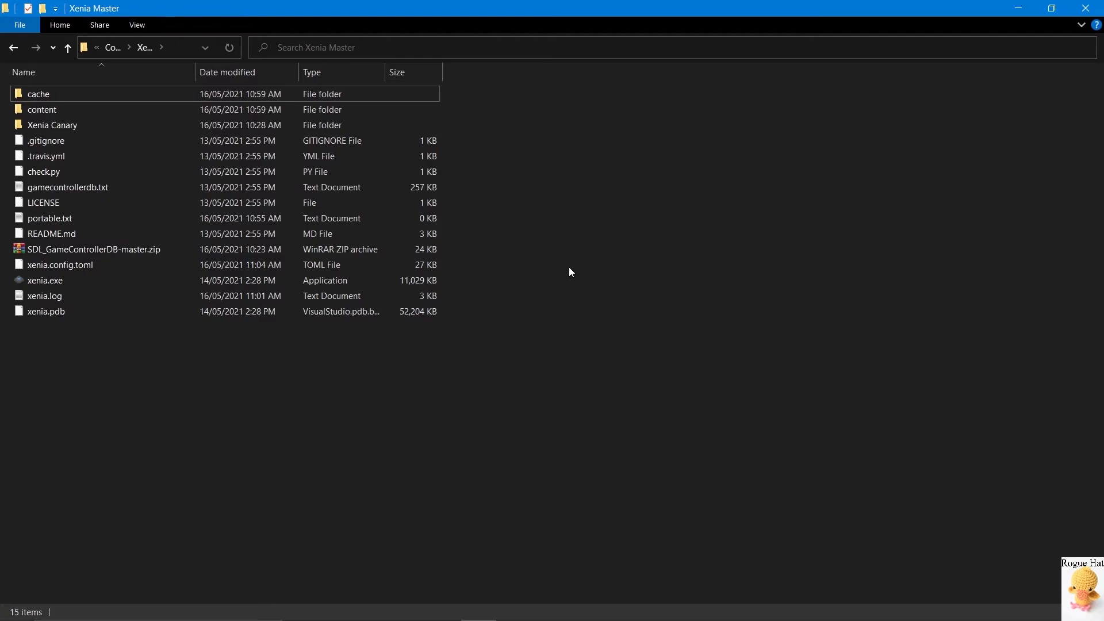
mouse_move(541, 270)
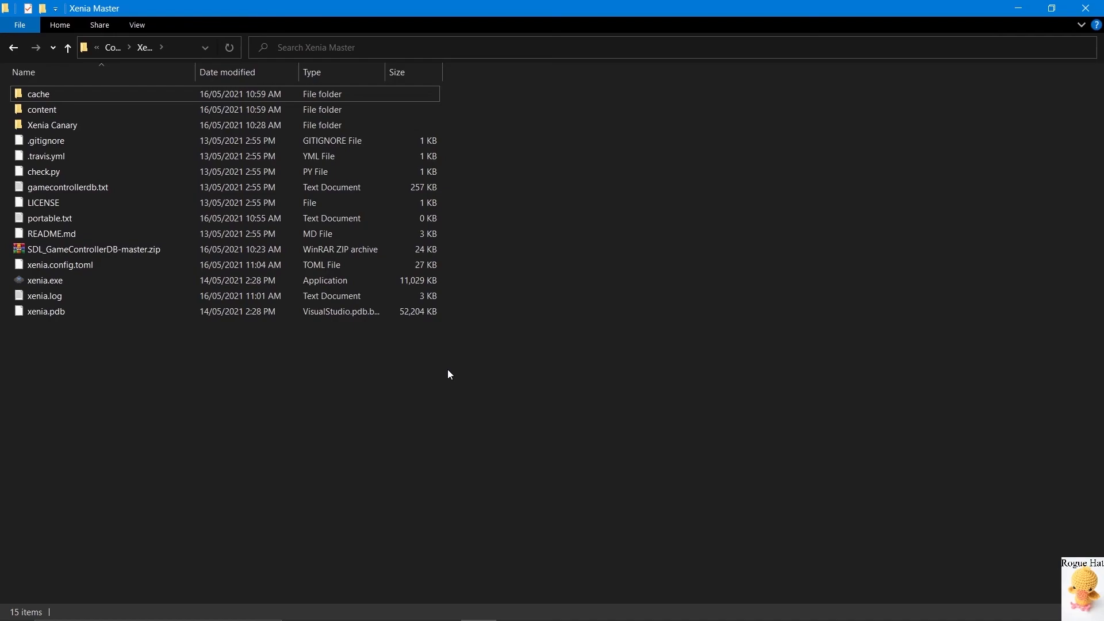
mouse_move(443, 346)
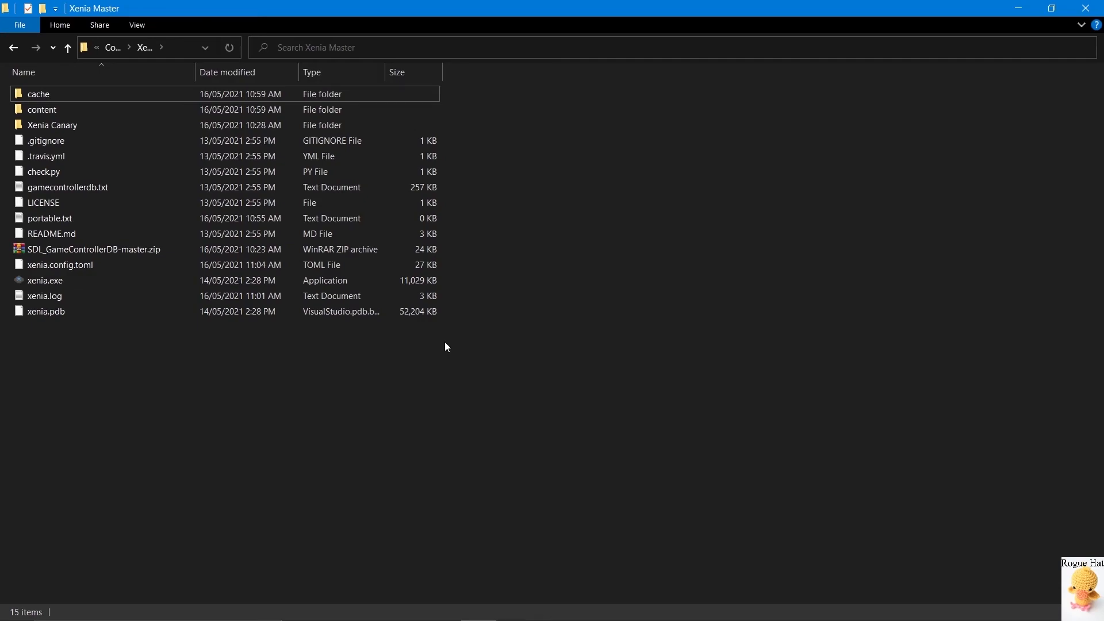
left_click(45, 281)
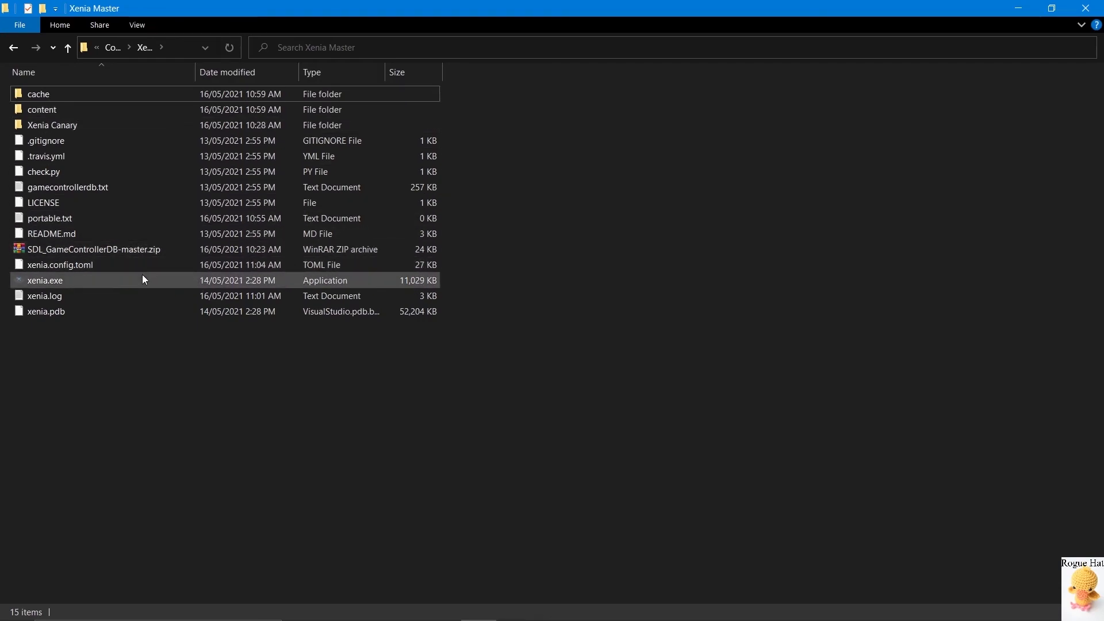
double_click(59, 264)
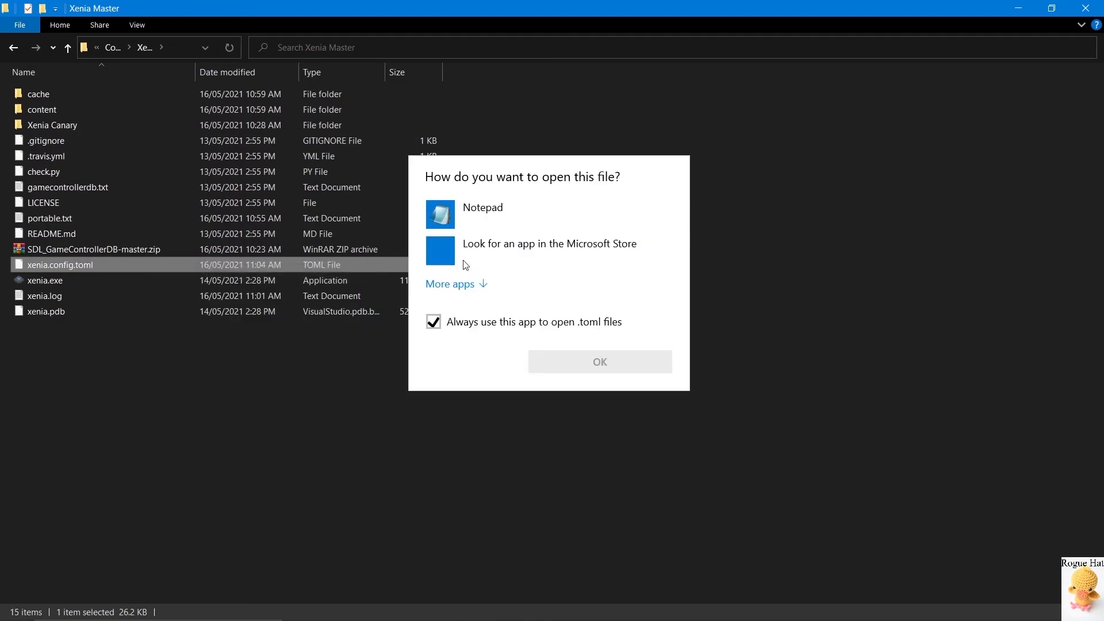
left_click(482, 207)
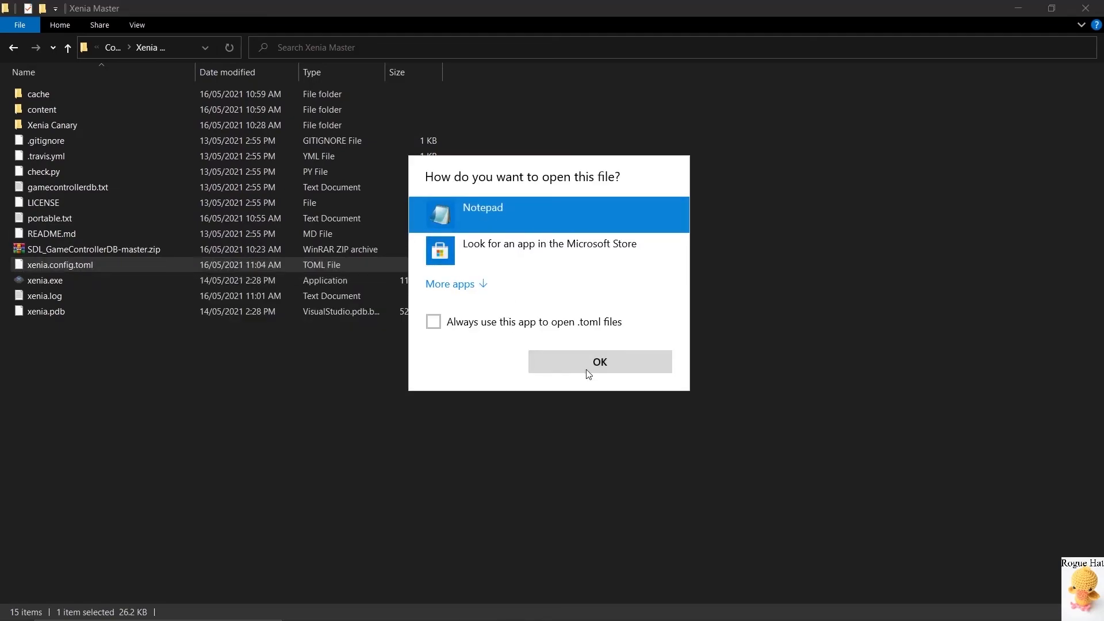
left_click(598, 361)
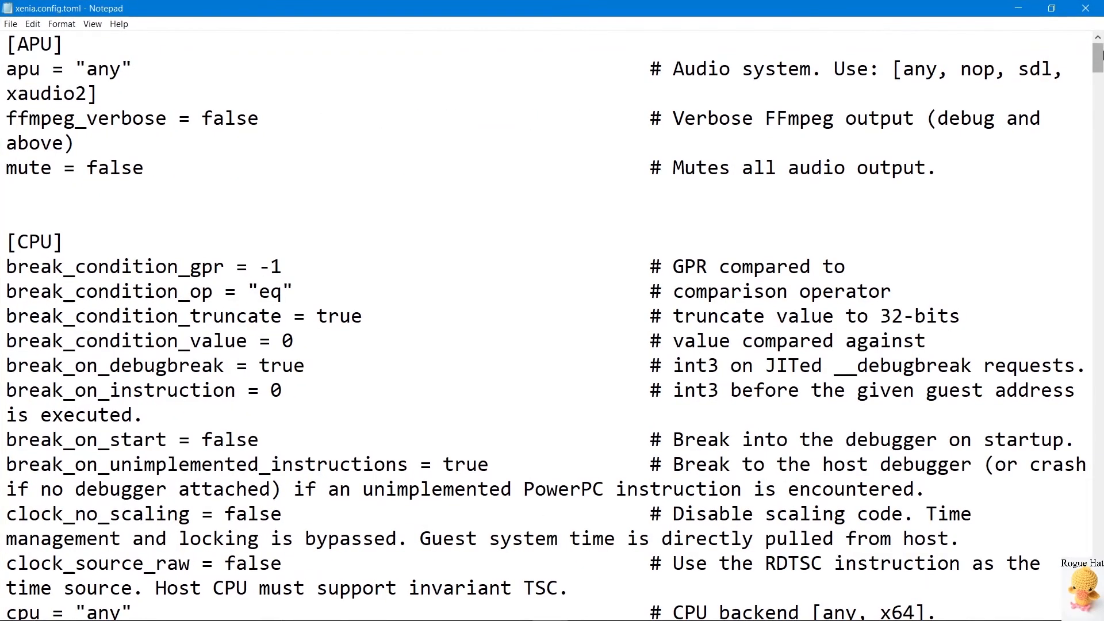
- Confirm sdl now appears in the [HID] input-system list, then close the config file
scroll("down", 3)
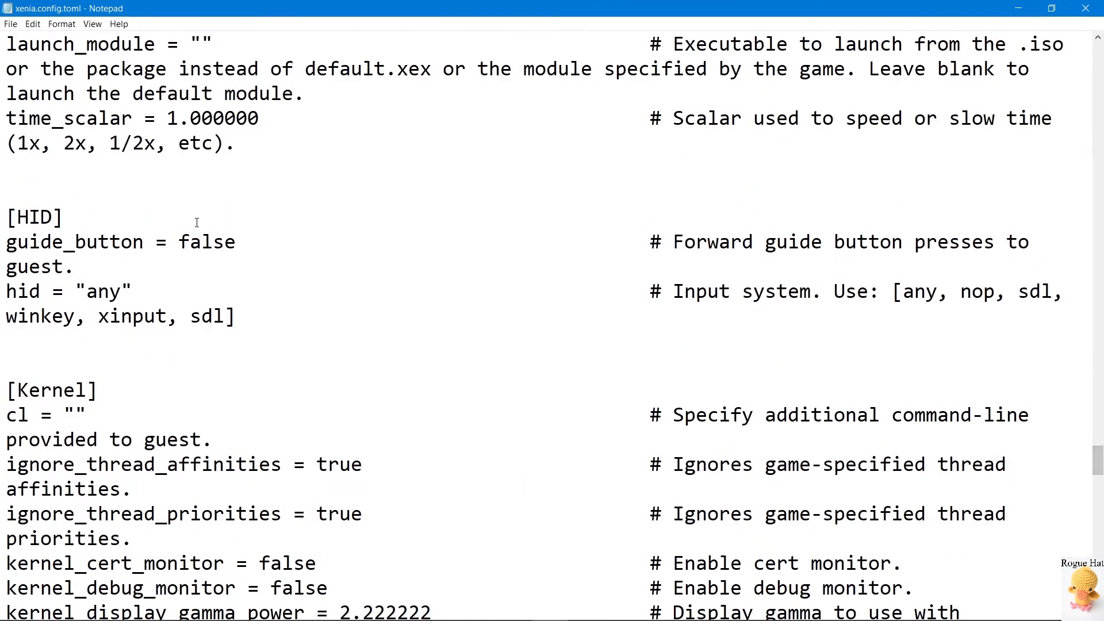
mouse_move(256, 226)
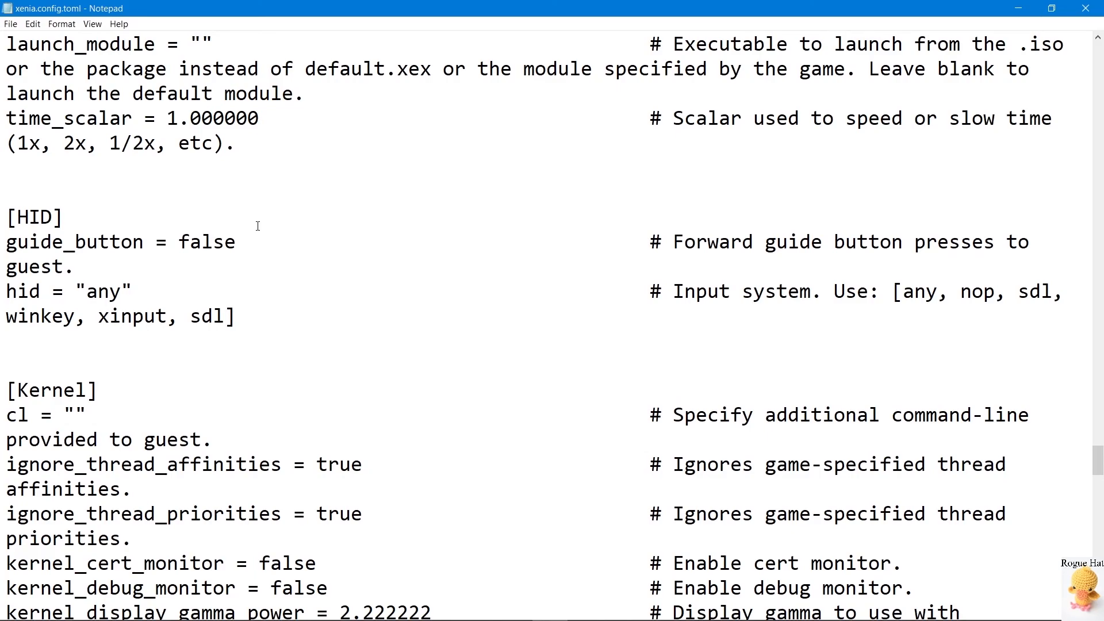
double_click(205, 316)
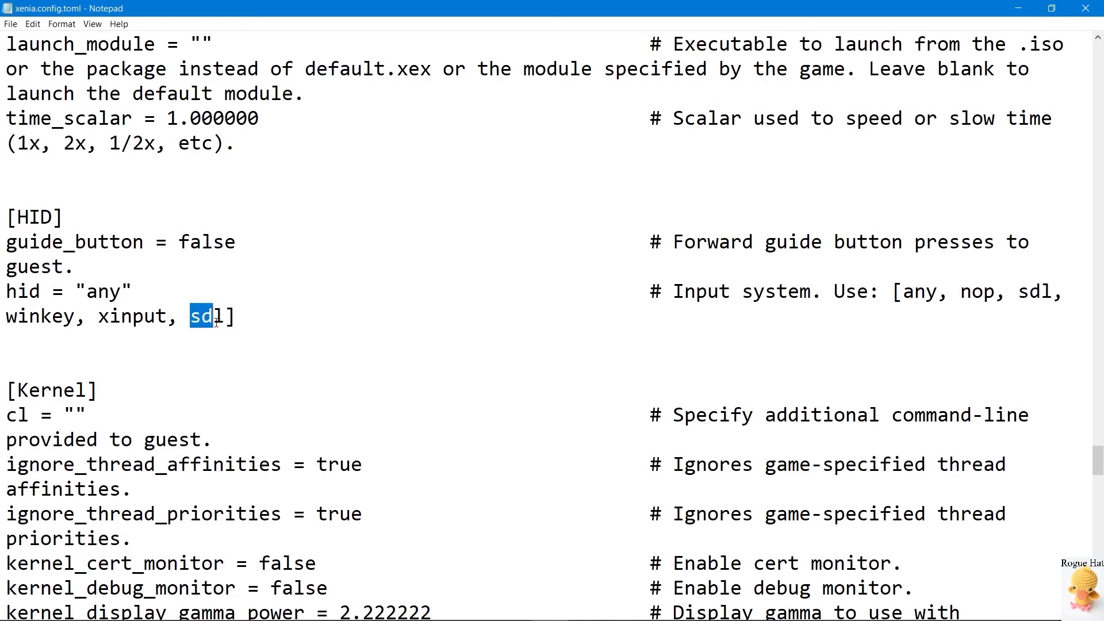
left_click(636, 177)
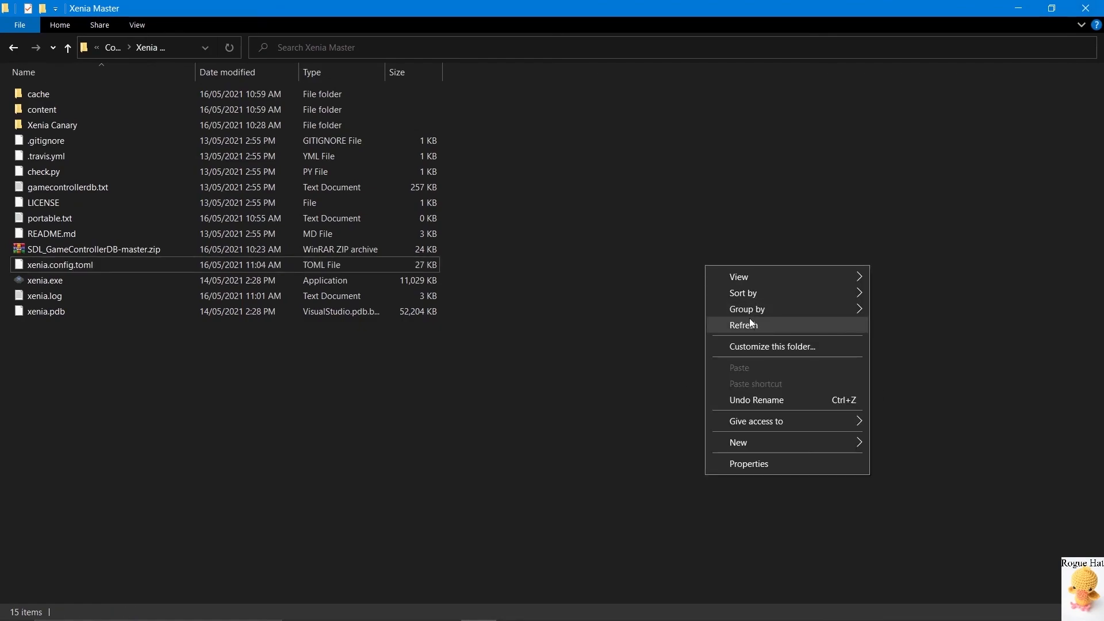
left_click(744, 324)
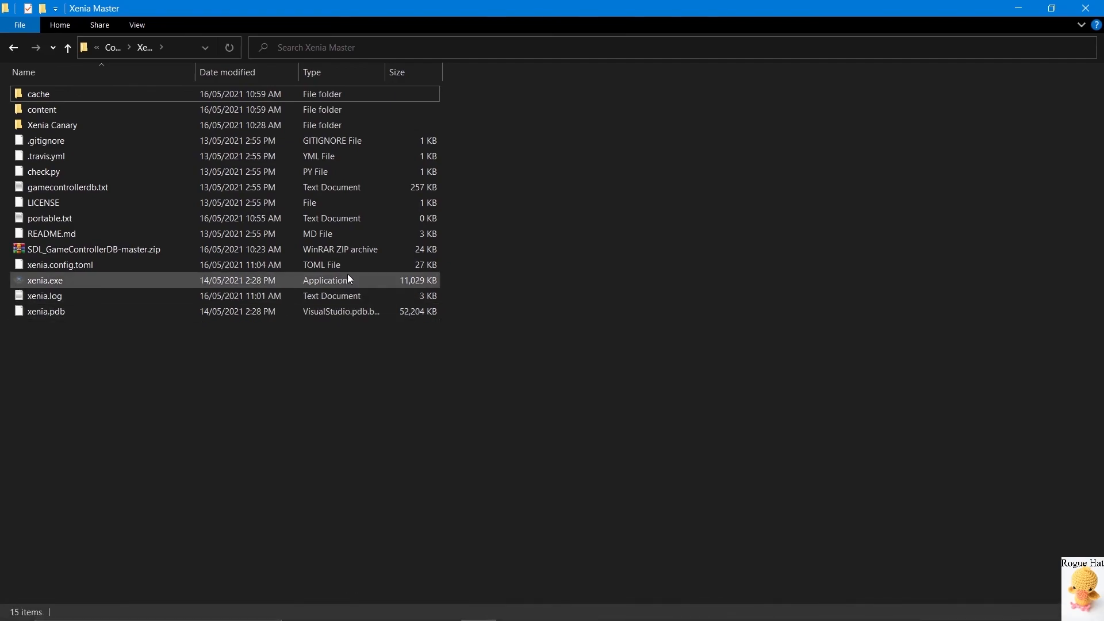
- Start xenia.exe so a blank Xenia emulator window opens over the Xenia Master folder
double_click(44, 280)
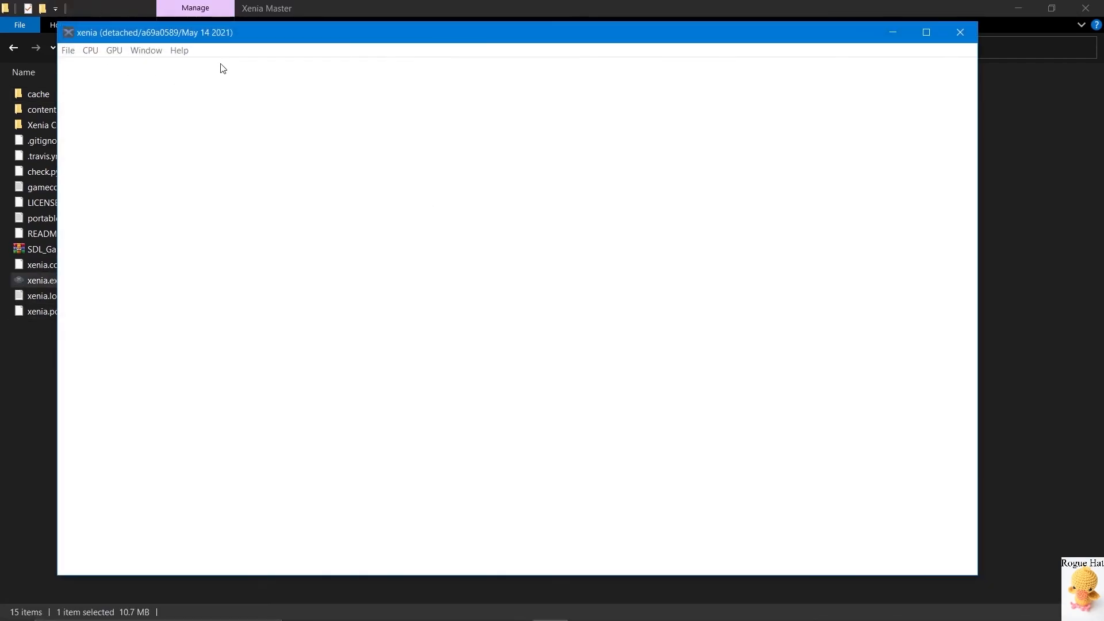
mouse_move(220, 190)
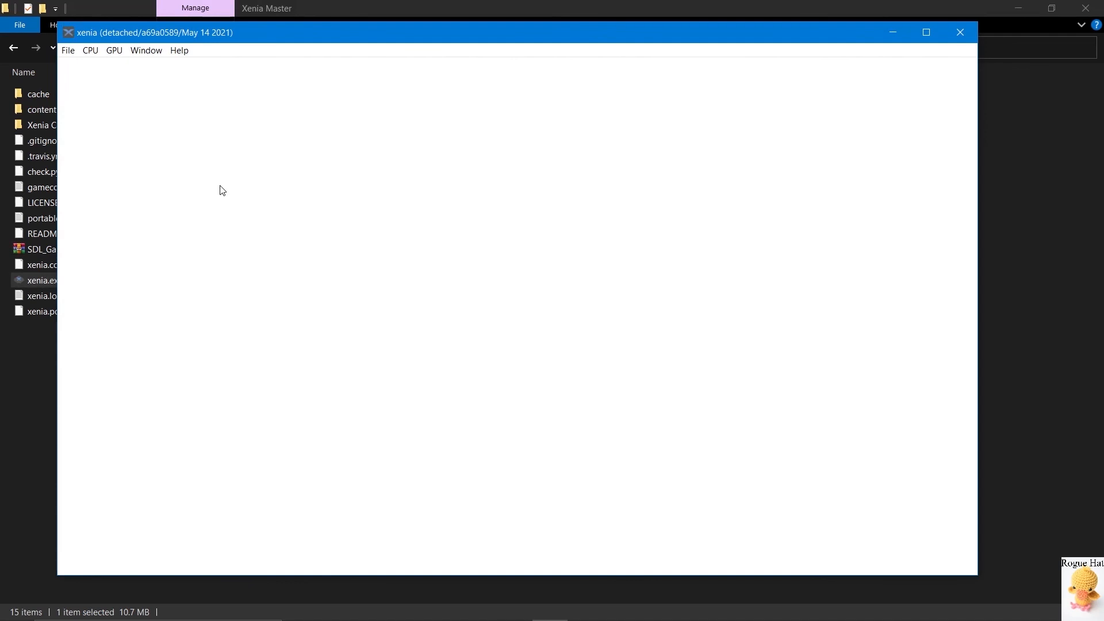
mouse_move(701, 378)
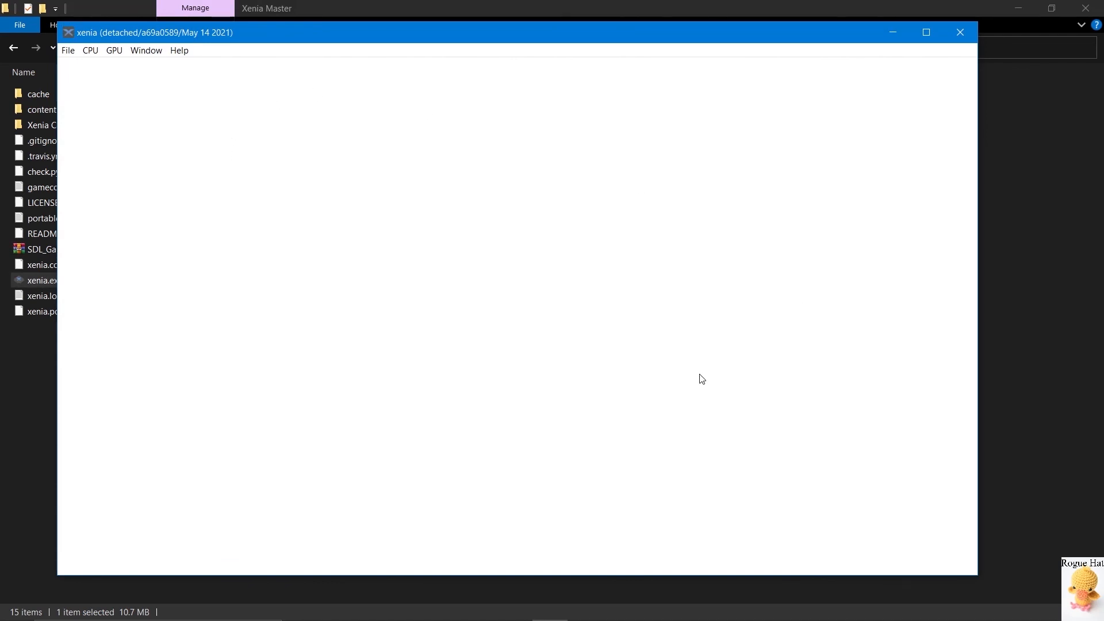
mouse_move(904, 498)
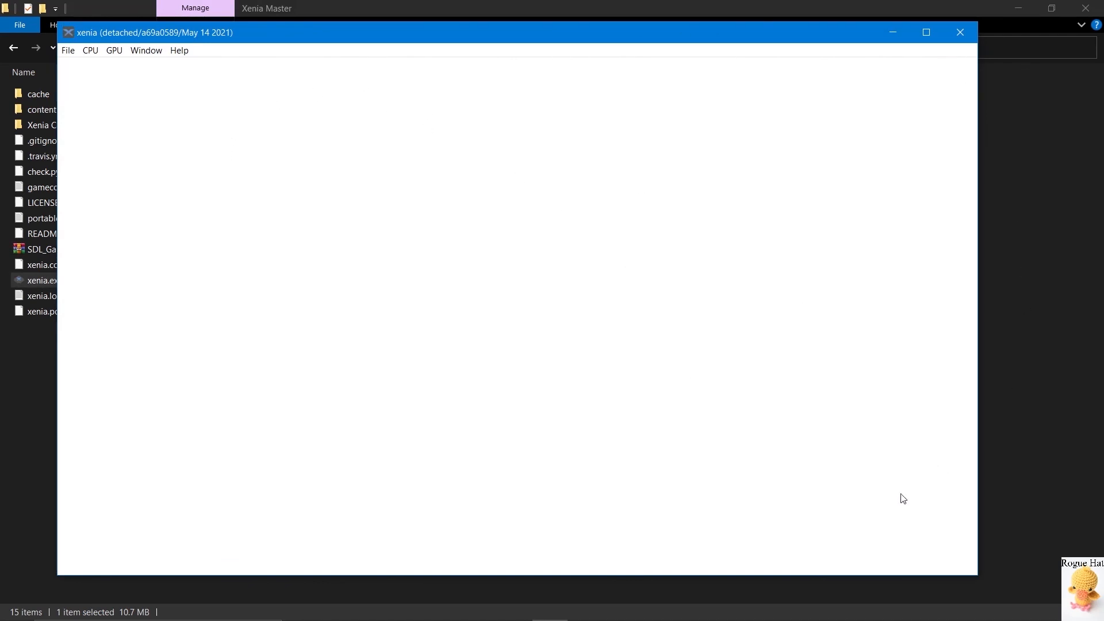
mouse_move(309, 178)
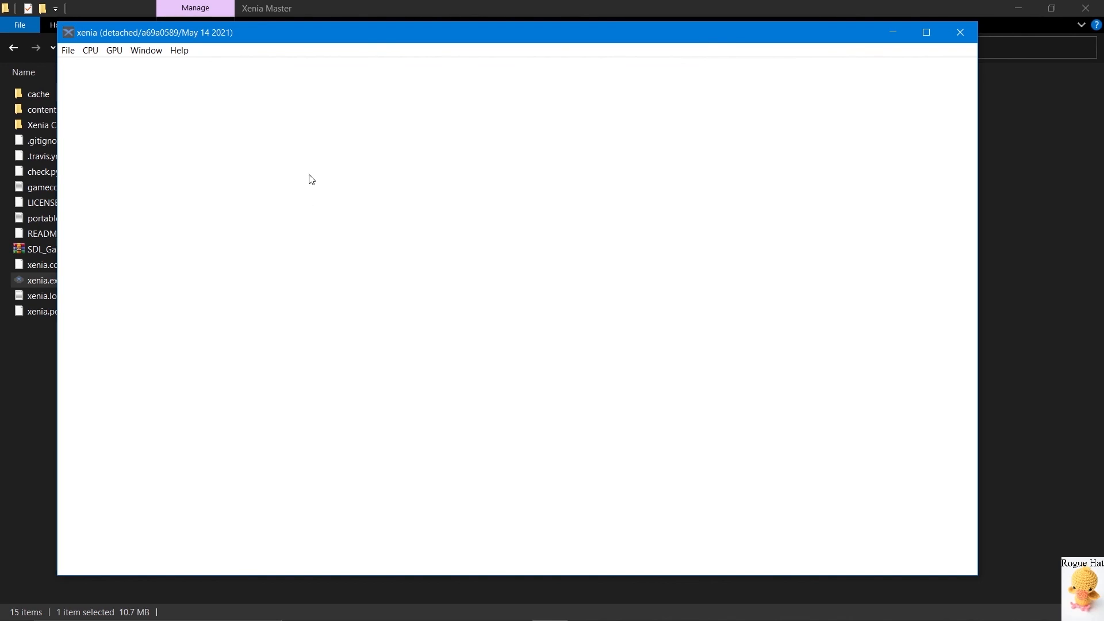